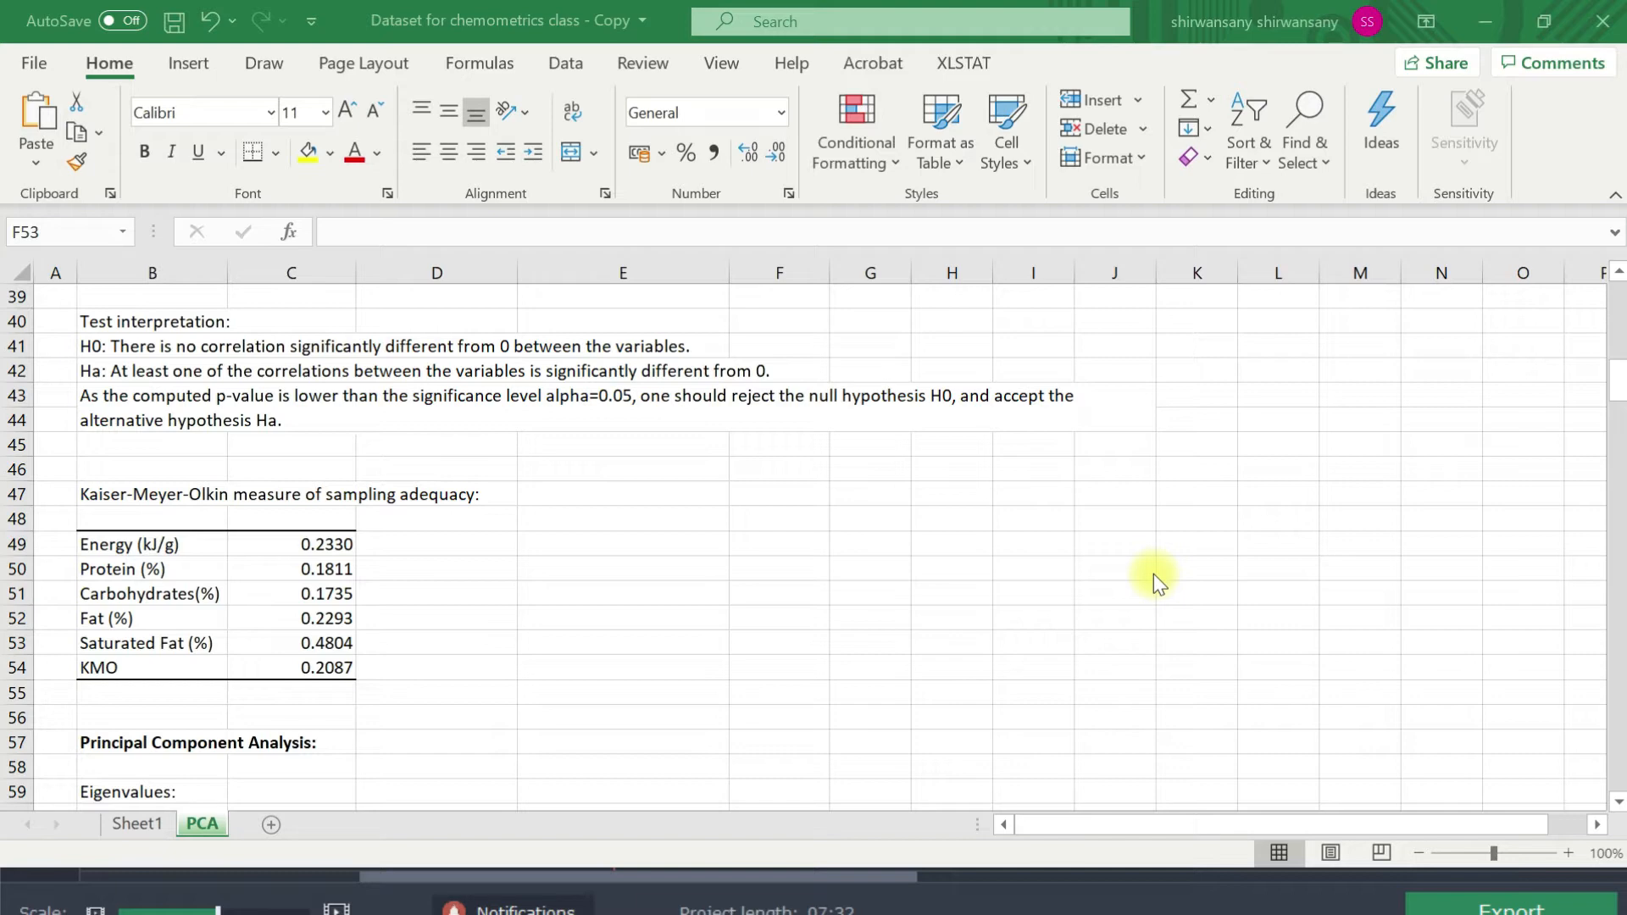
- Scroll the PCA sheet past the KMO table to show eigenvalues for F1 through F5
scroll(up, 3)
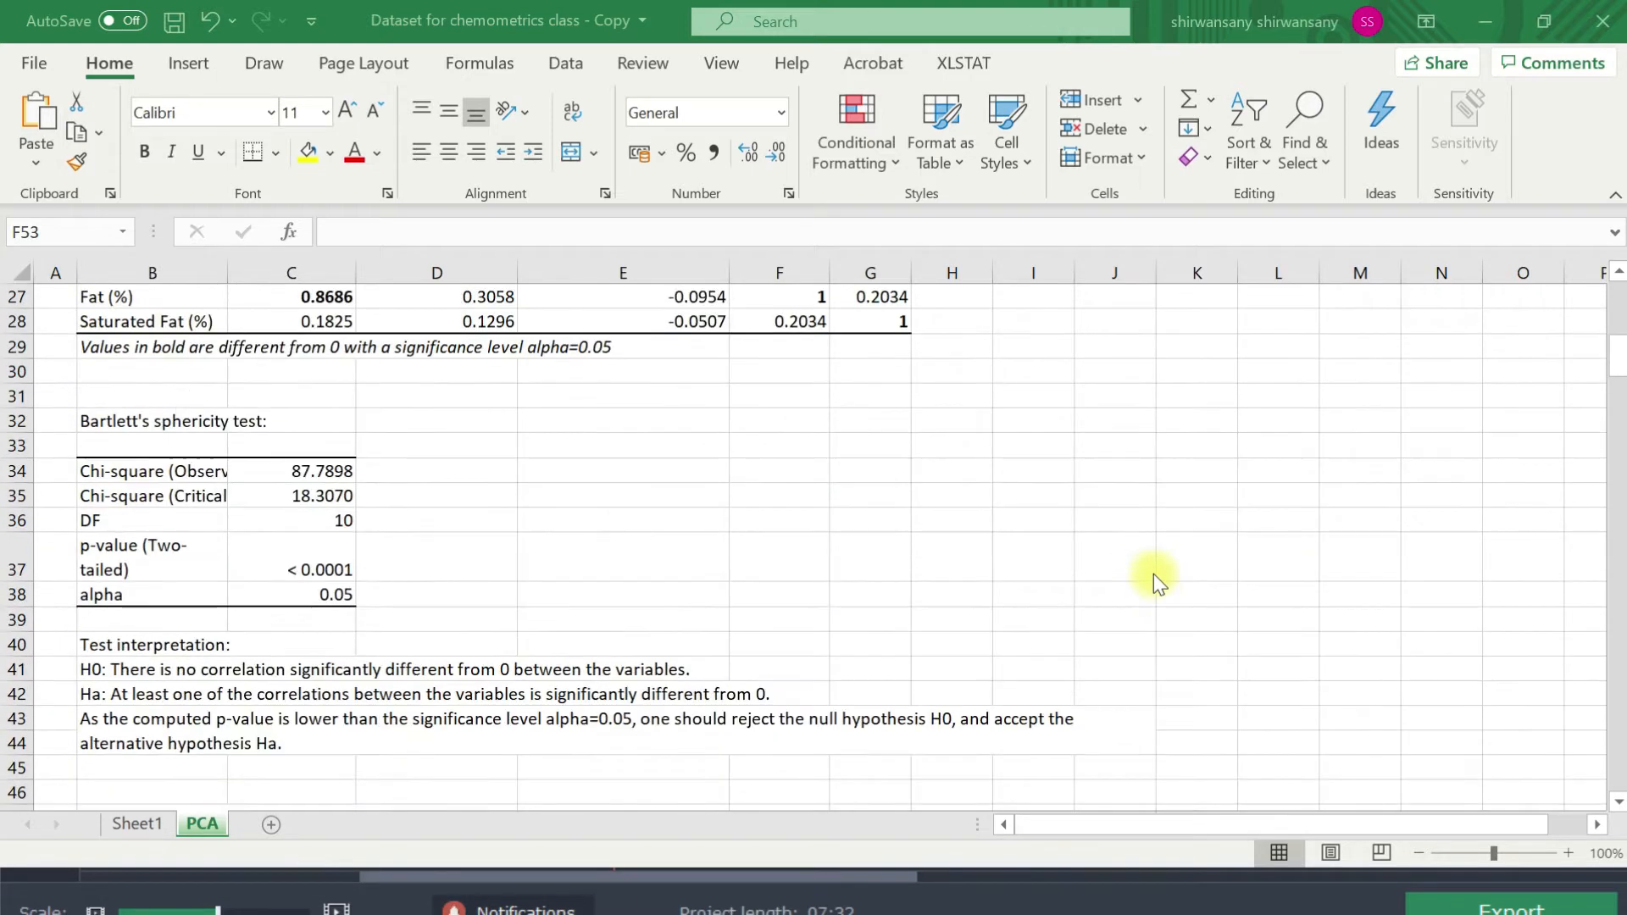
scroll(up, 3)
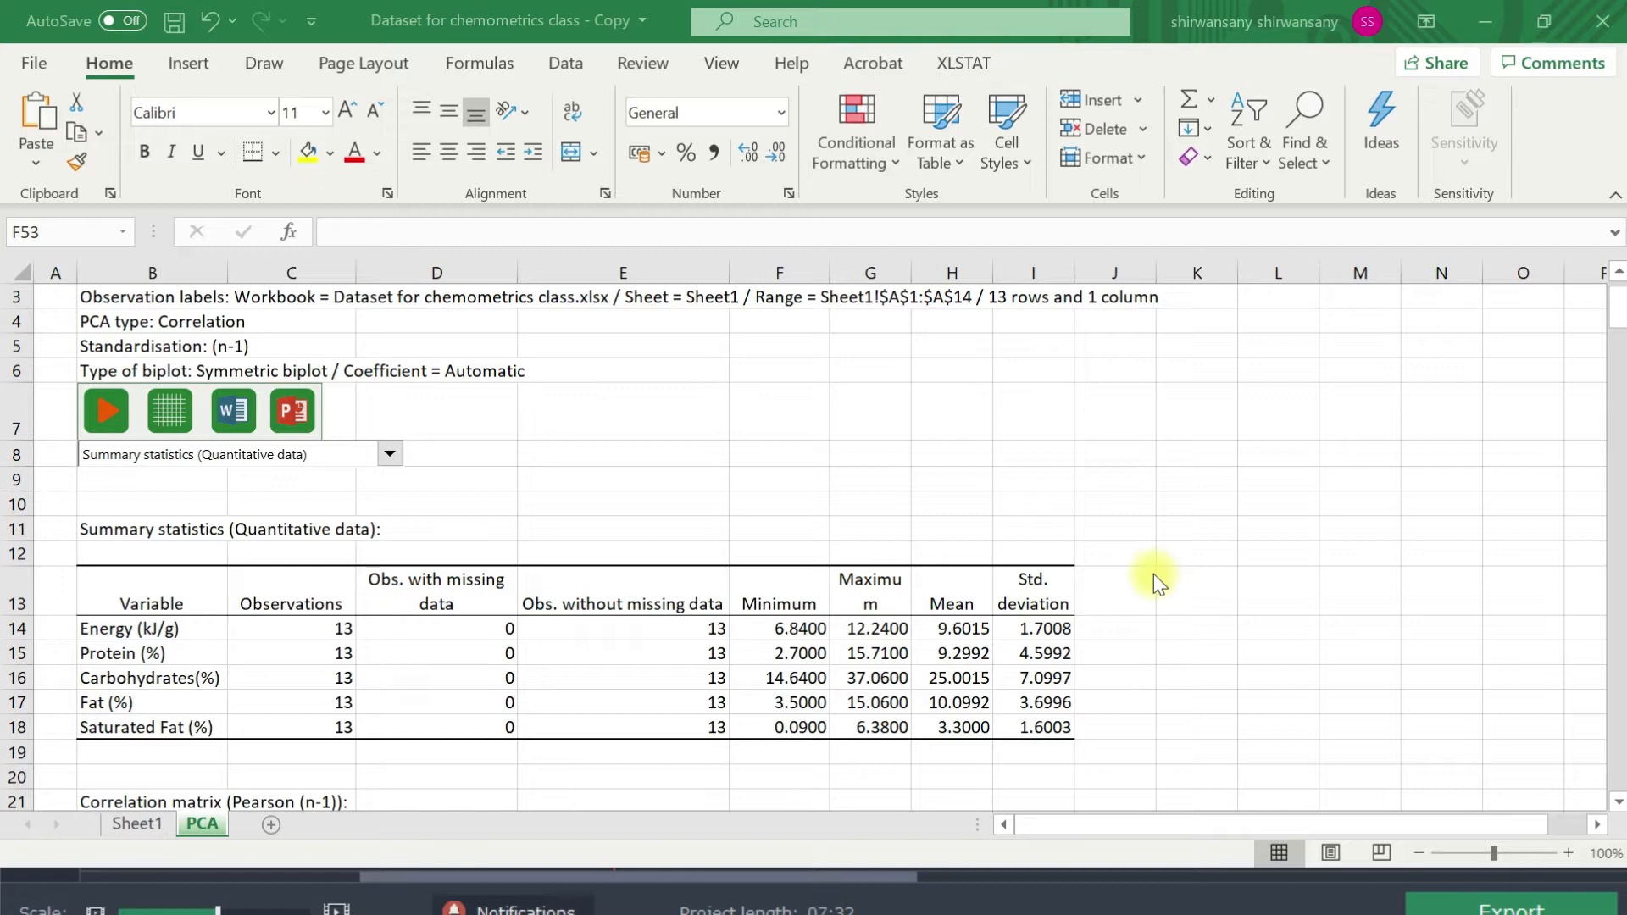
scroll(down, 3)
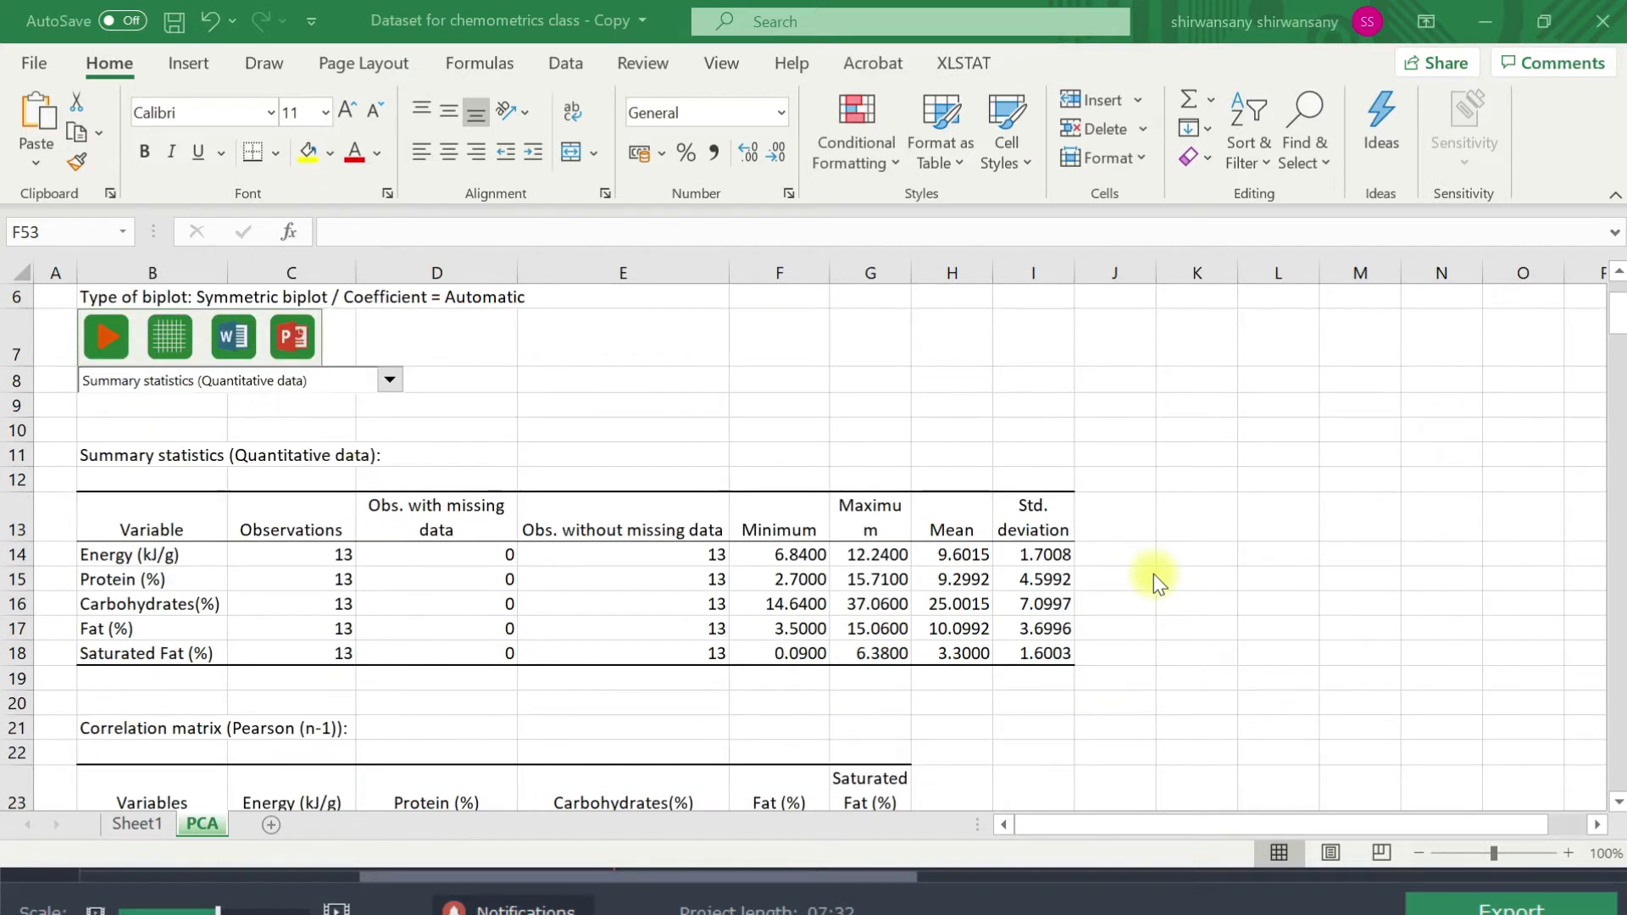
mouse_move(143, 463)
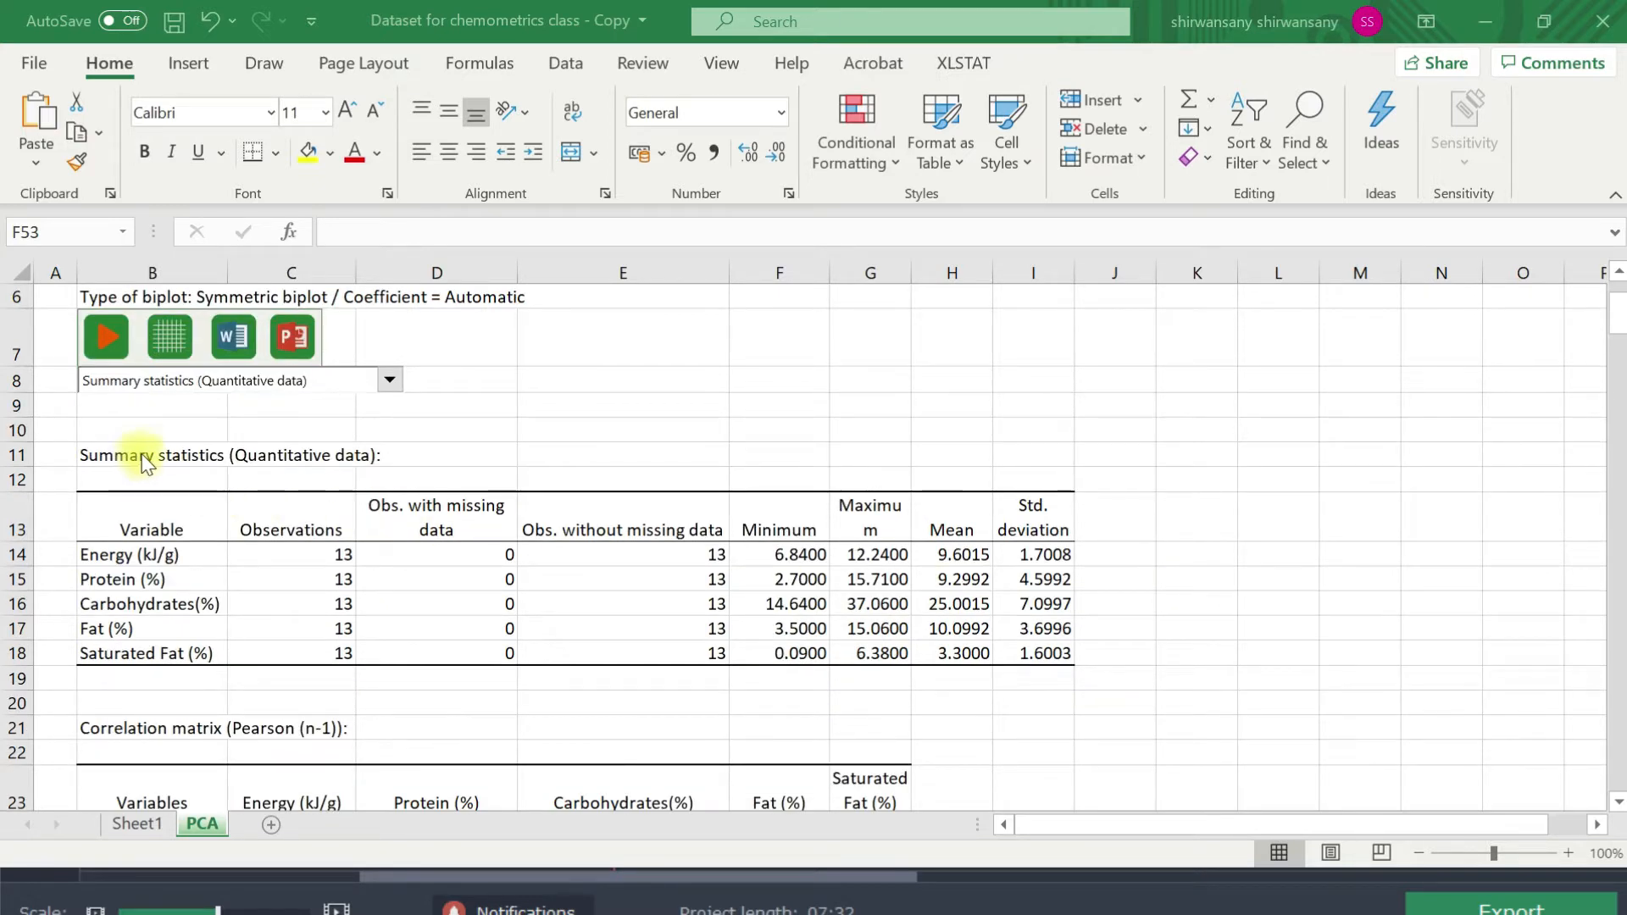
scroll(down, 3)
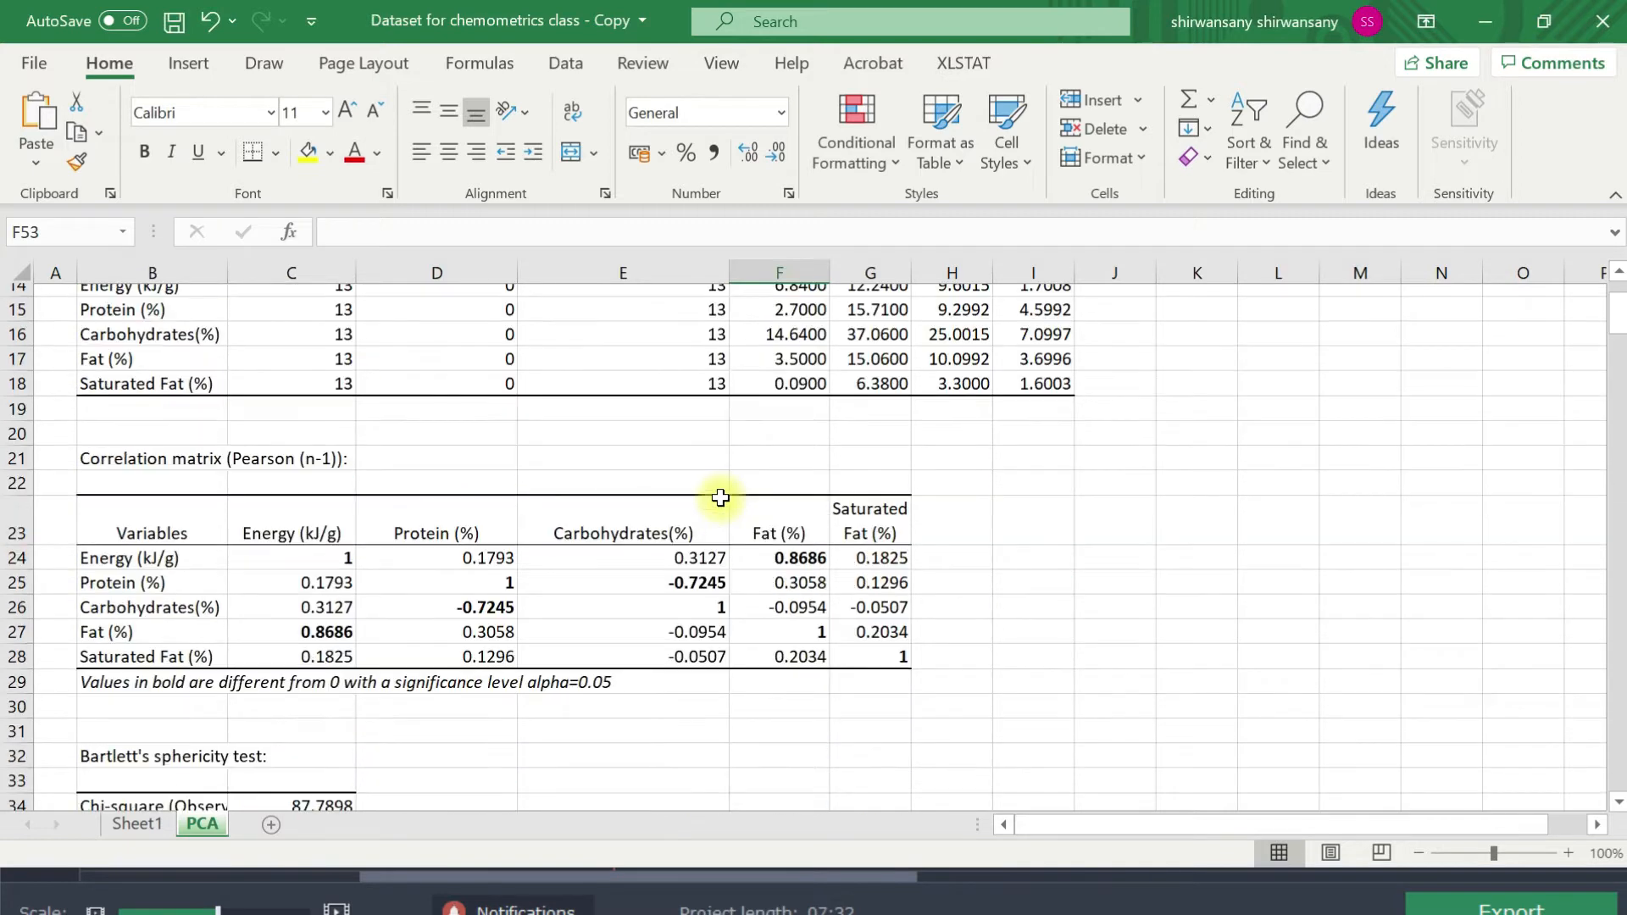
scroll(down, 3)
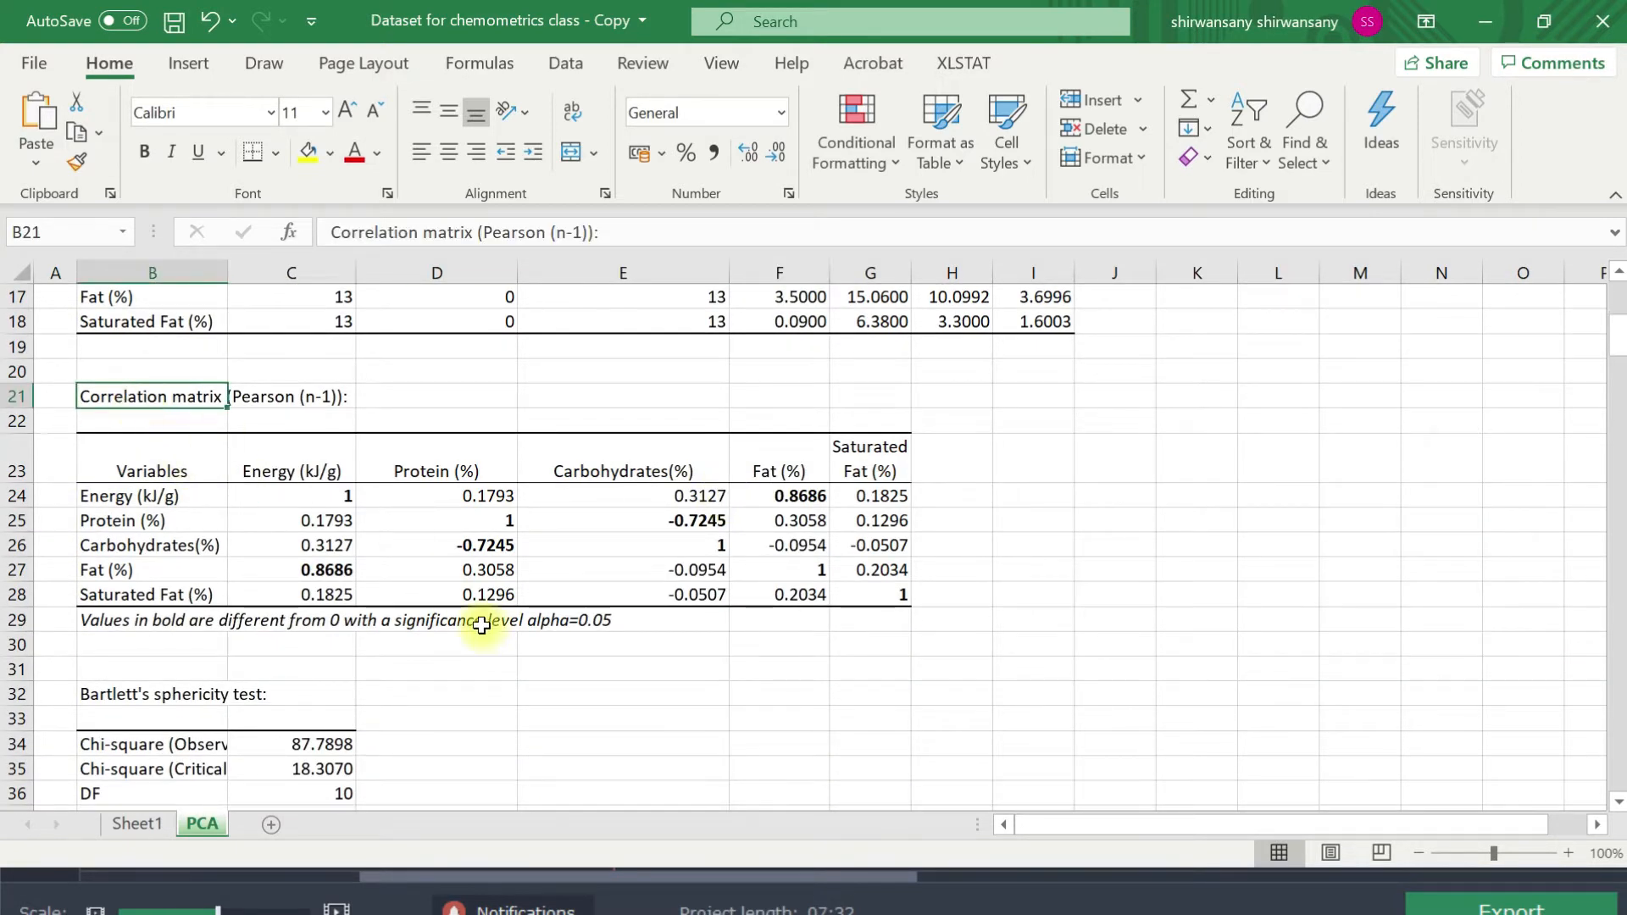
scroll(down, 3)
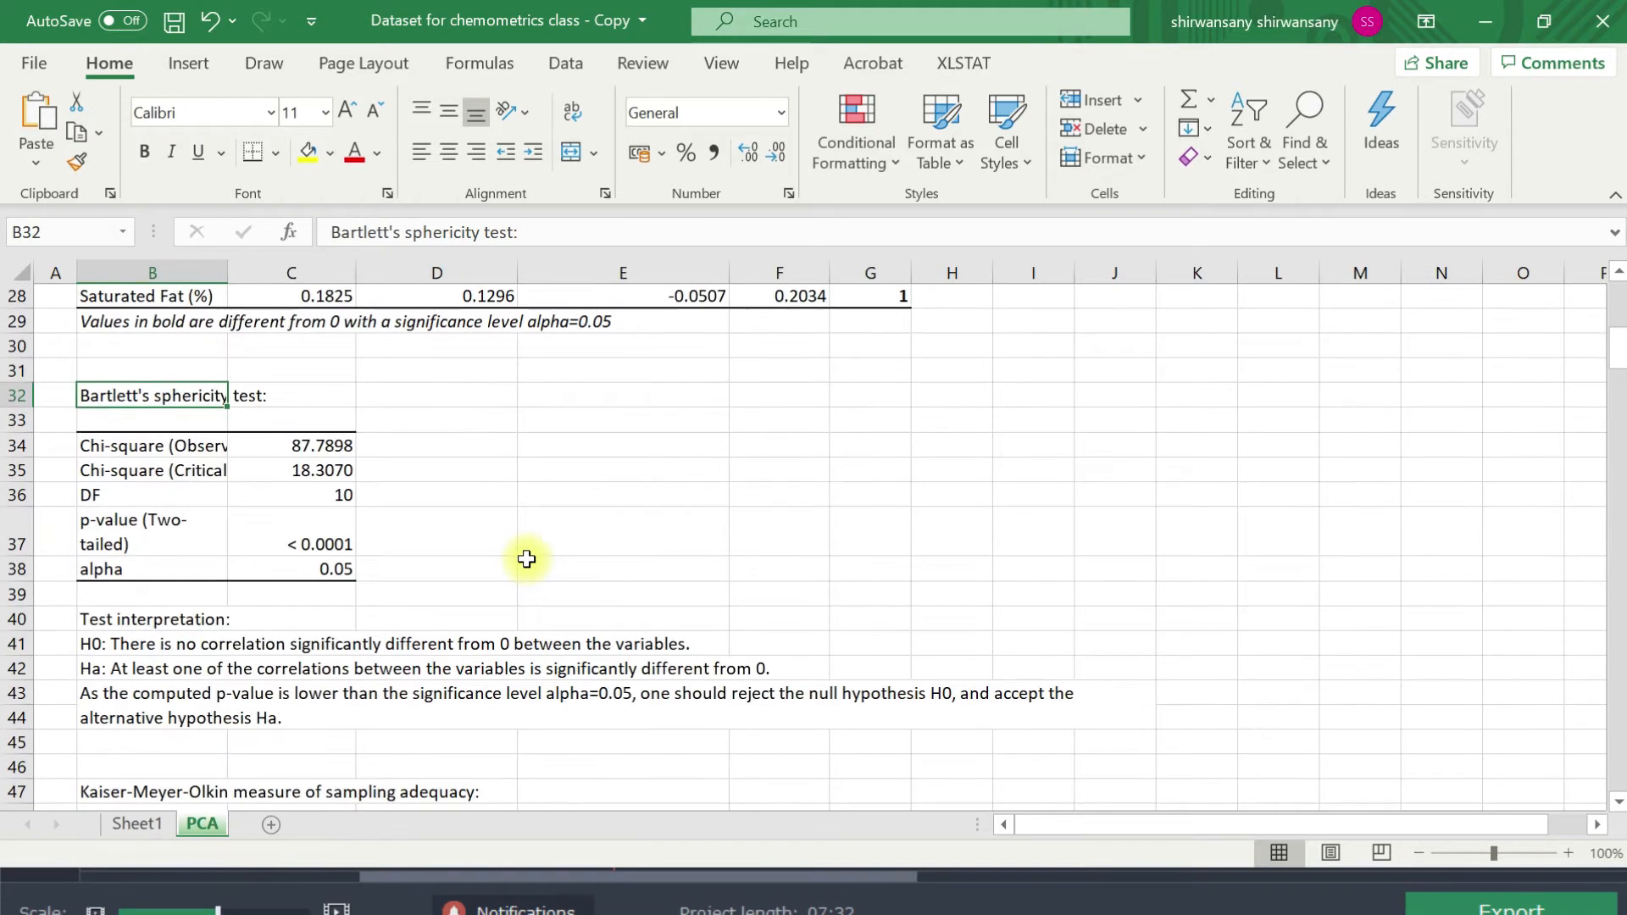
scroll(down, 3)
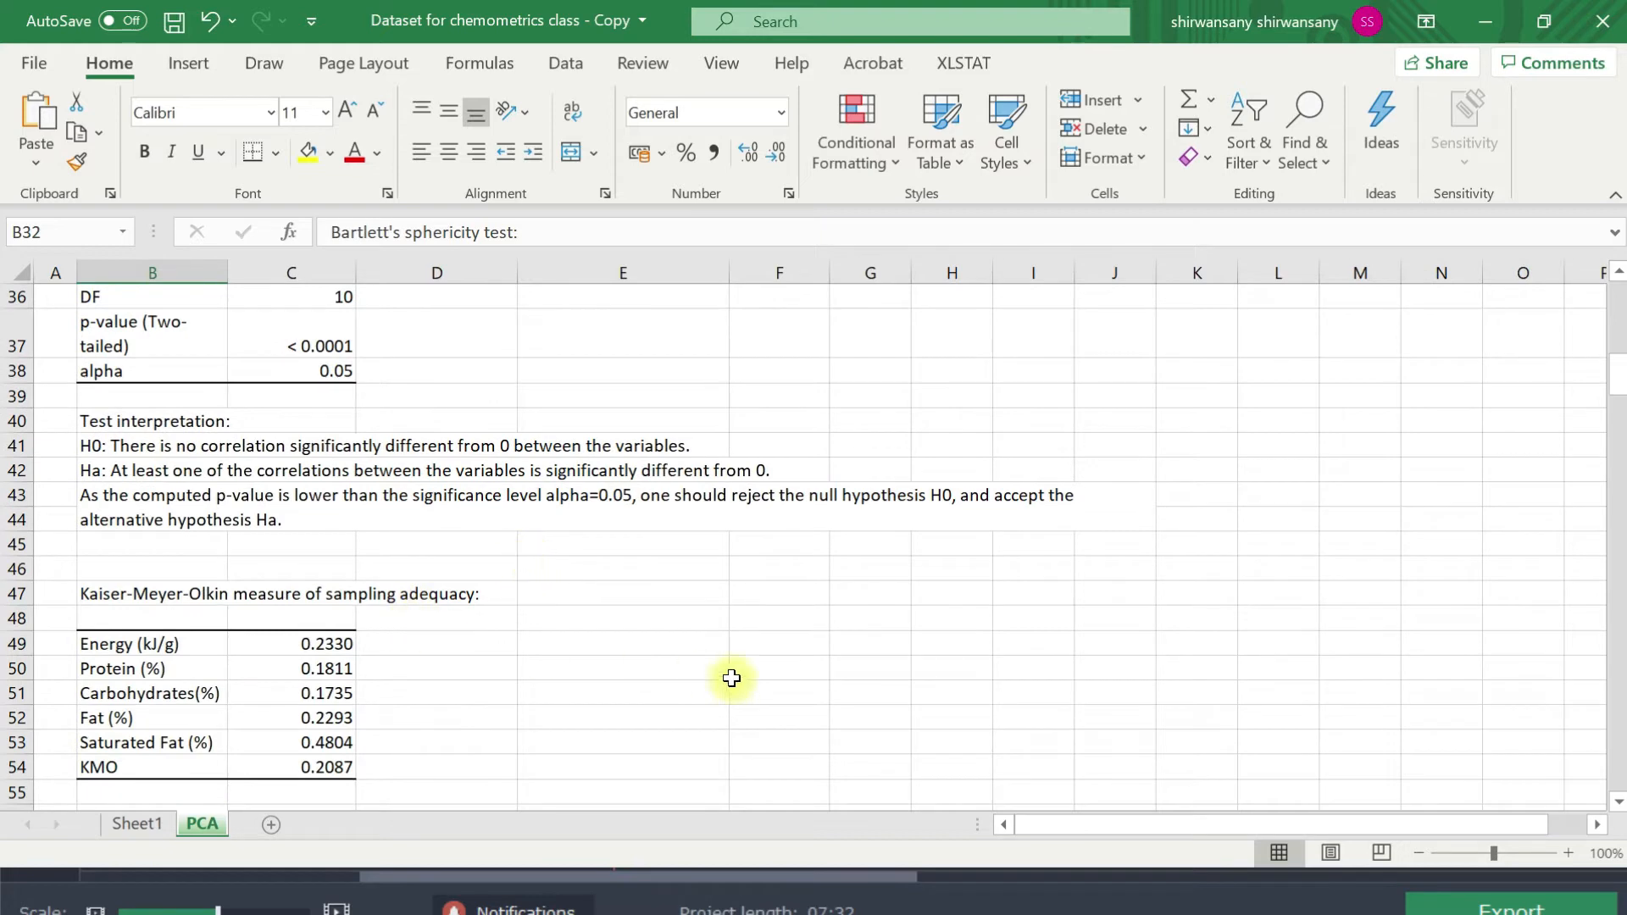
mouse_move(567, 658)
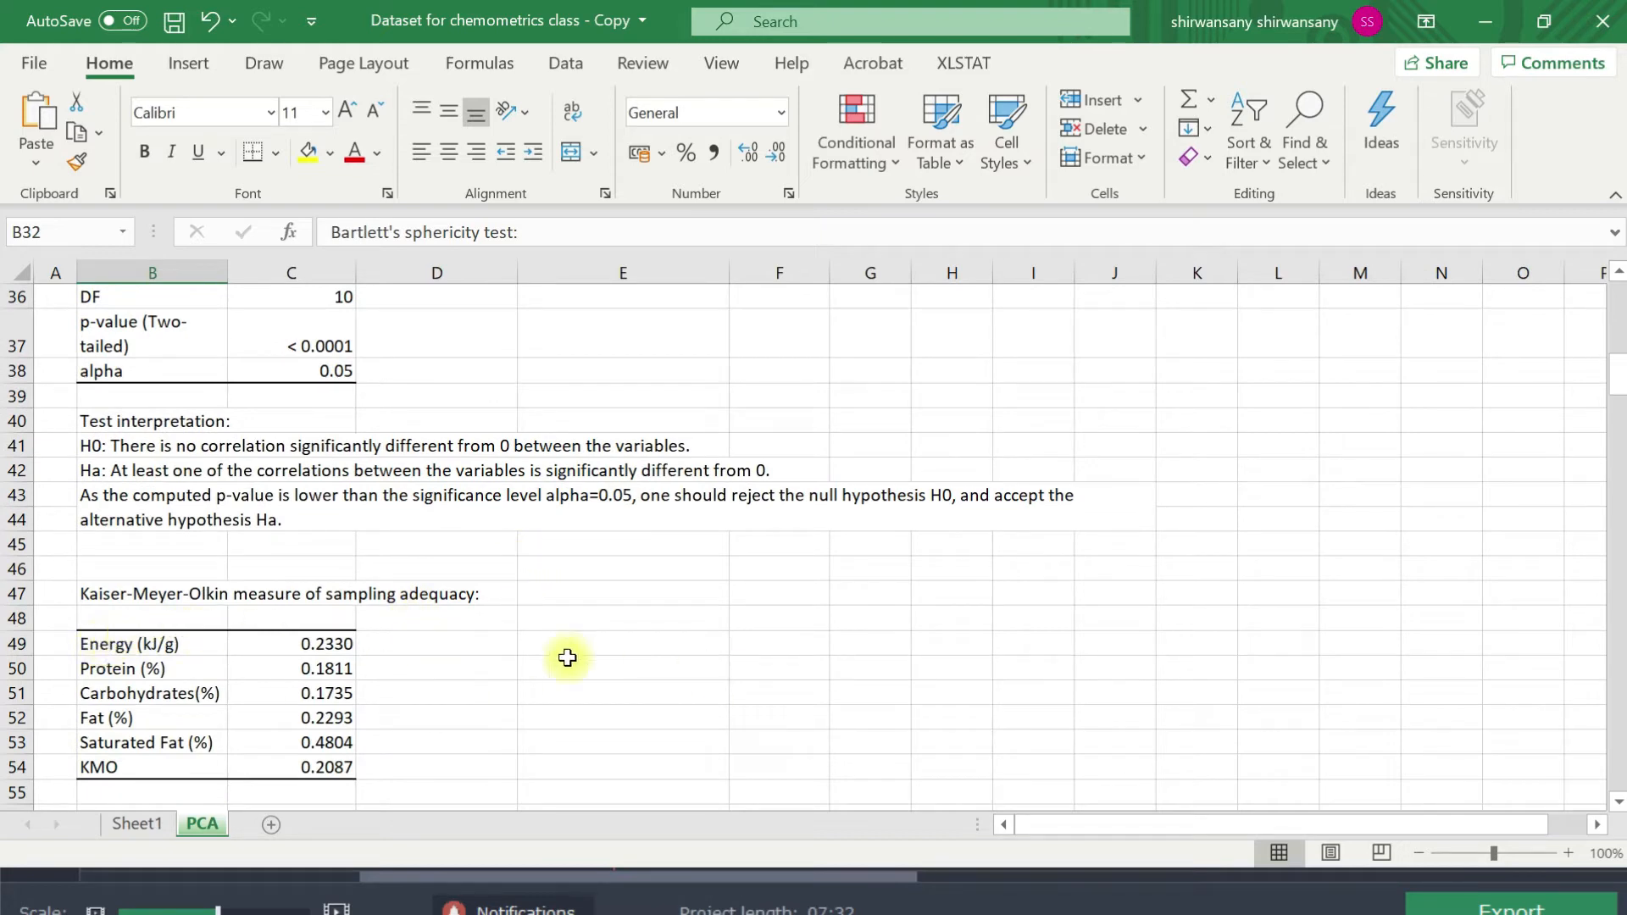
mouse_move(674, 664)
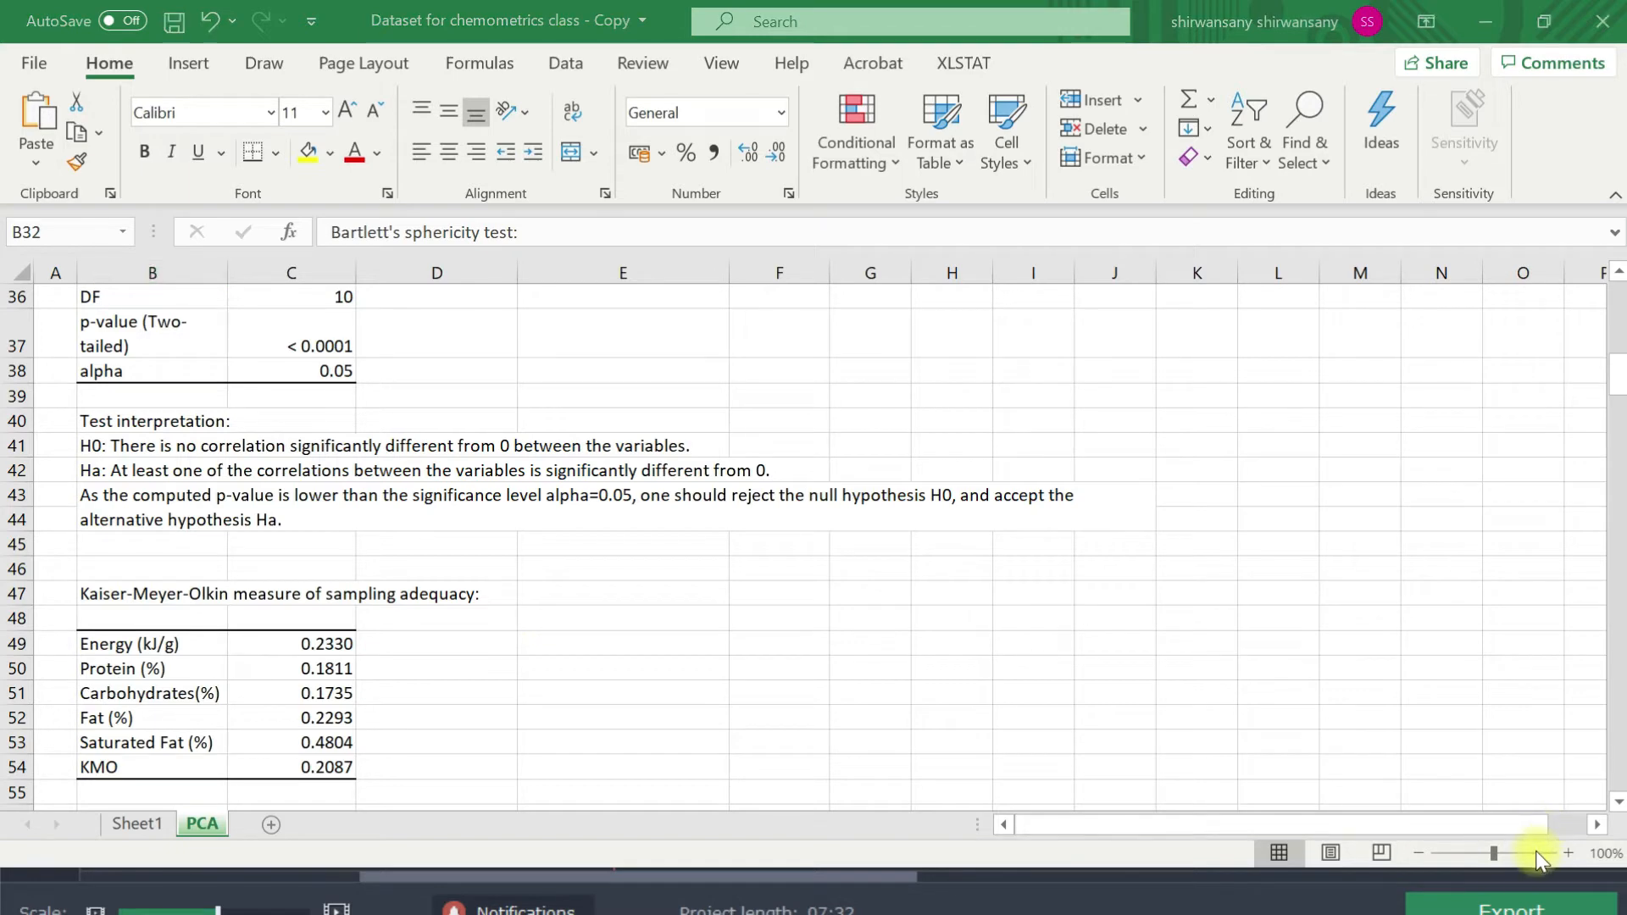
scroll(down, 3)
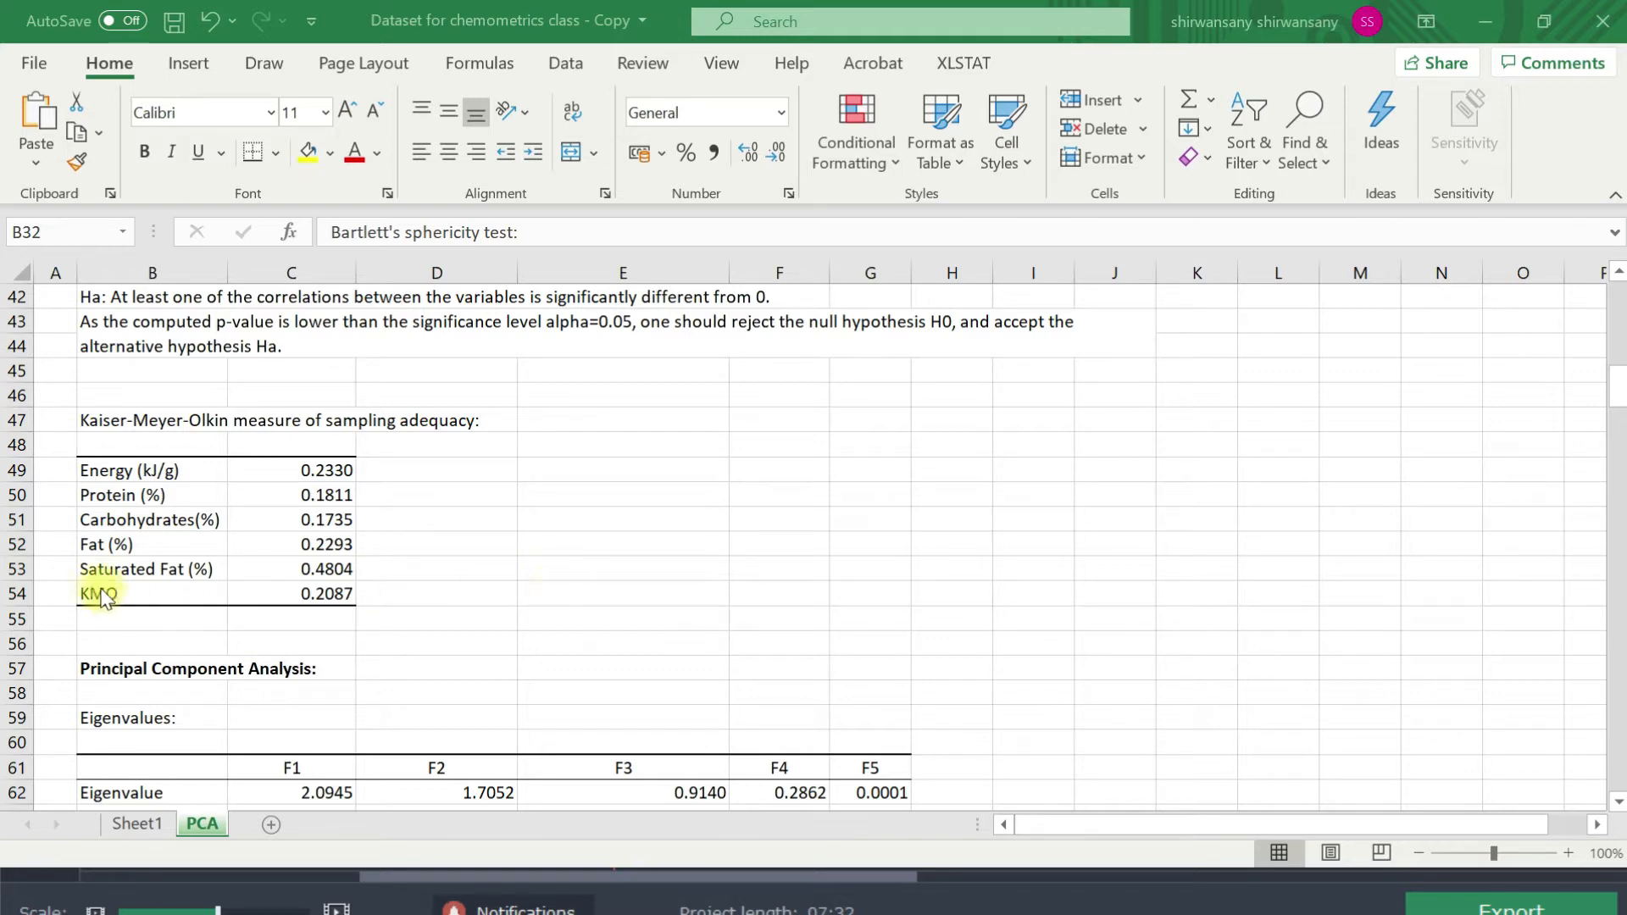
mouse_move(155, 610)
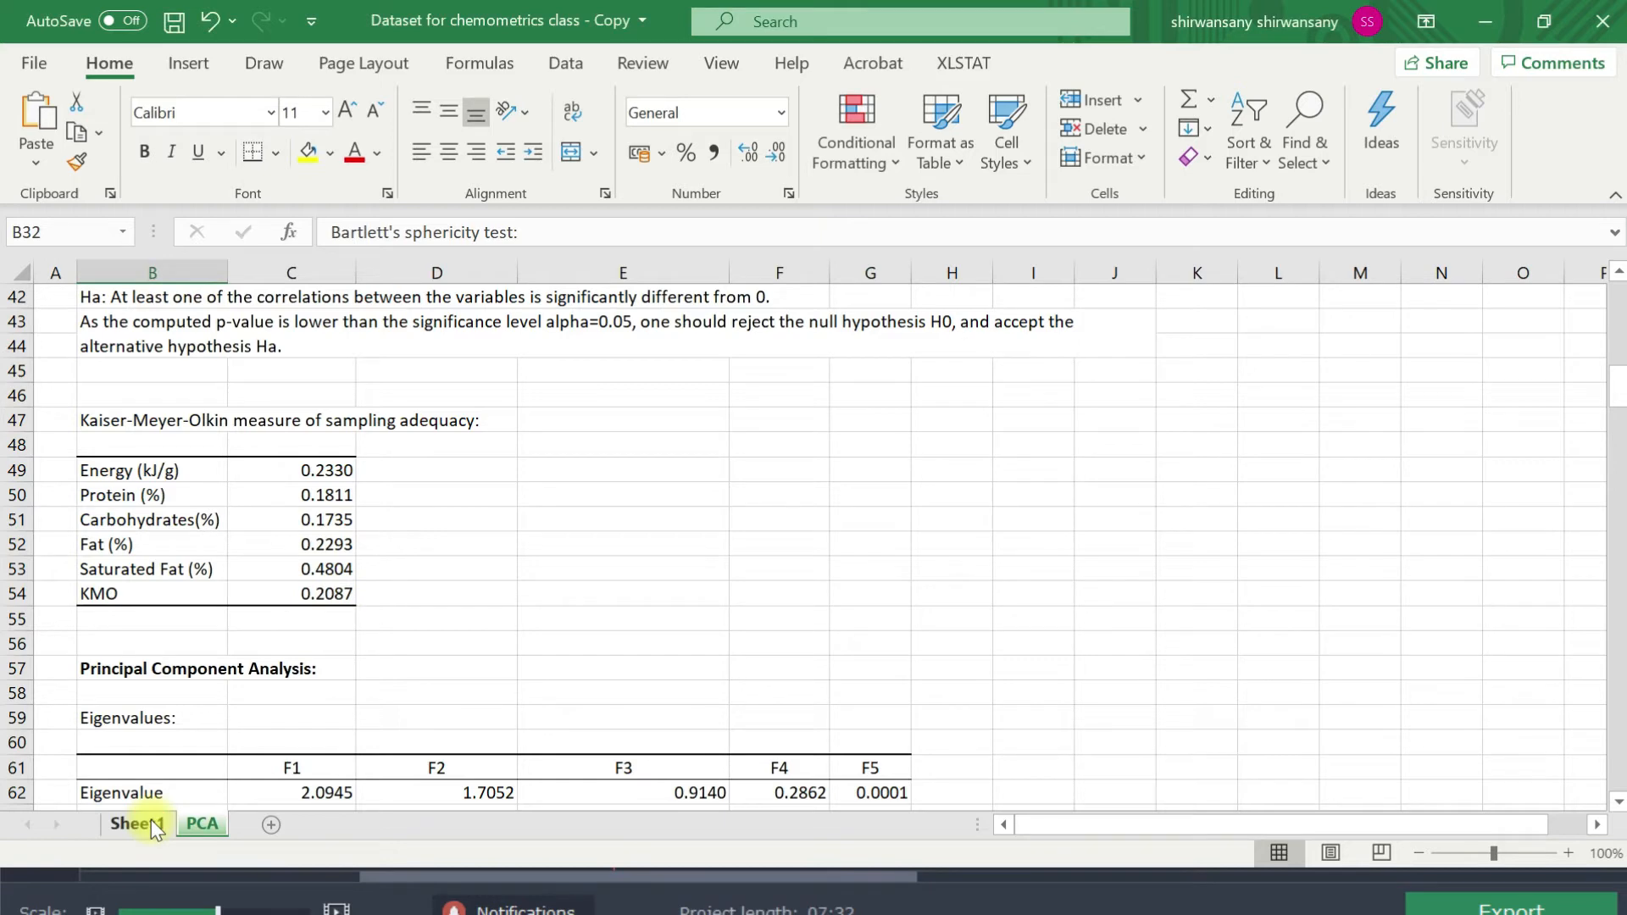
click(137, 826)
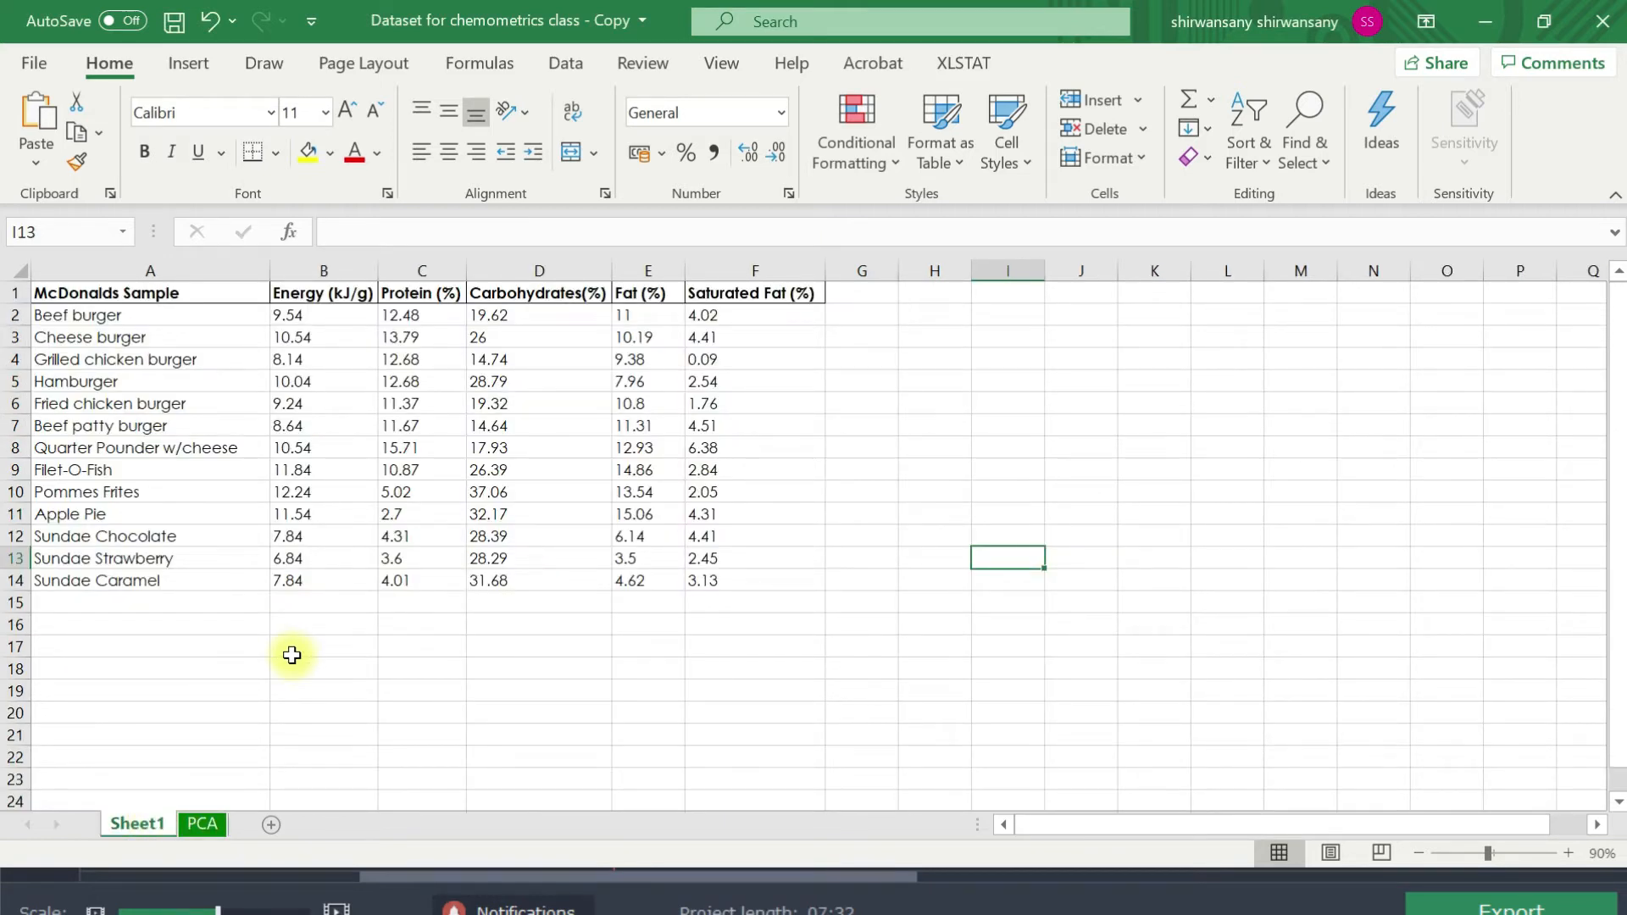
mouse_move(734, 616)
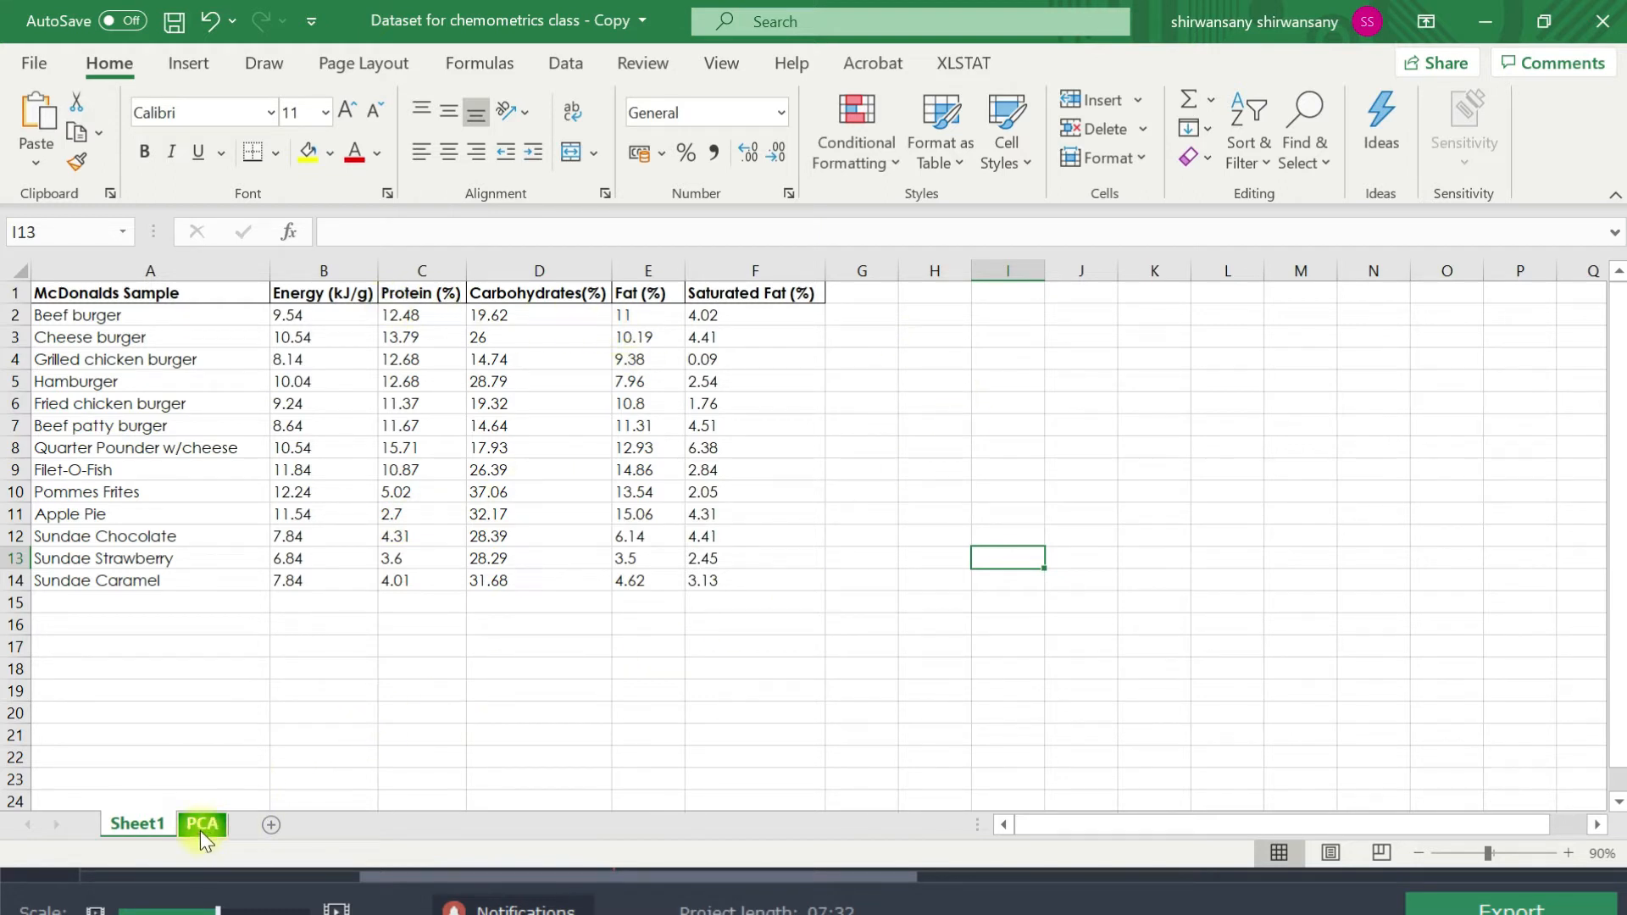
click(202, 824)
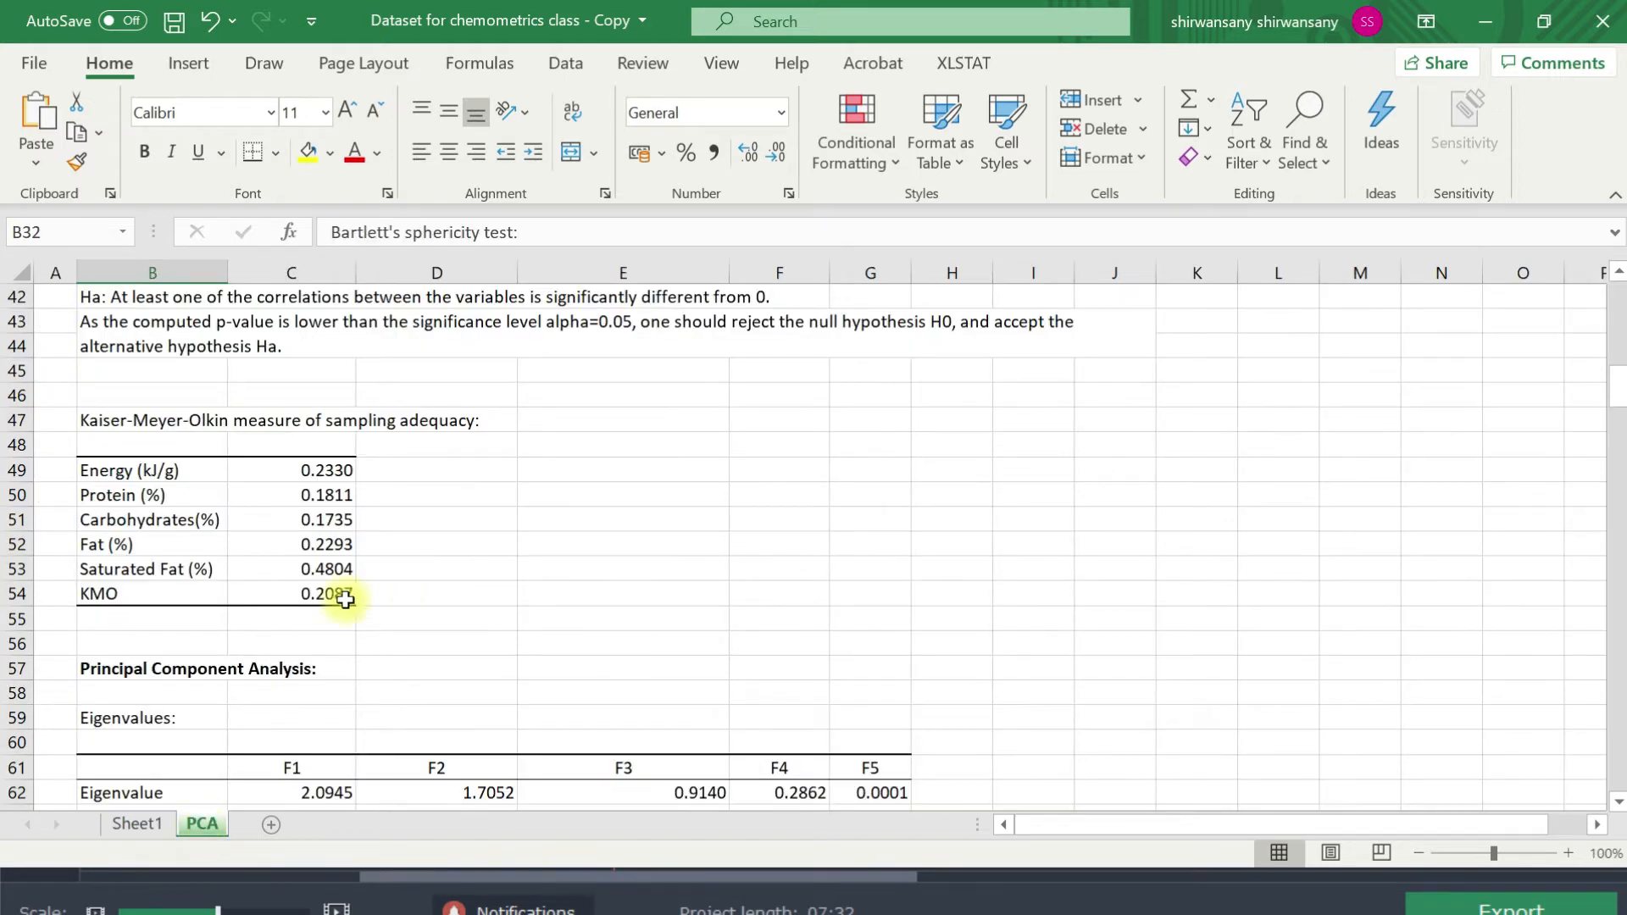
mouse_move(414, 619)
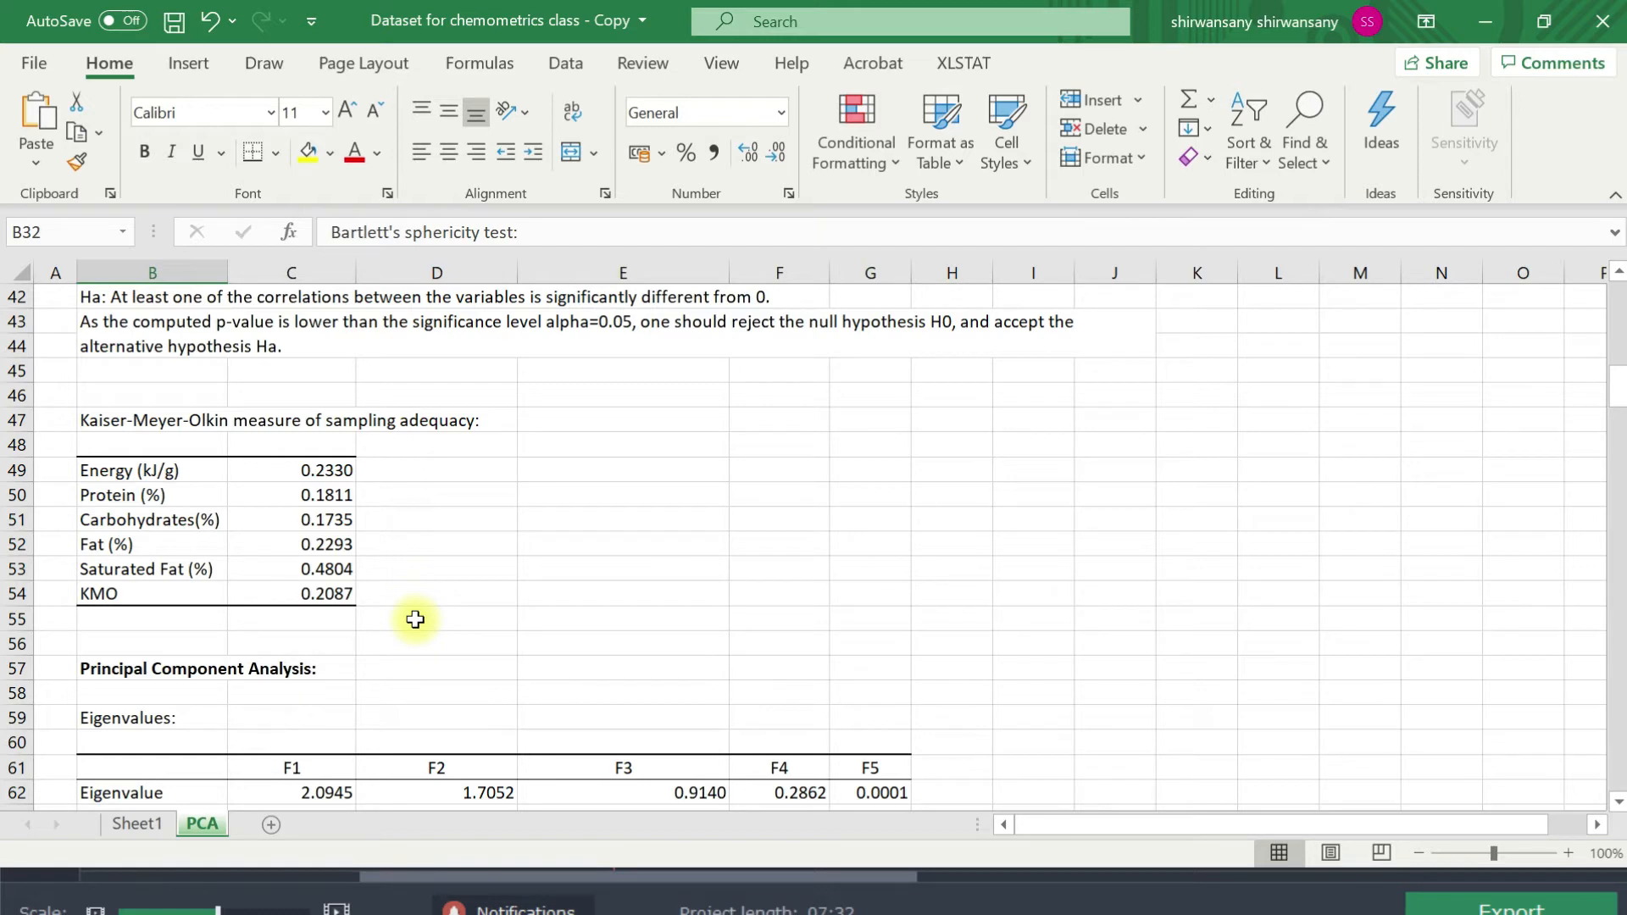
mouse_move(148, 829)
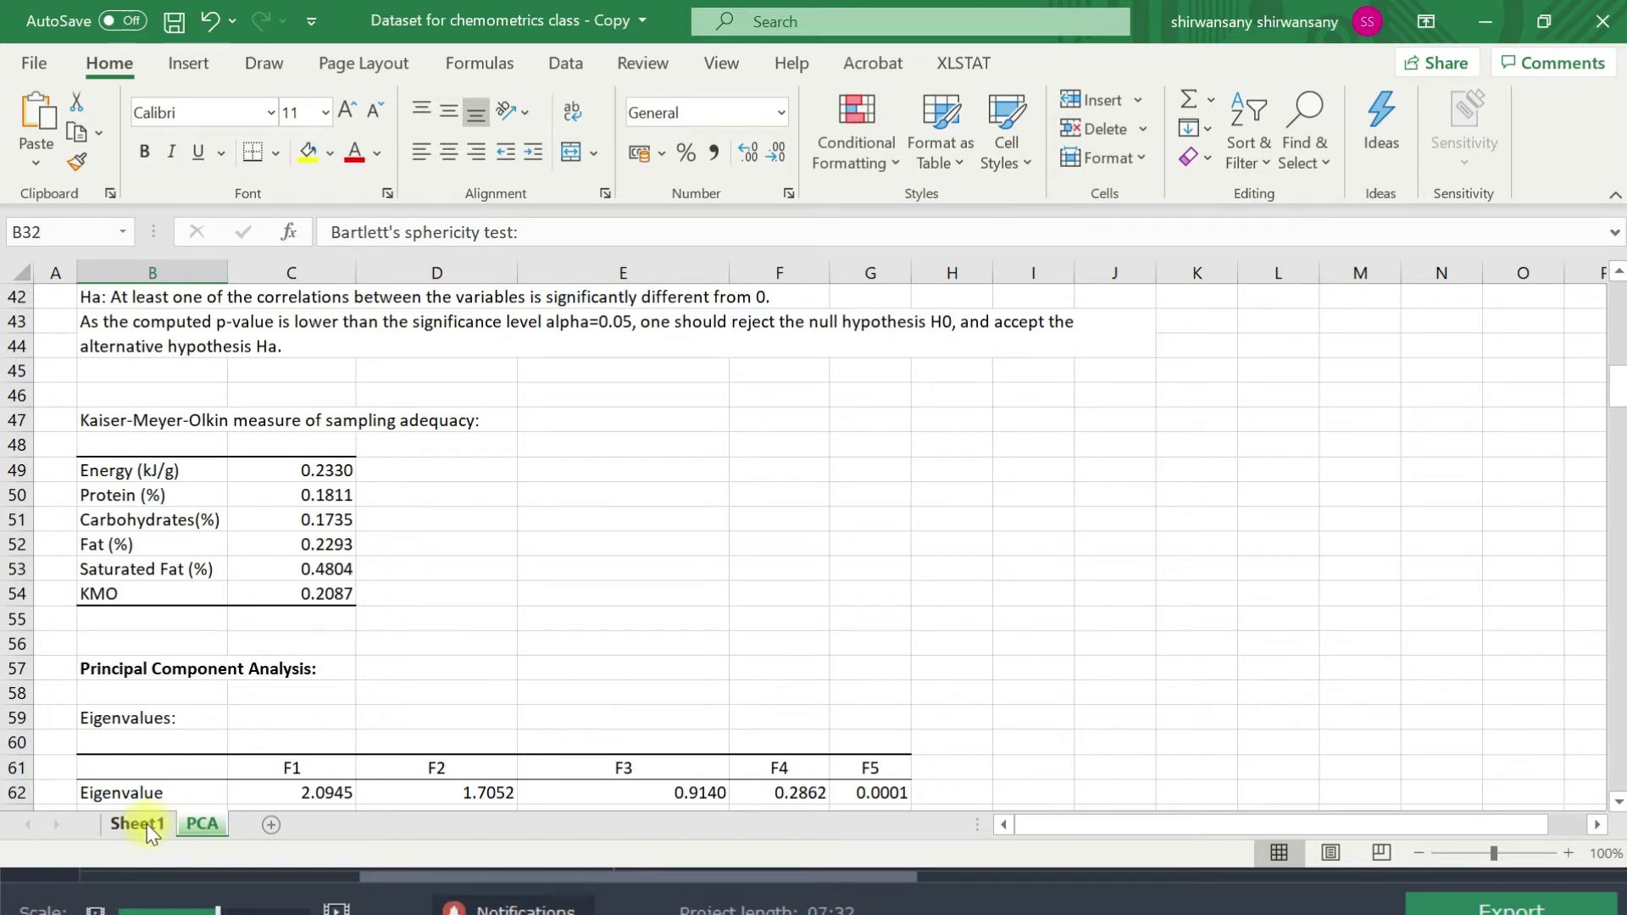
click(137, 824)
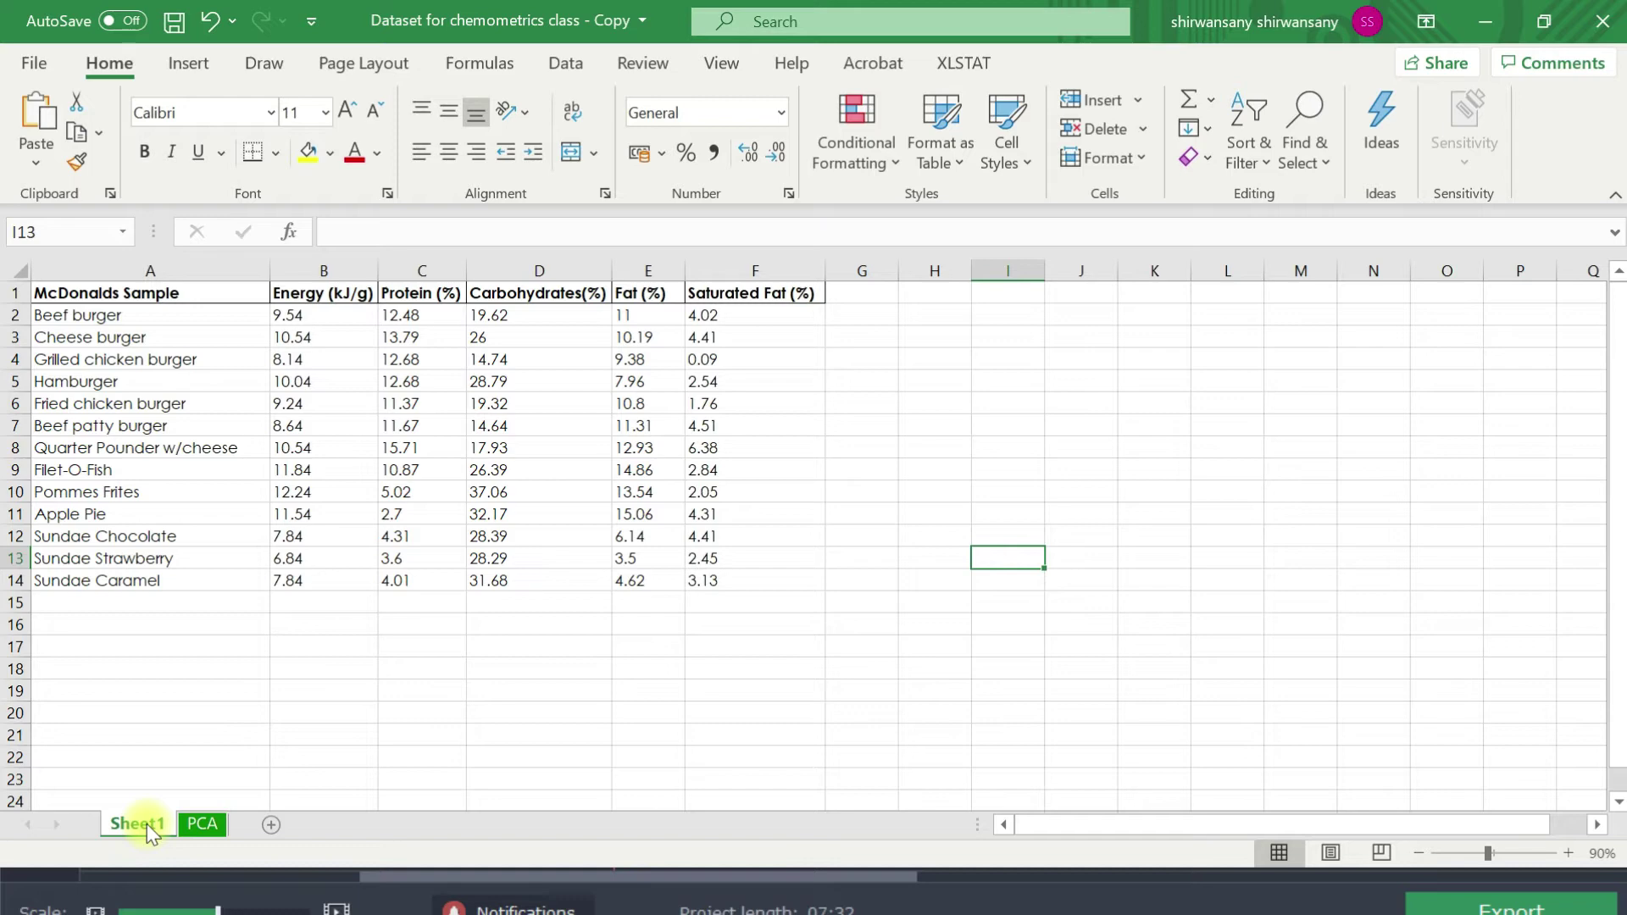
click(201, 824)
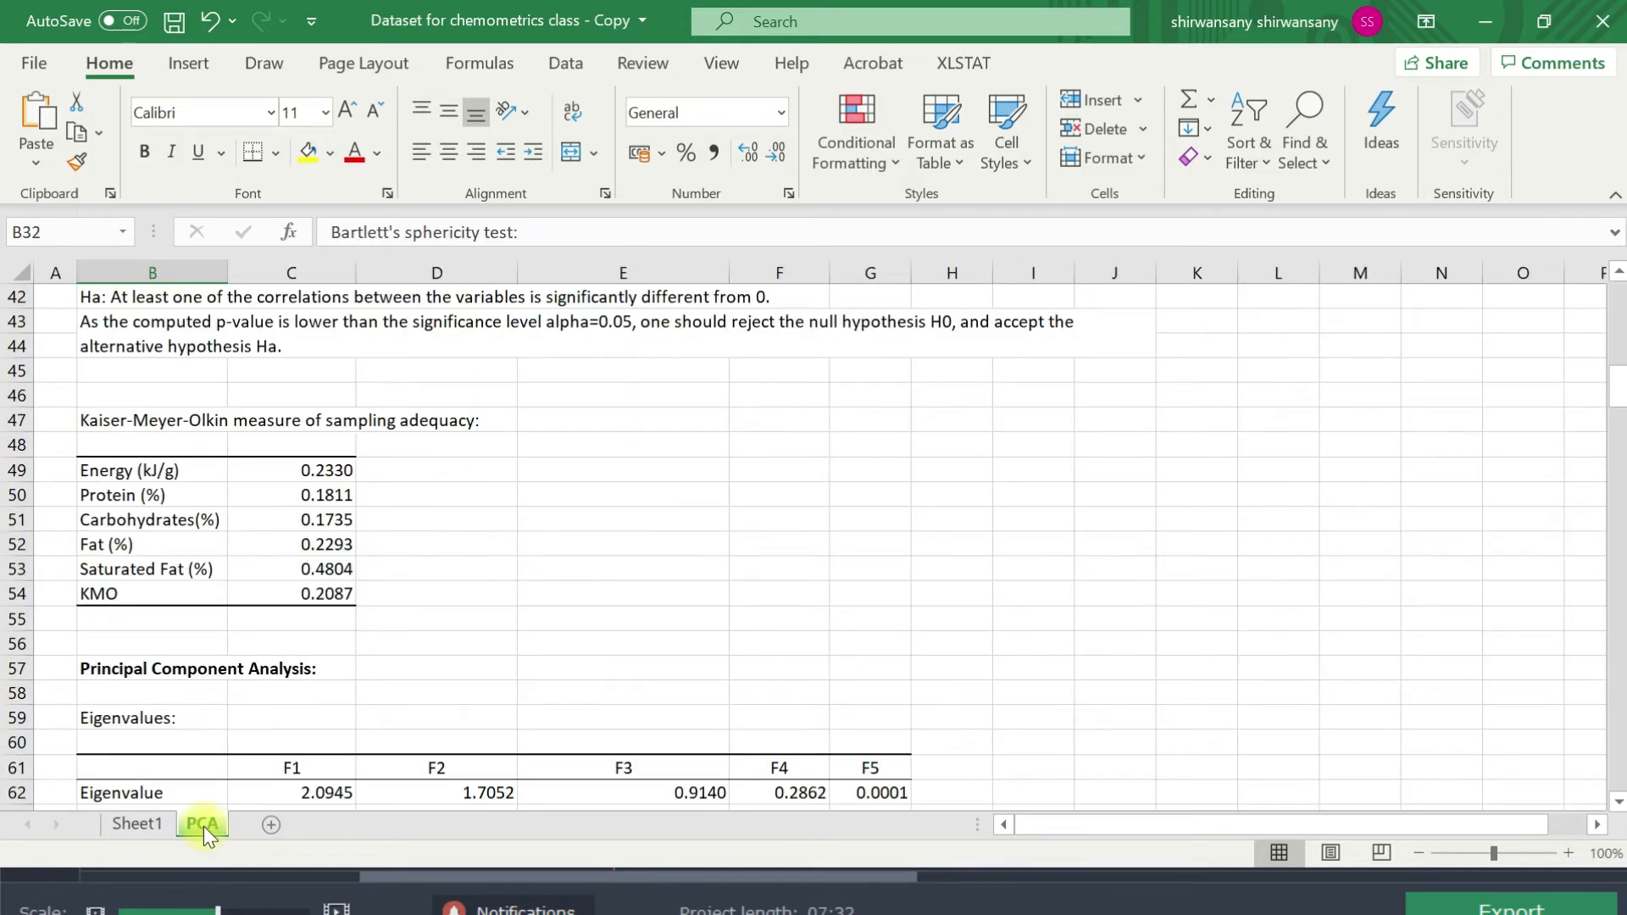
scroll(down, 3)
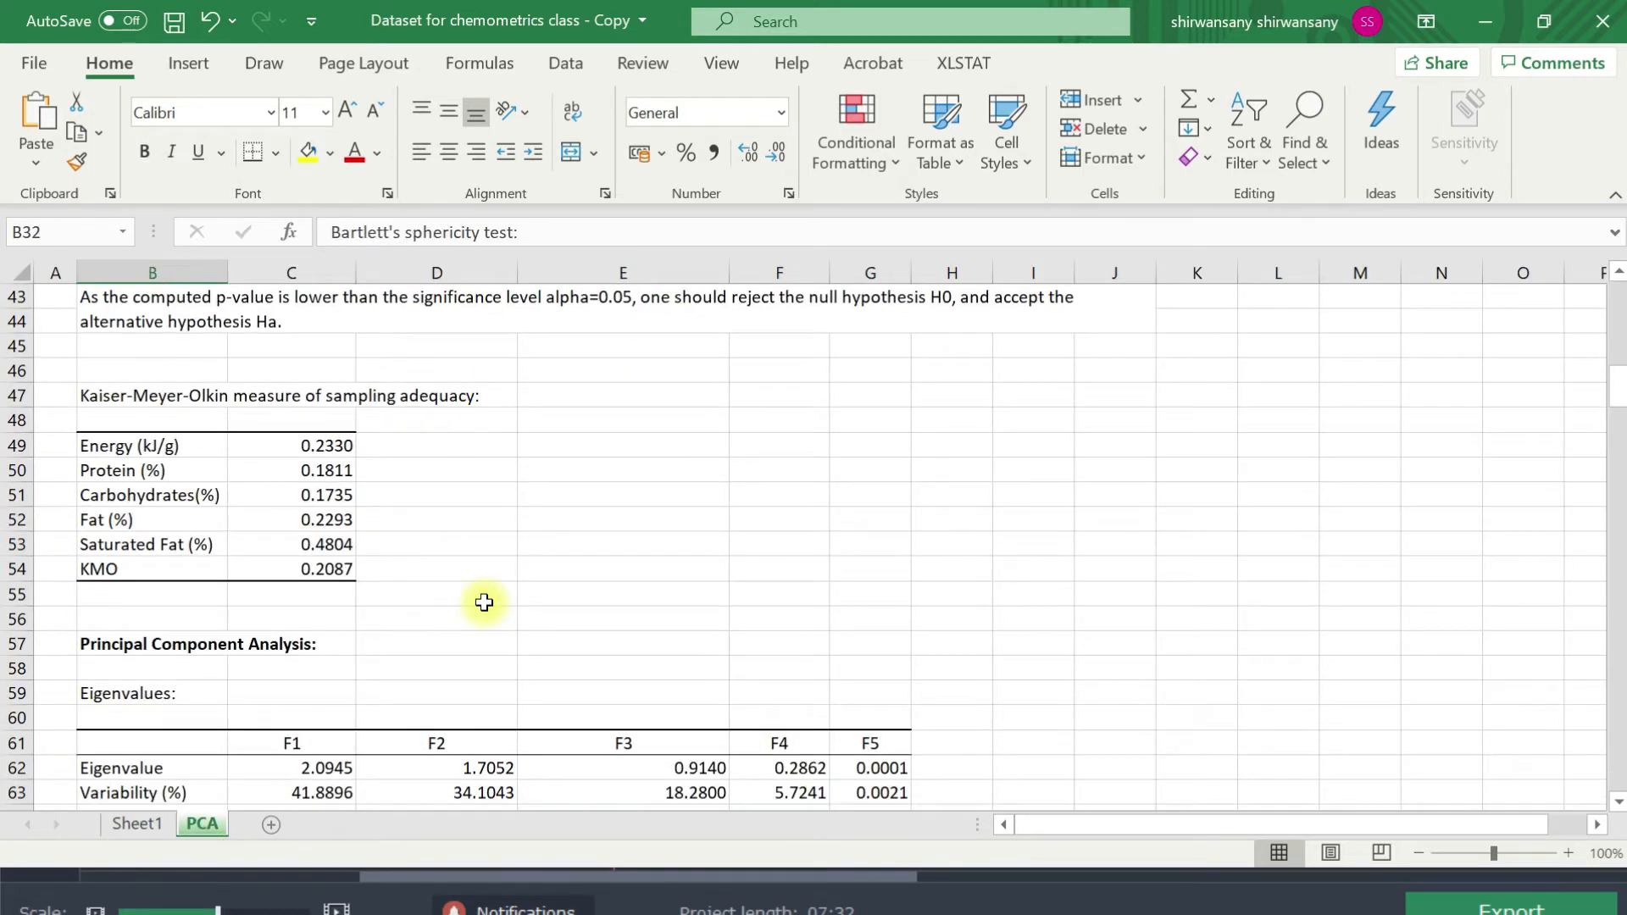
mouse_move(1025, 801)
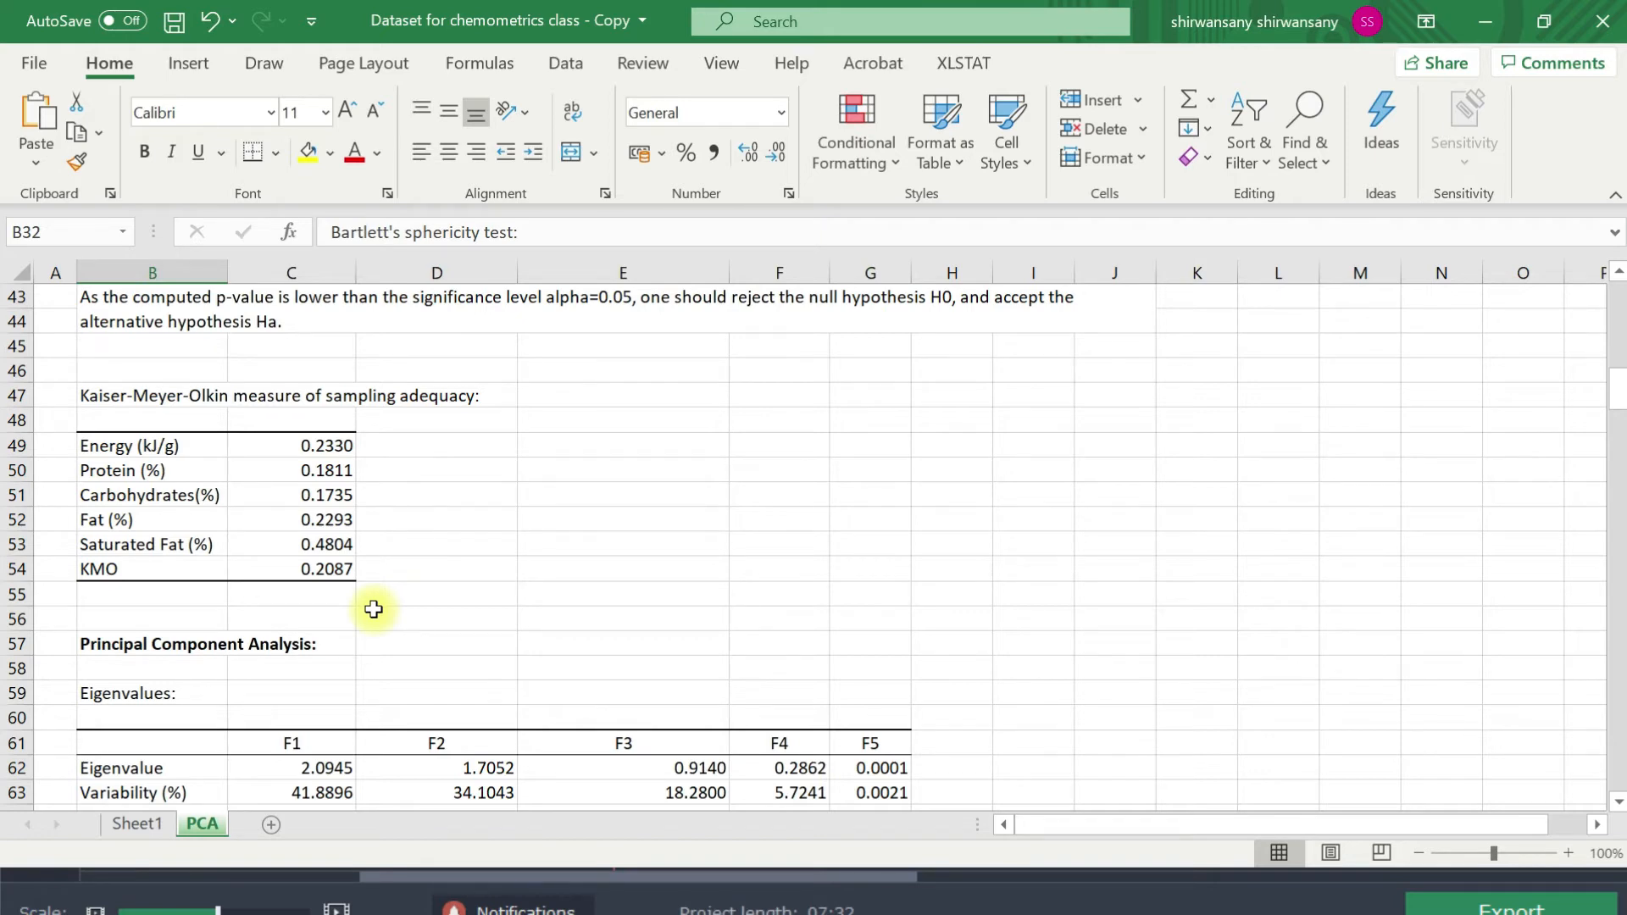
scroll(down, 3)
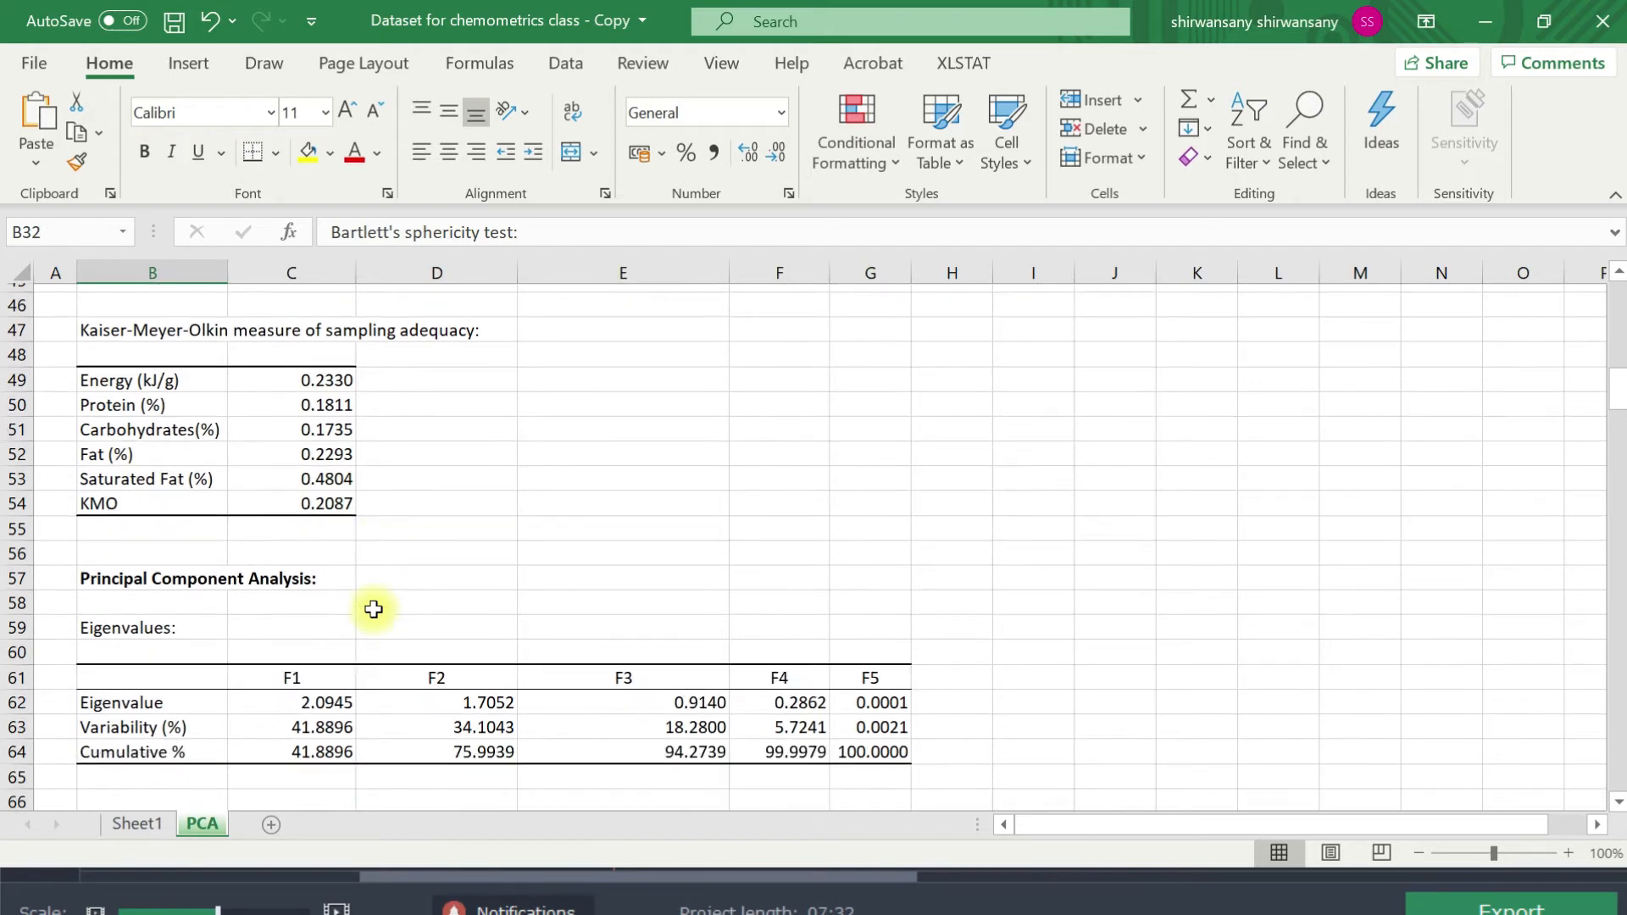
scroll(down, 3)
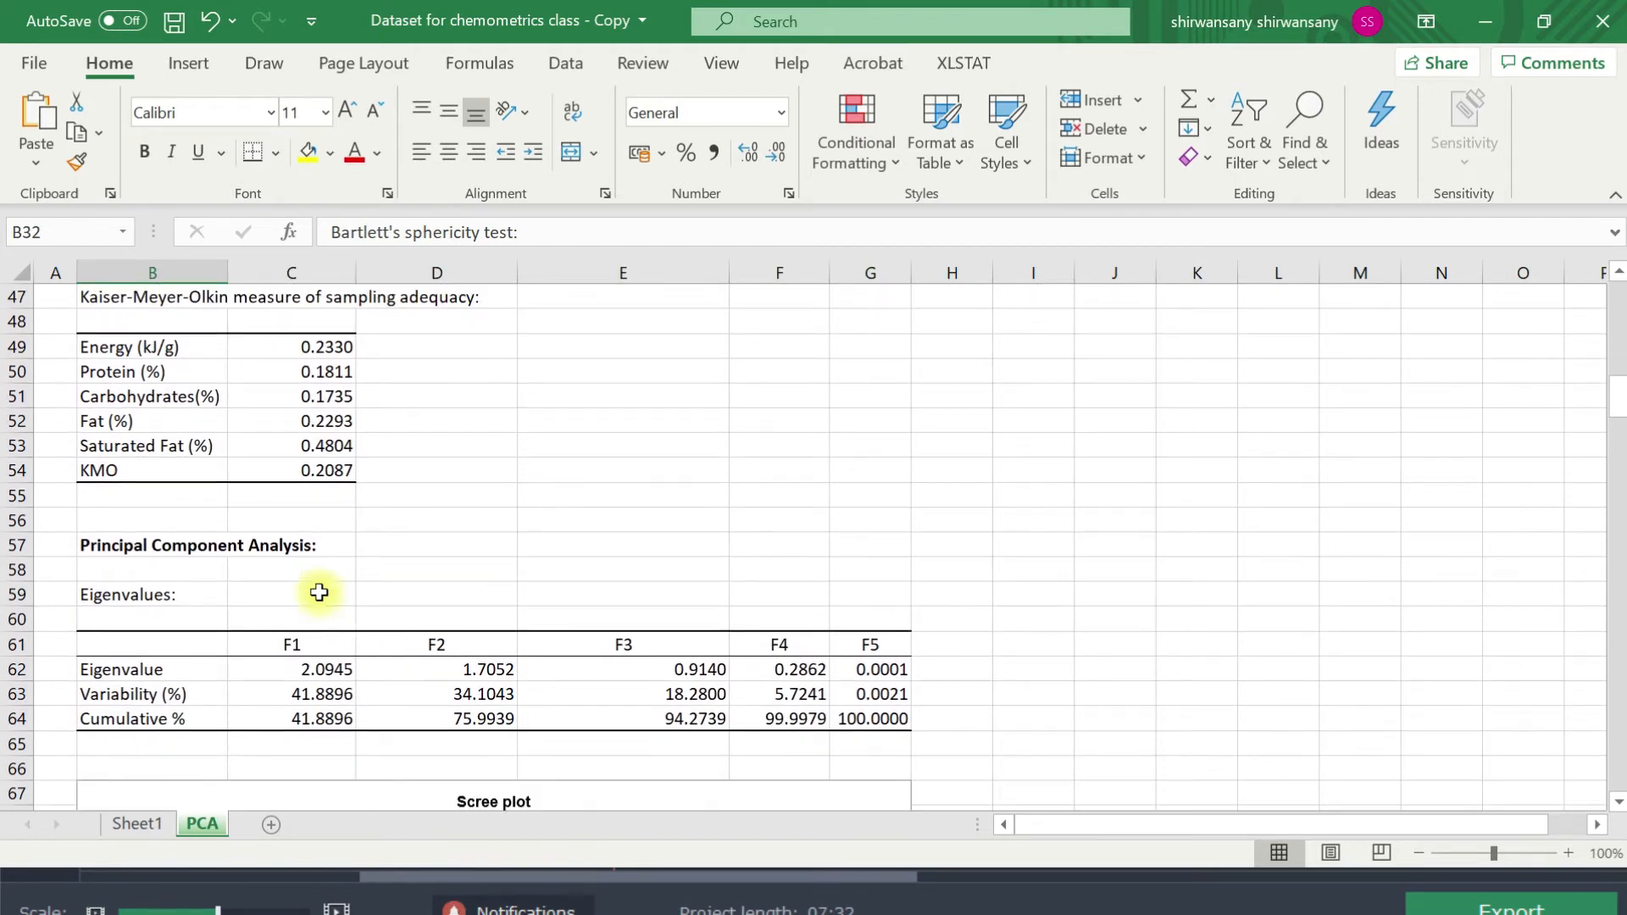
mouse_move(364, 489)
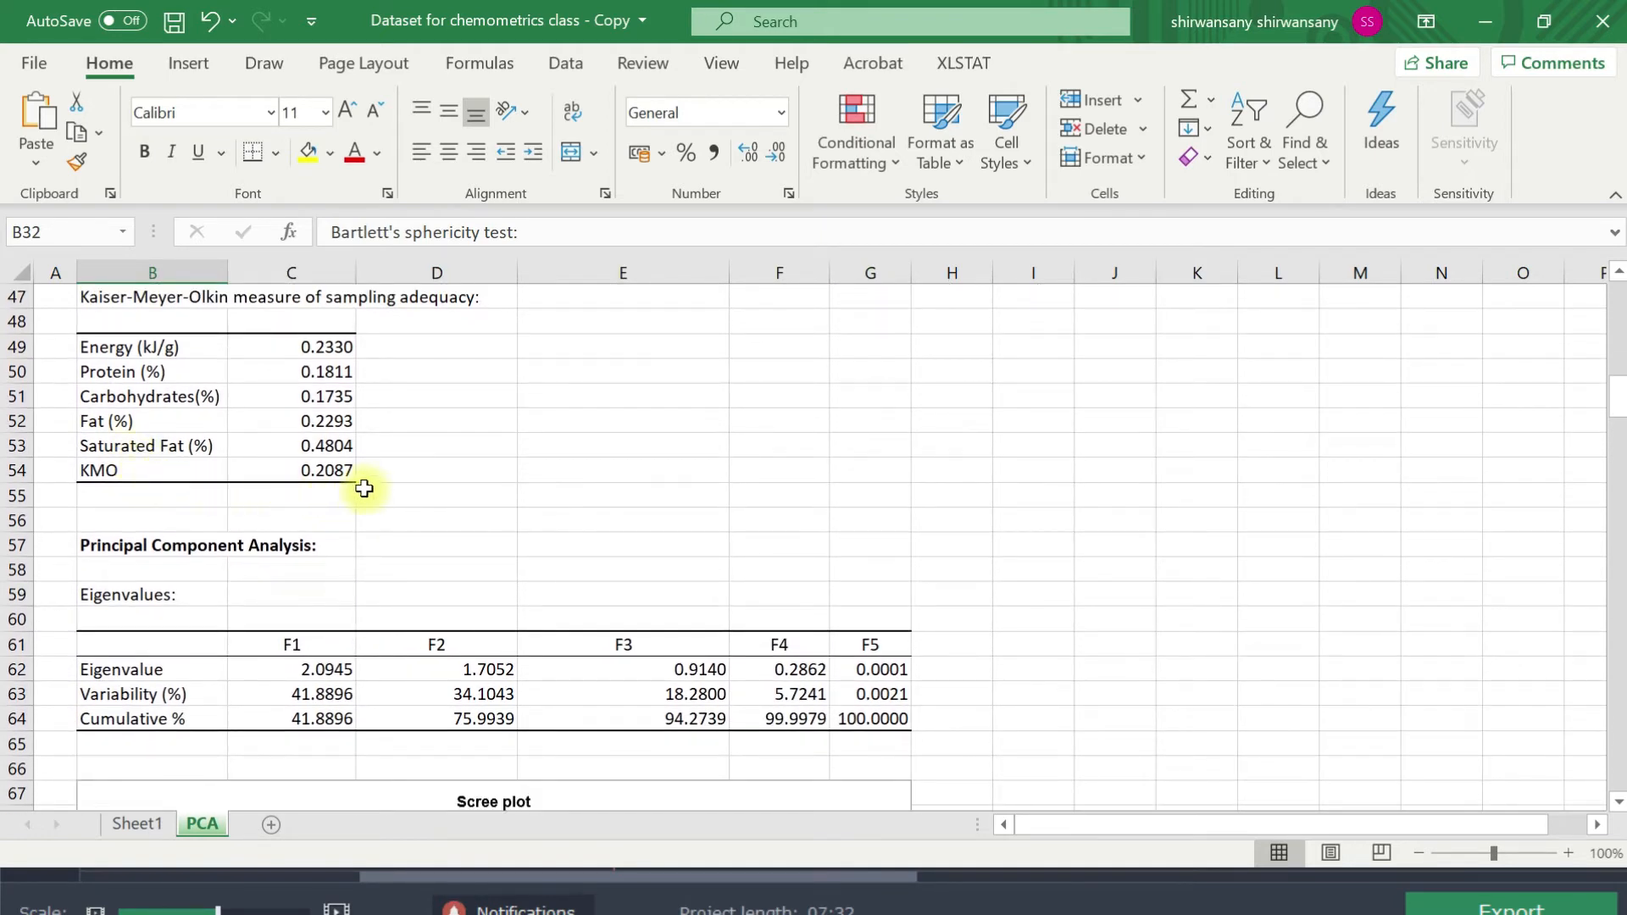
mouse_move(439, 515)
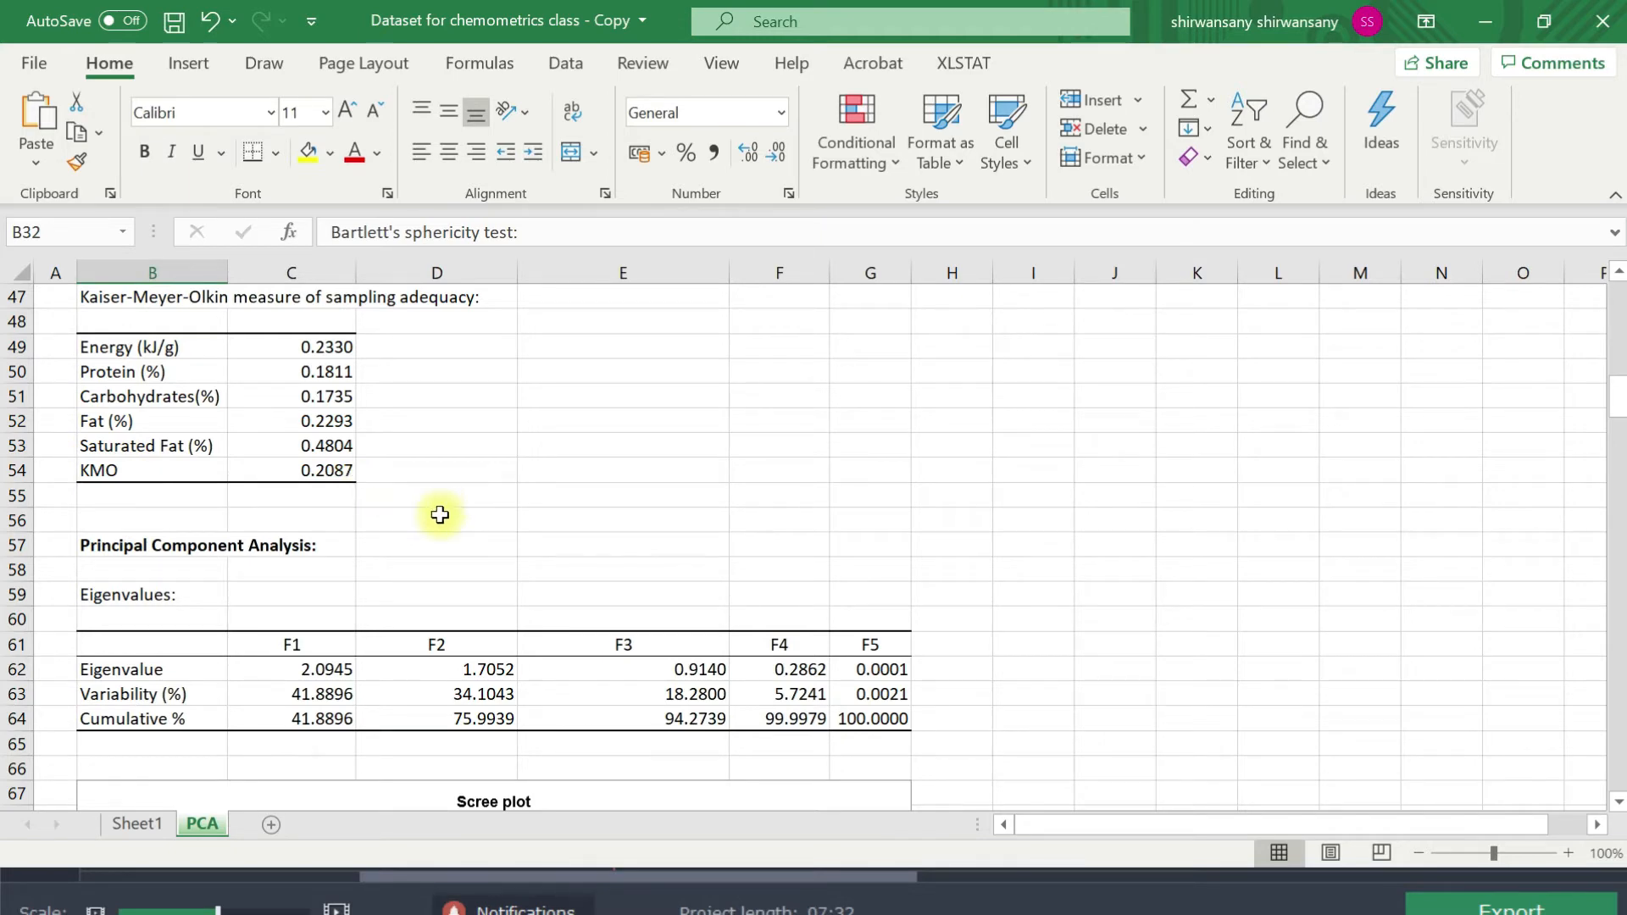
mouse_move(453, 524)
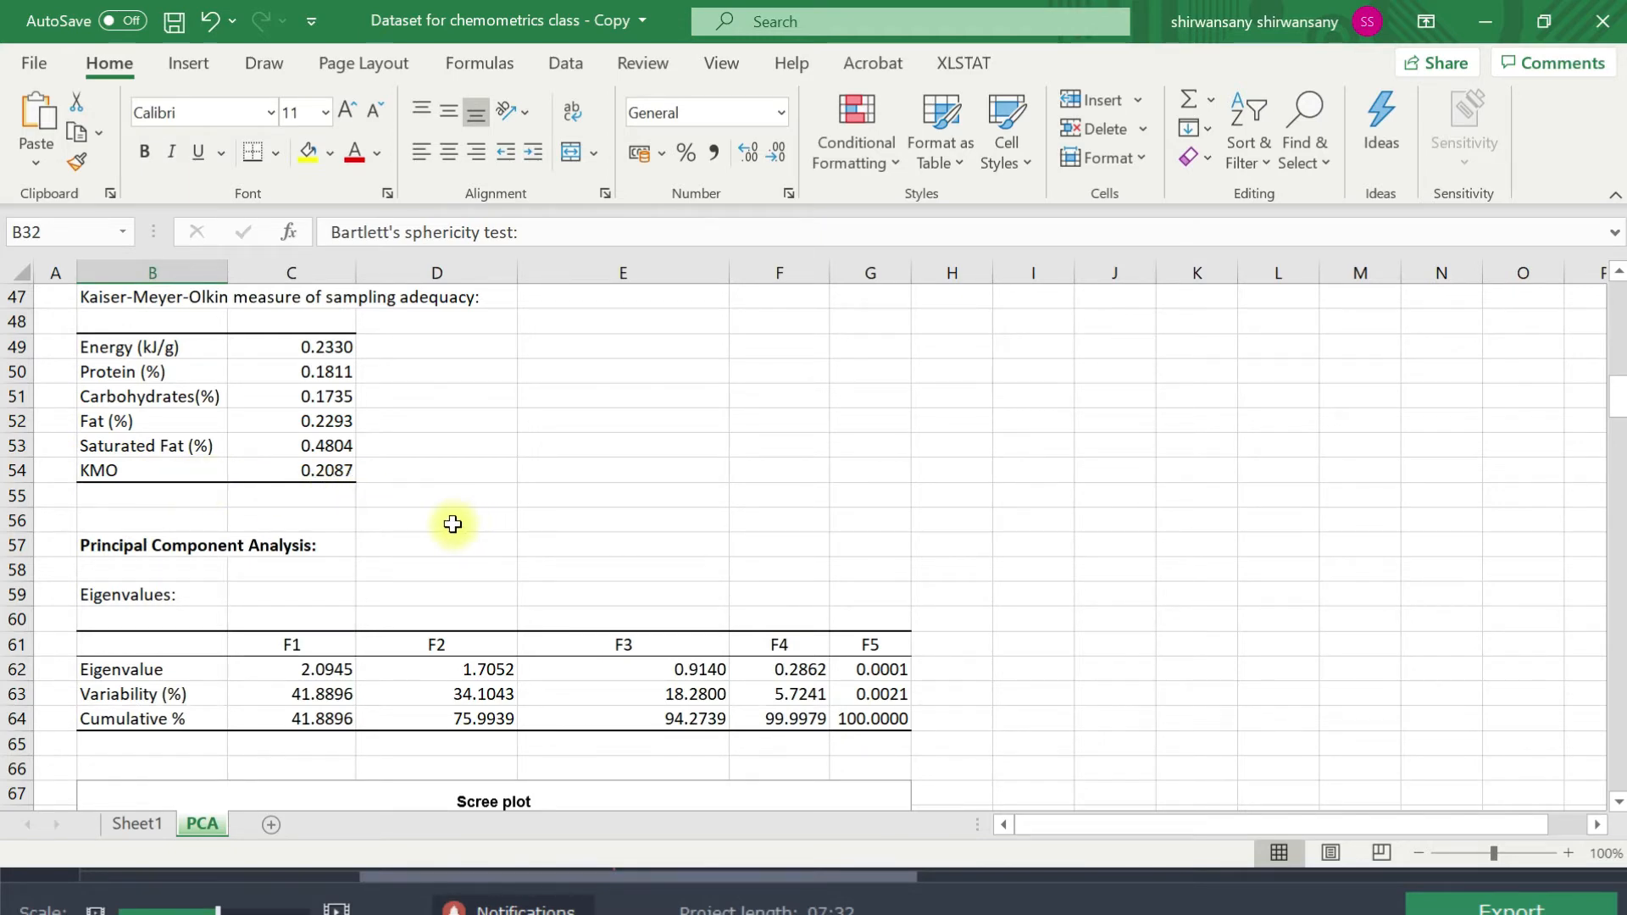
mouse_move(340, 493)
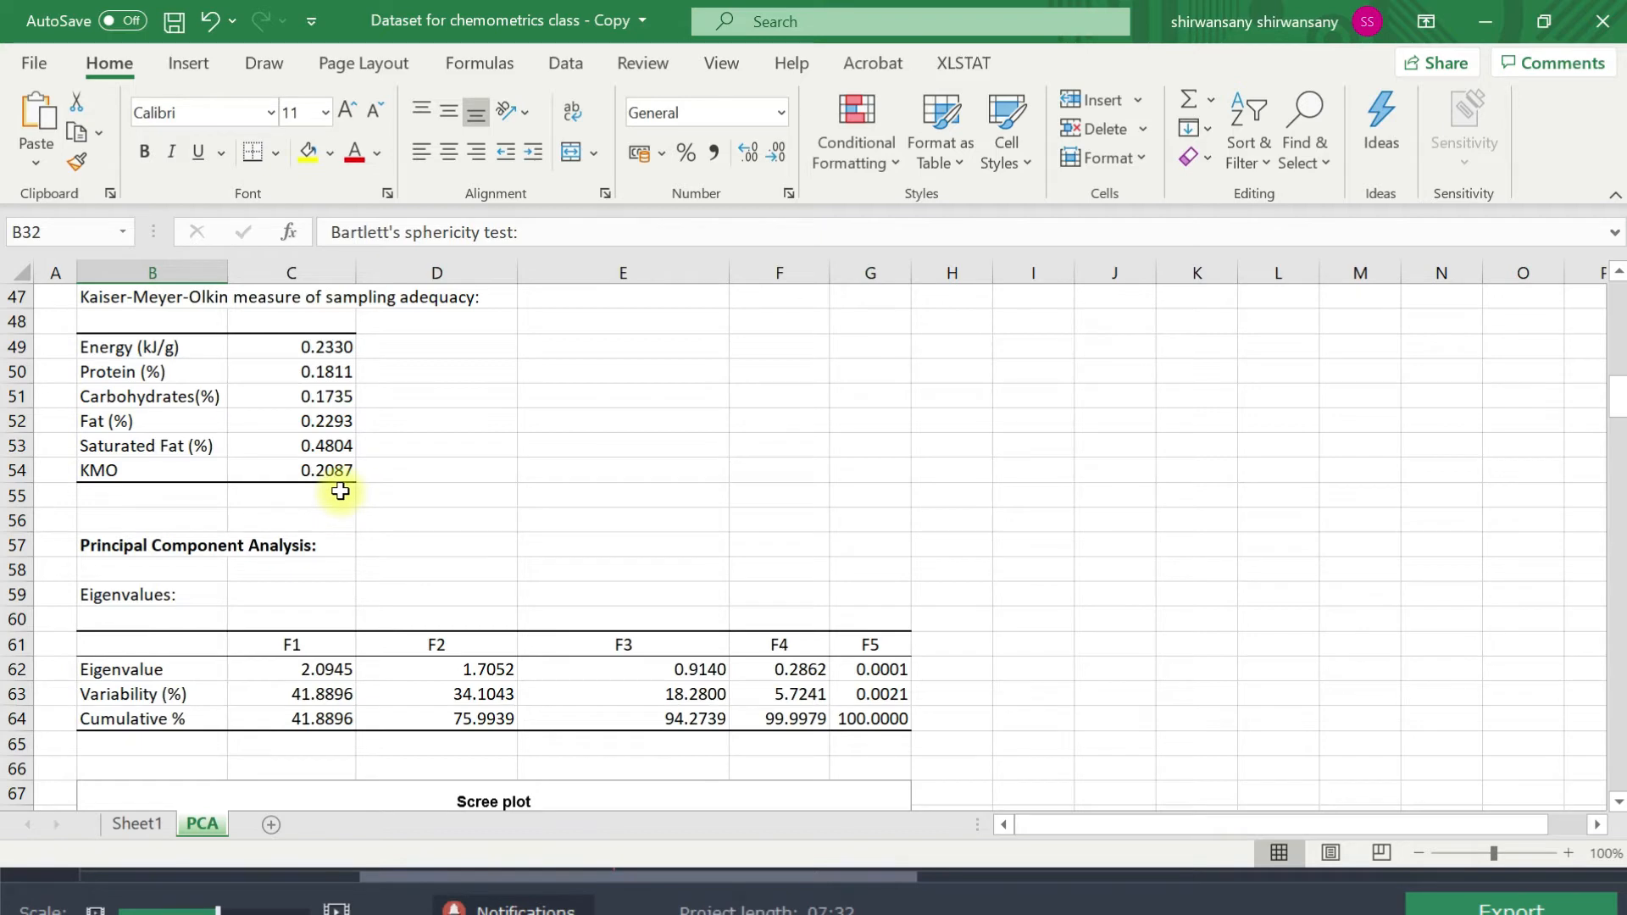
mouse_move(433, 521)
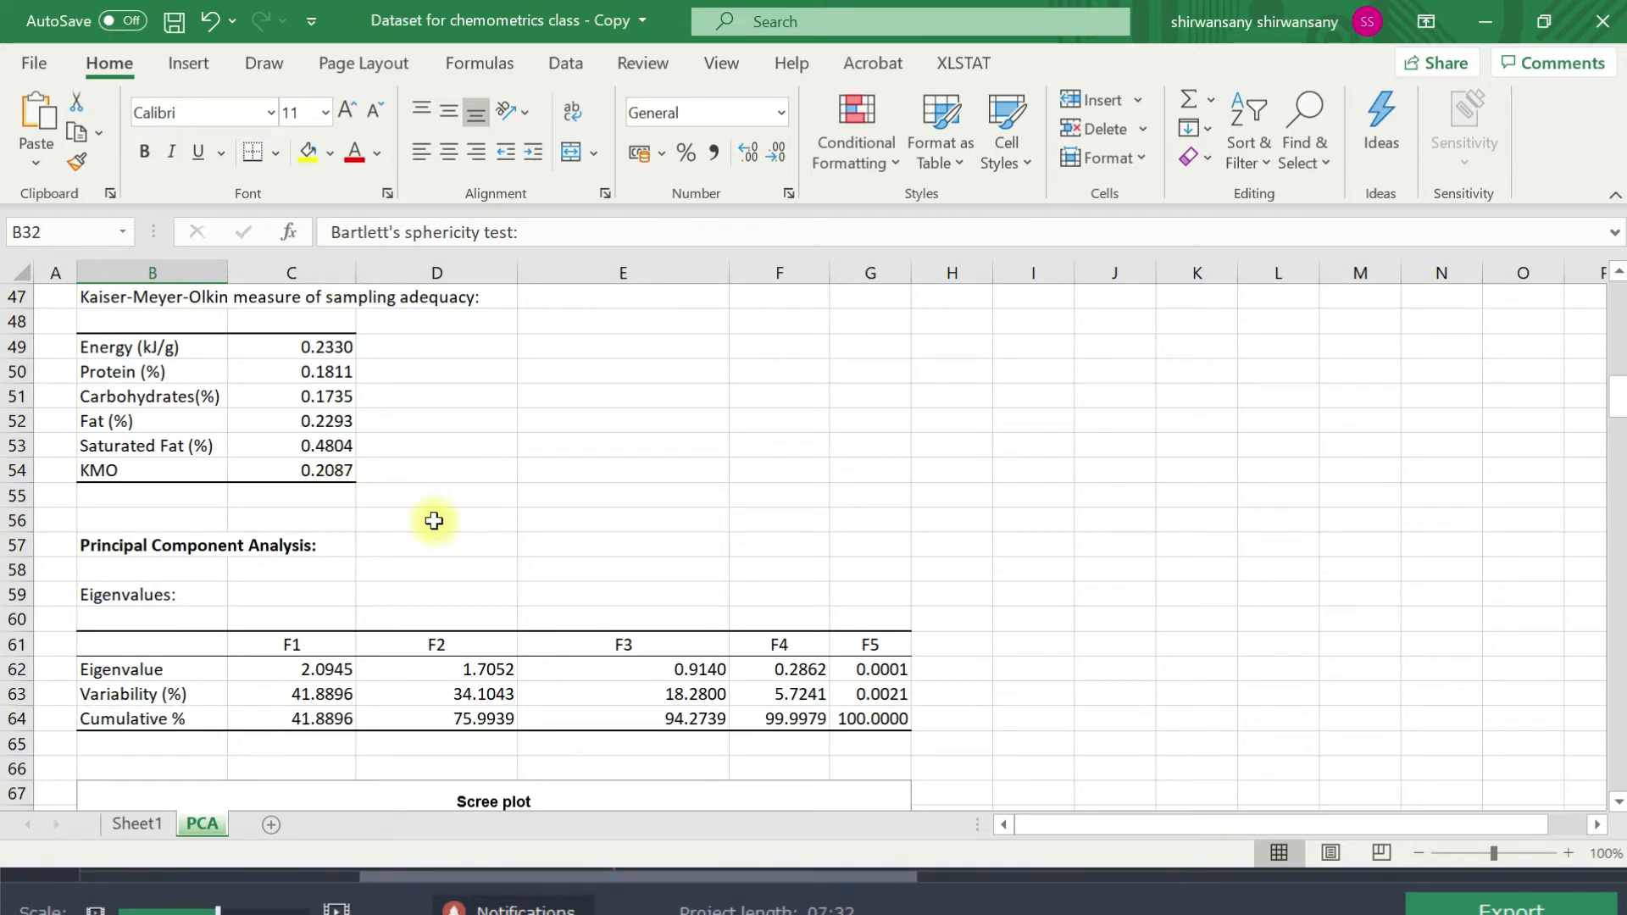
scroll(down, 3)
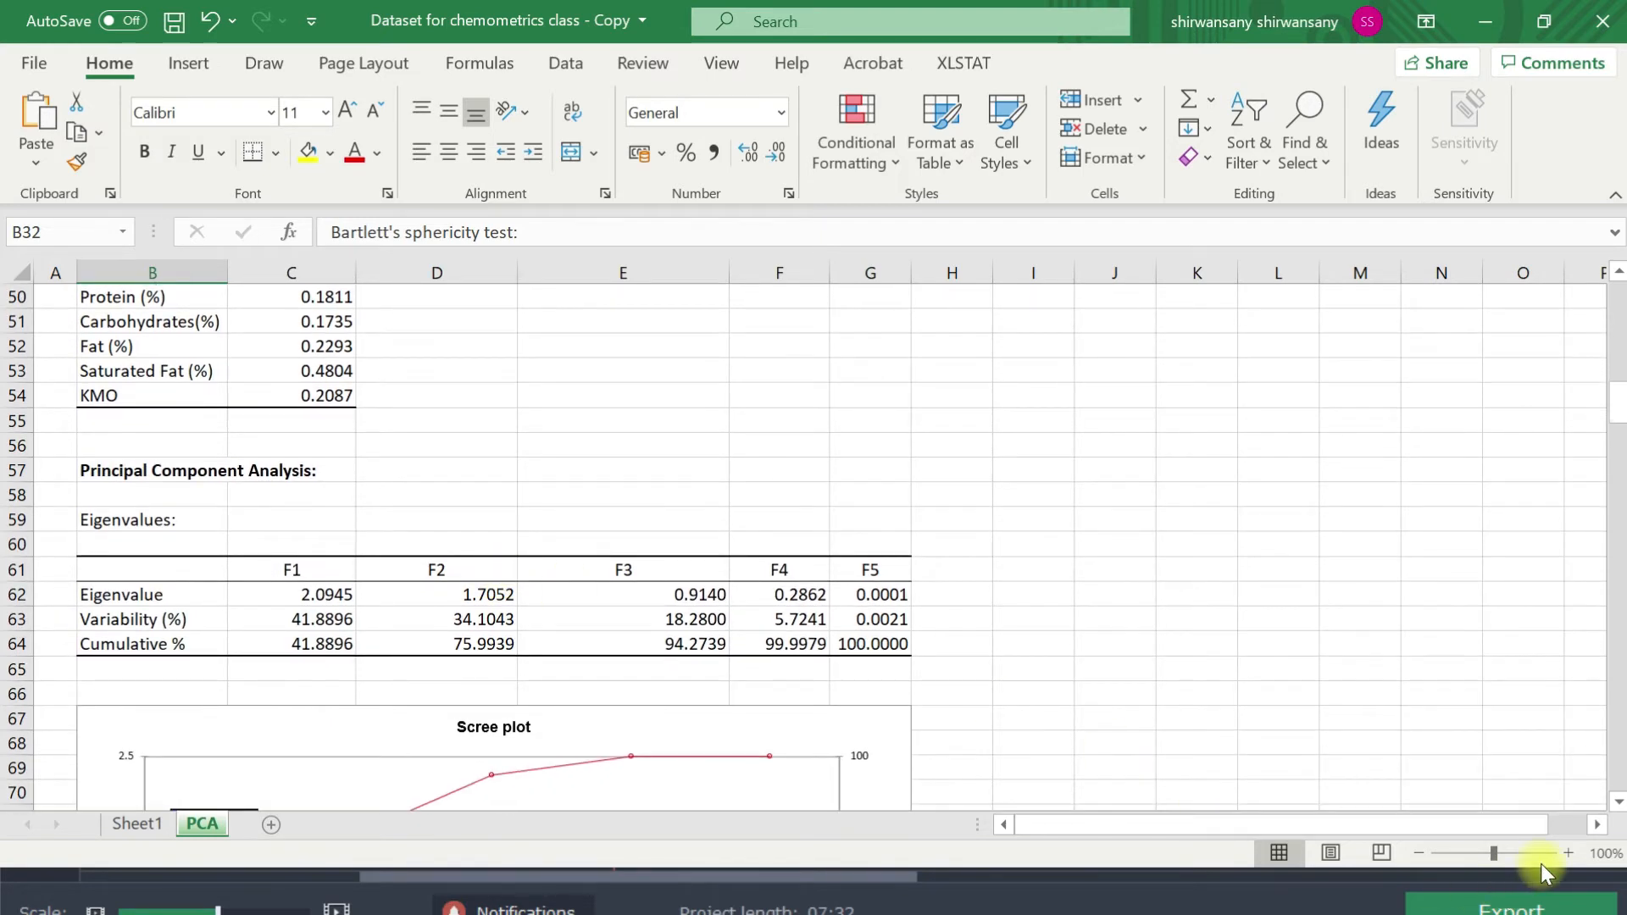
mouse_move(1539, 875)
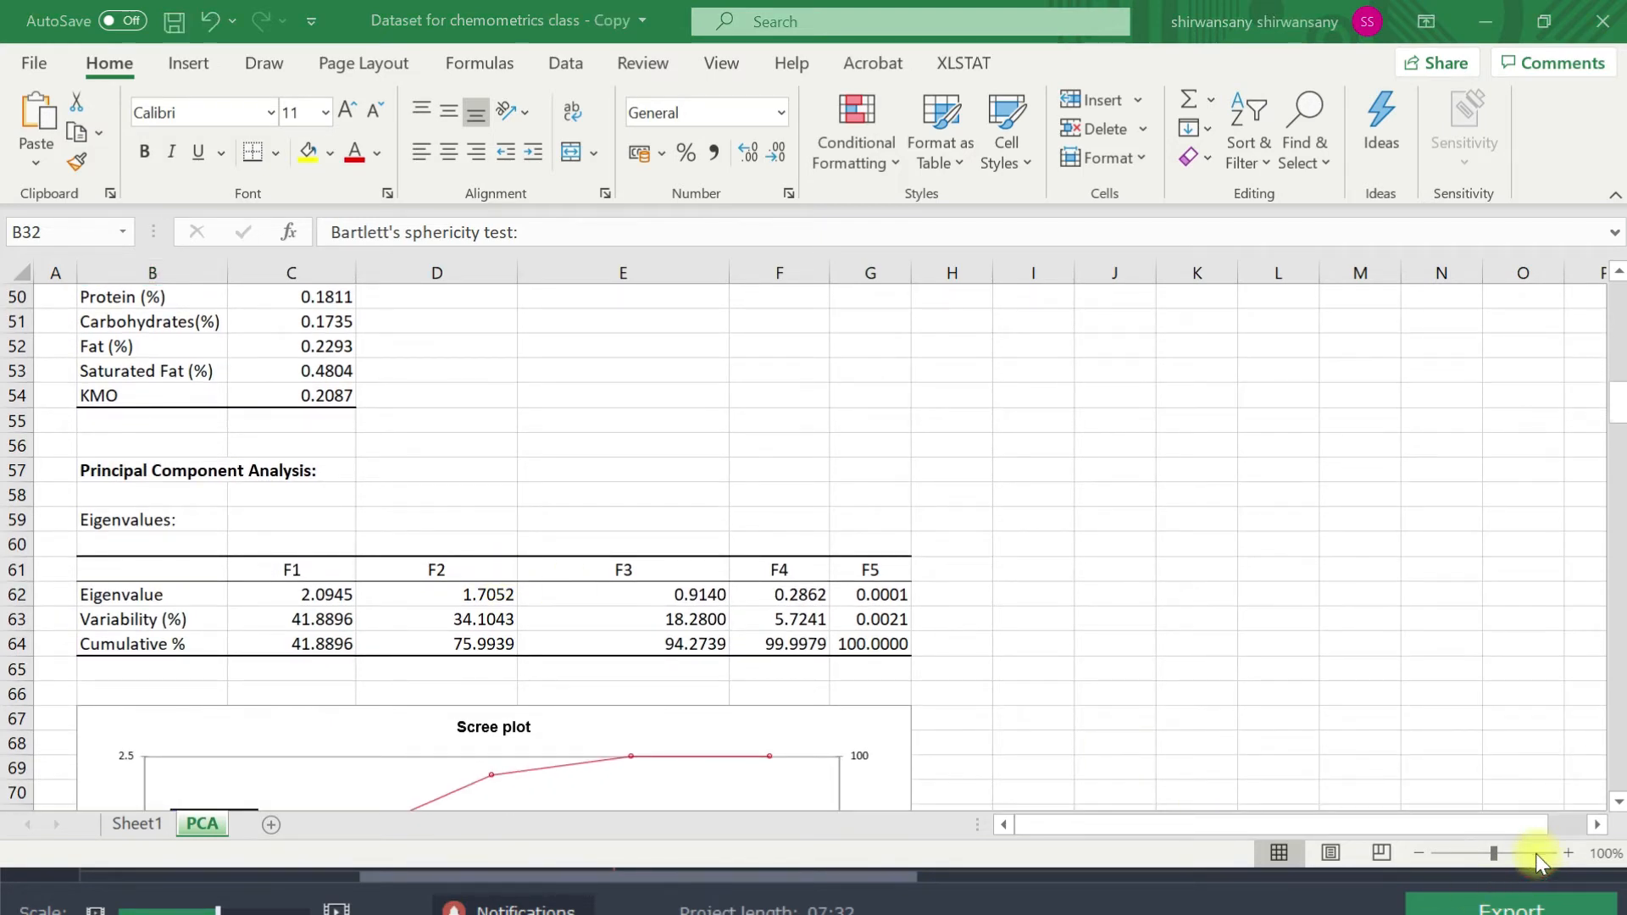
mouse_move(1281, 639)
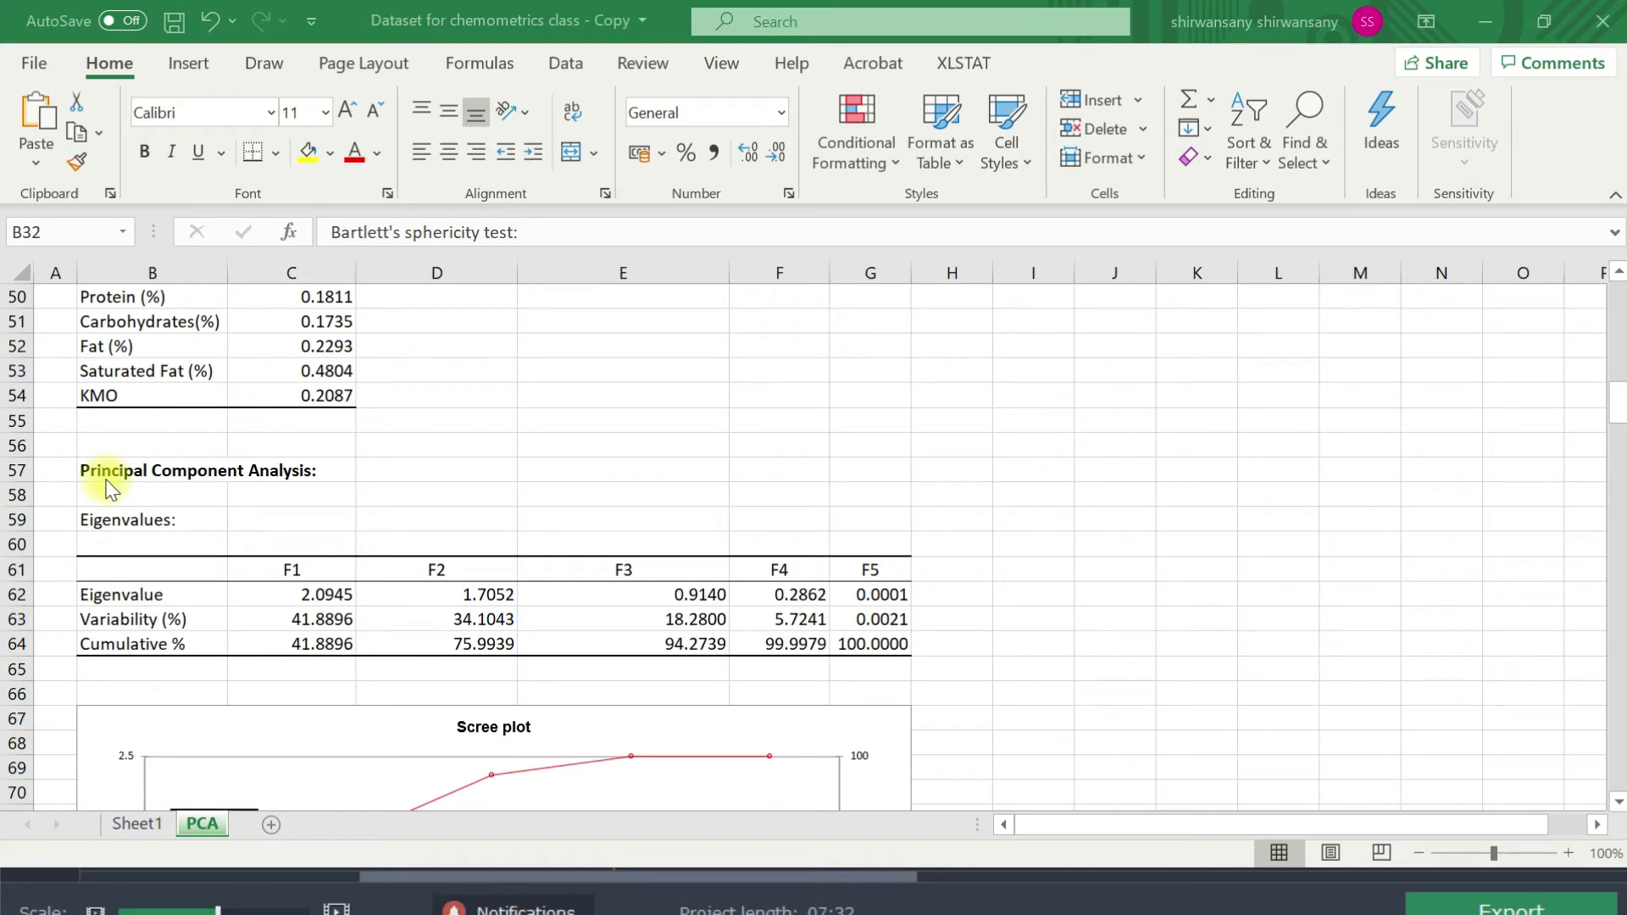
mouse_move(127, 534)
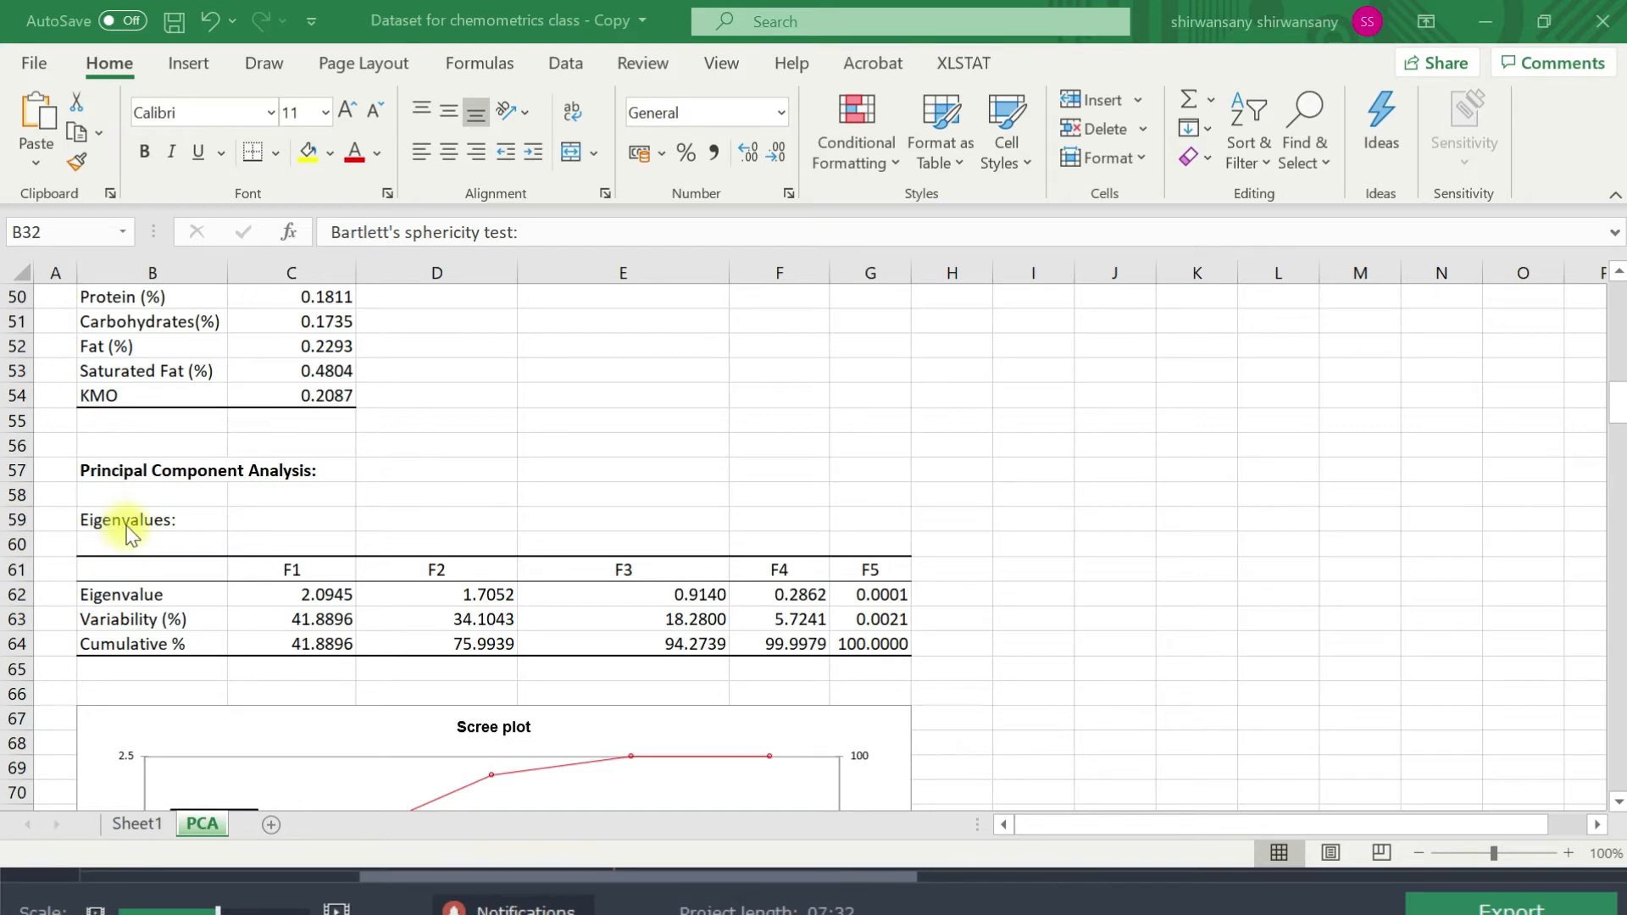
mouse_move(142, 632)
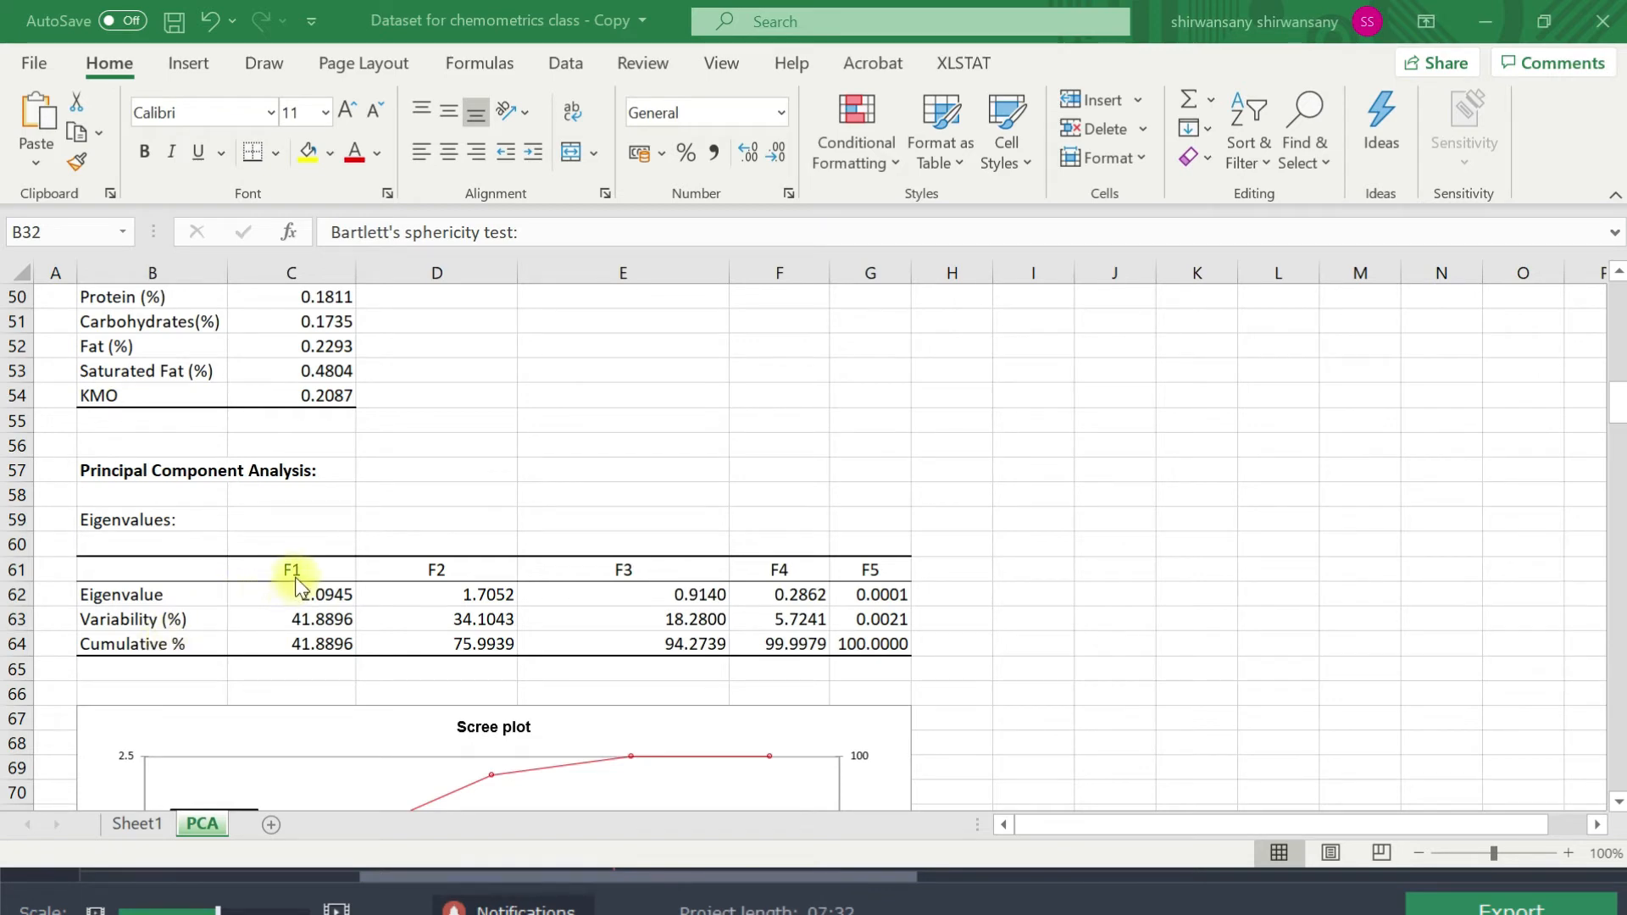
mouse_move(446, 581)
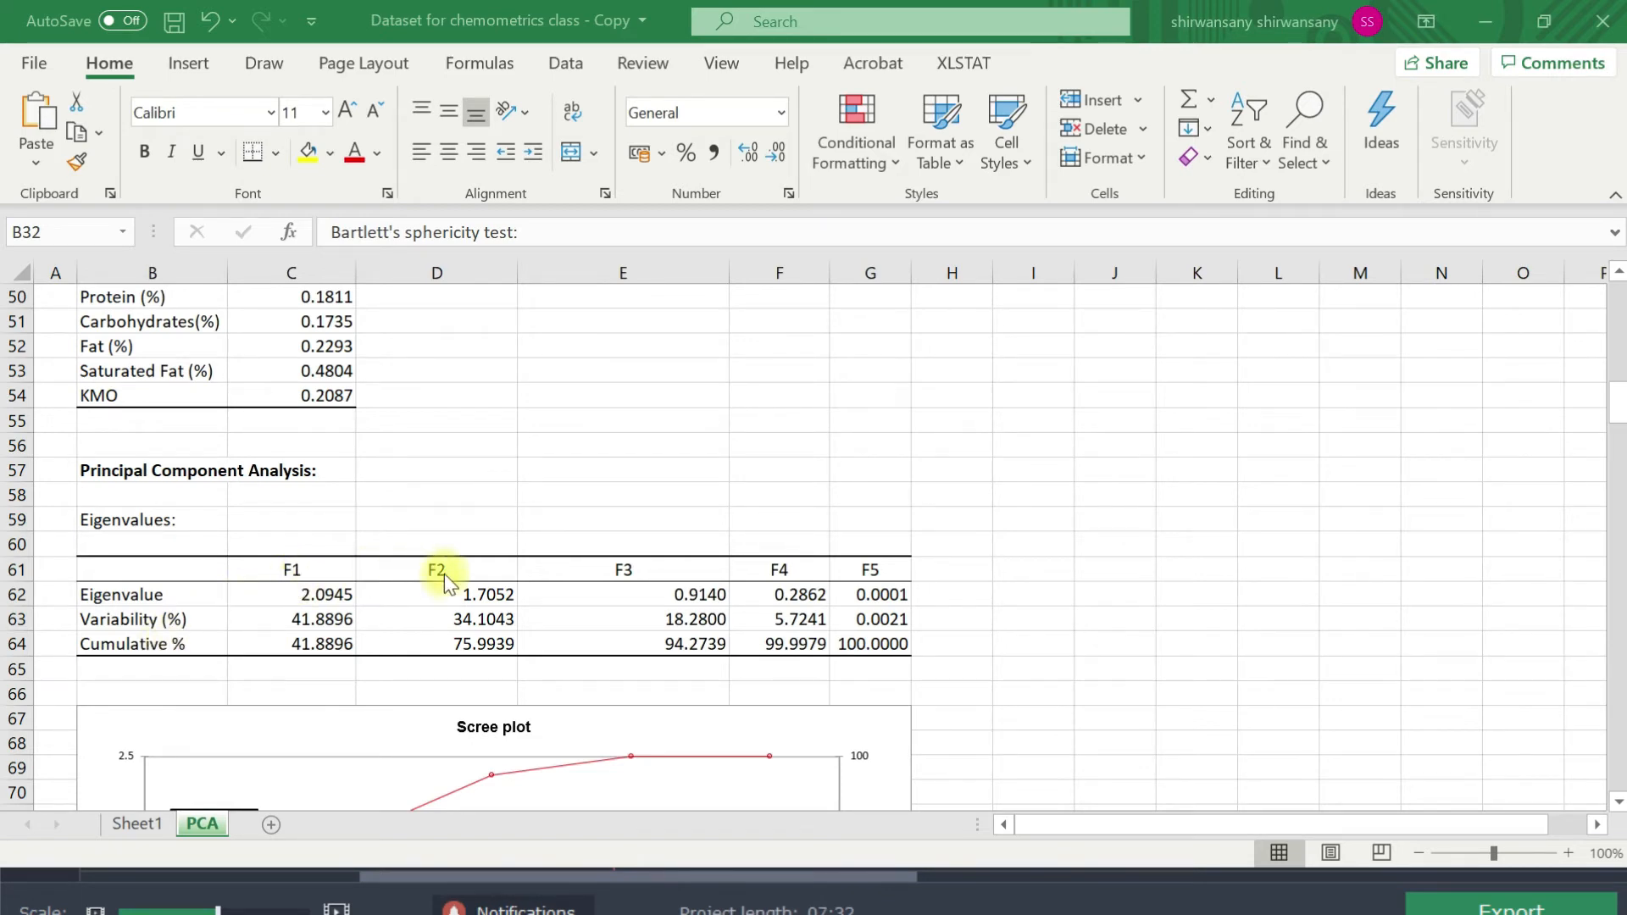
mouse_move(635, 591)
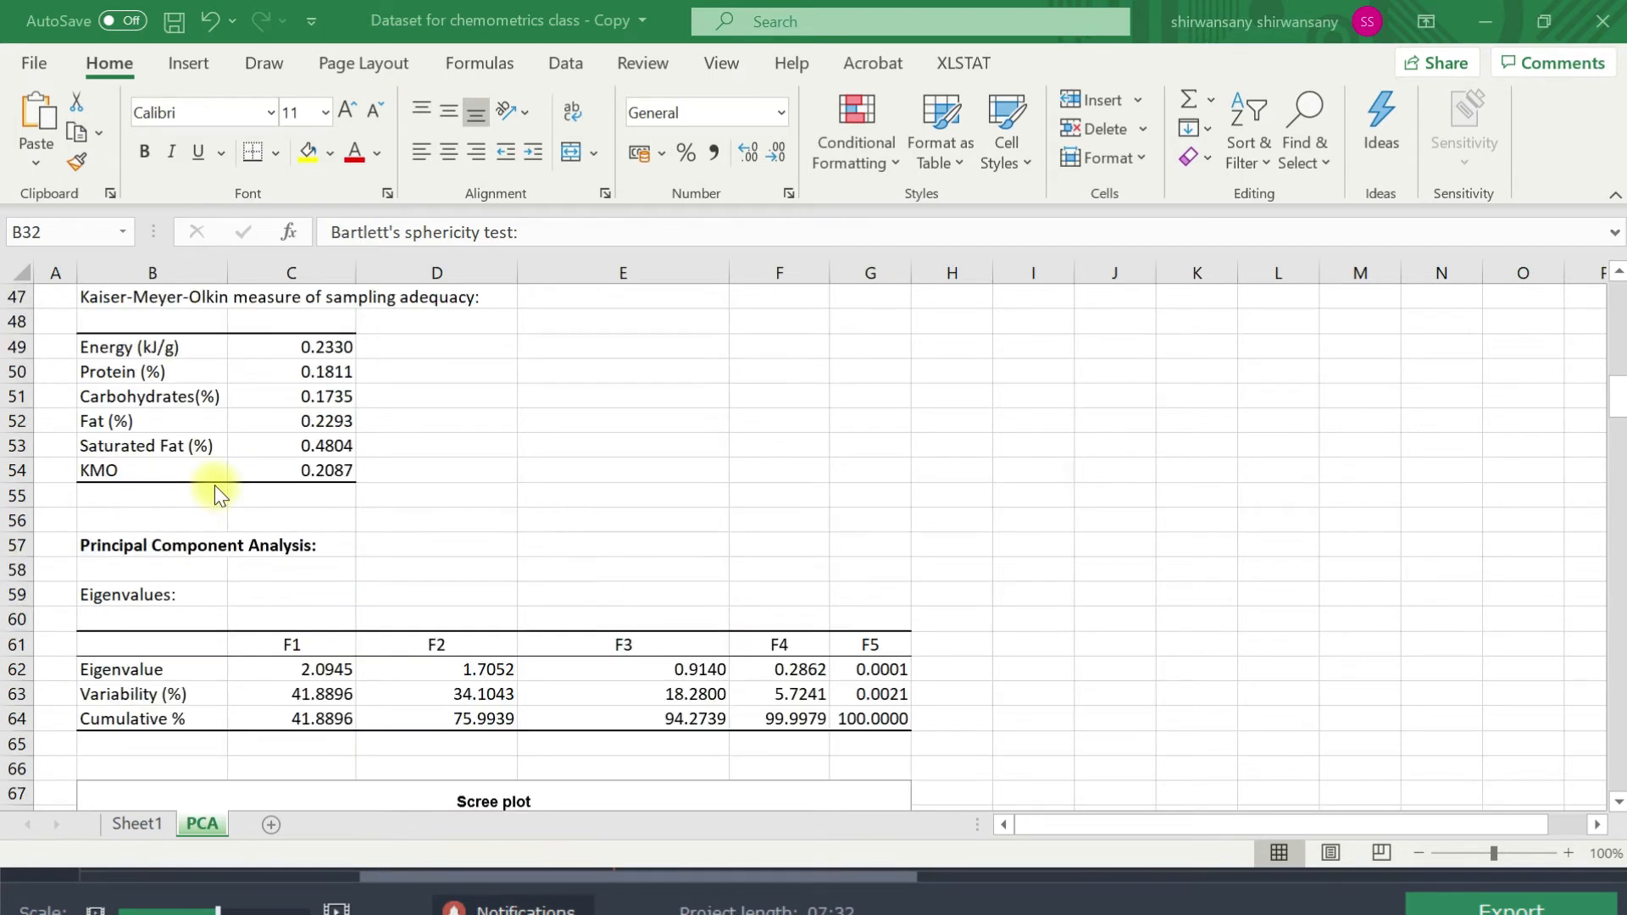
mouse_move(131, 464)
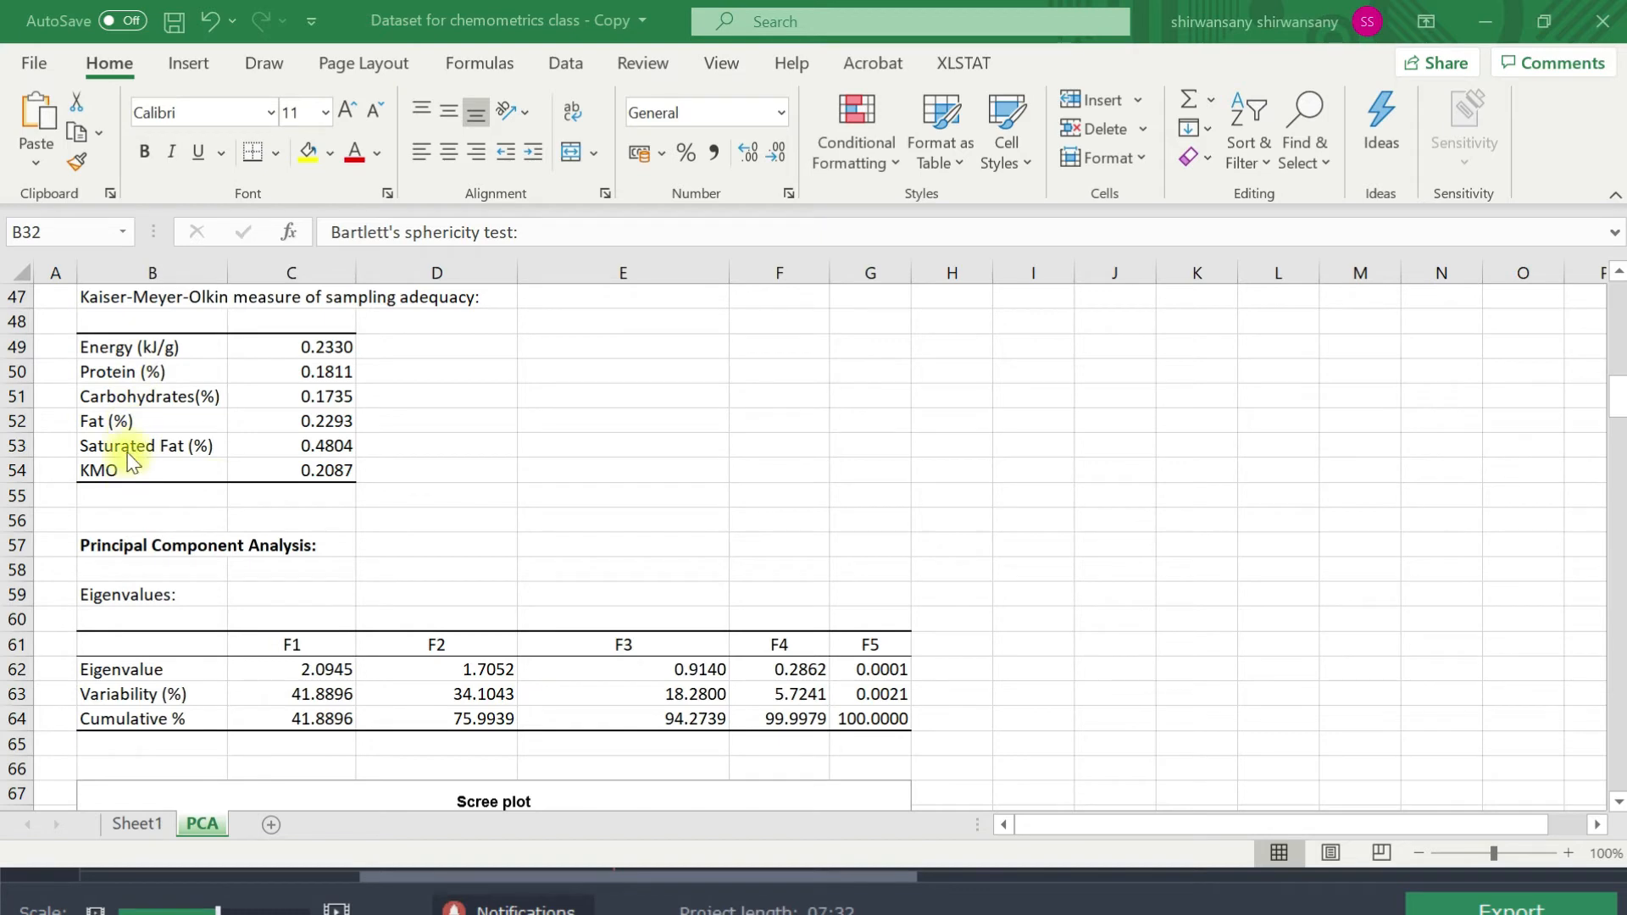
mouse_move(261, 627)
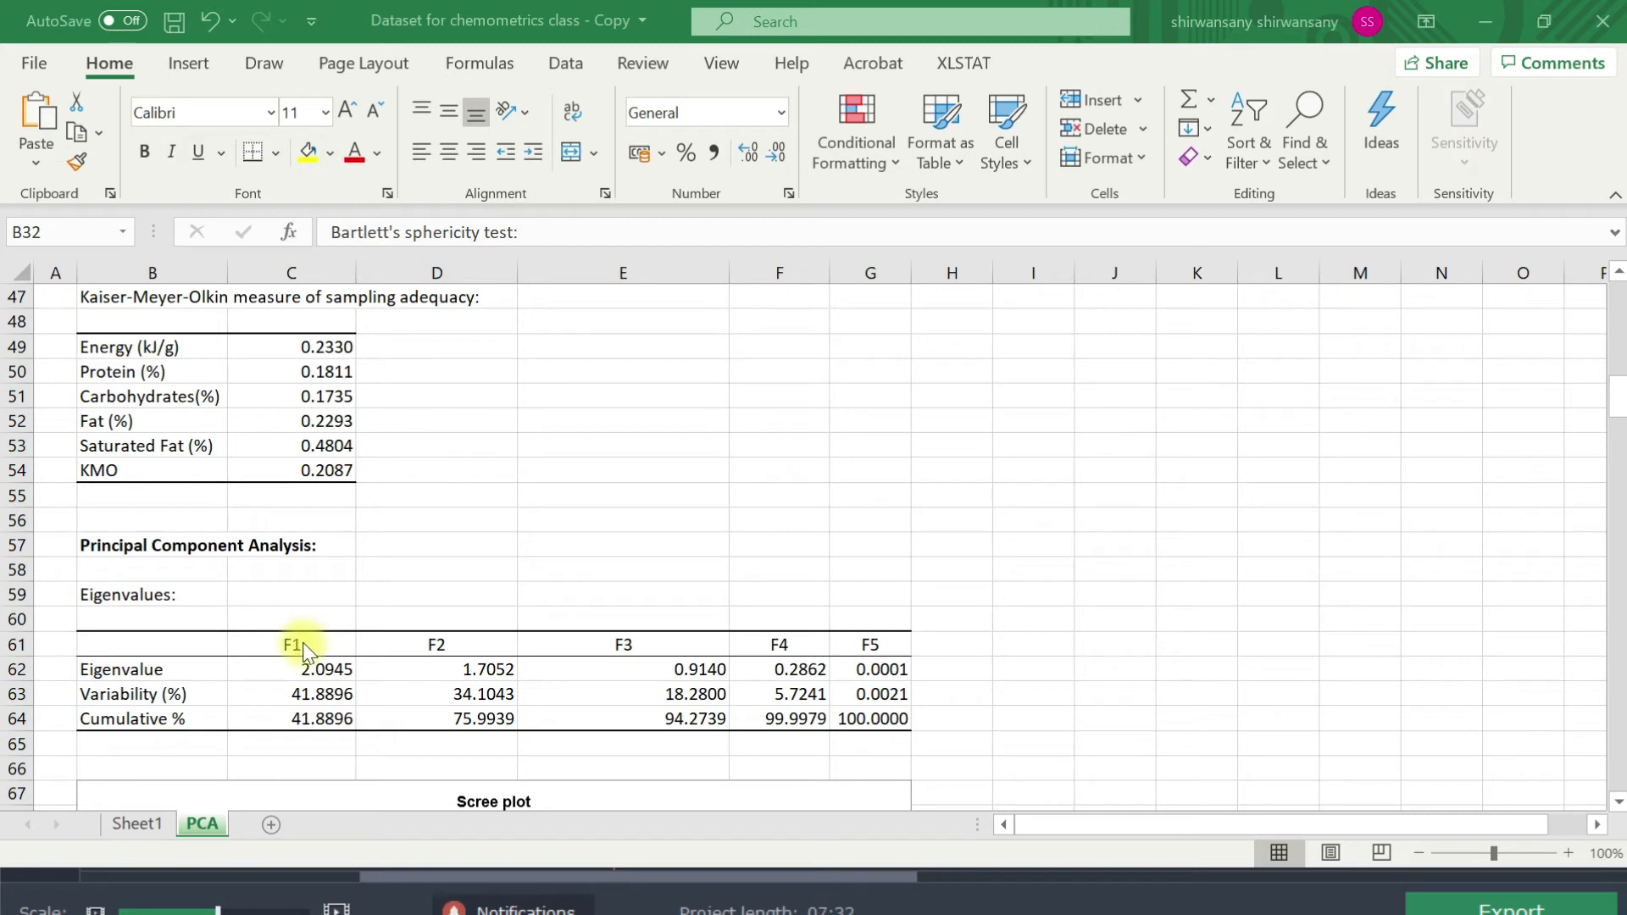
mouse_move(1017, 673)
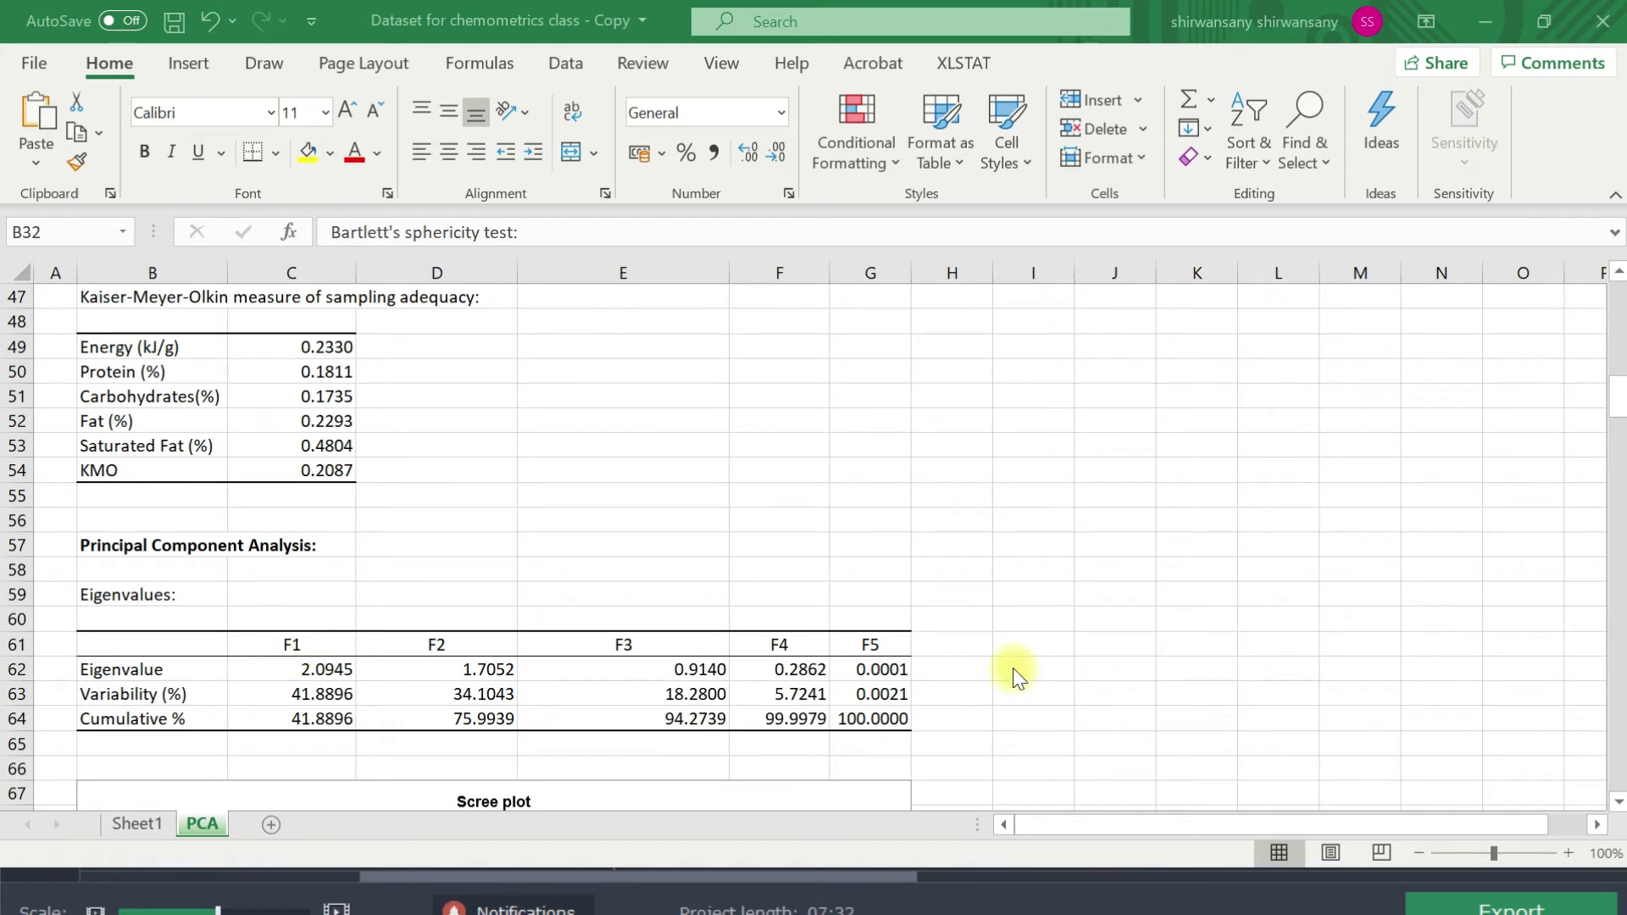
mouse_move(1531, 861)
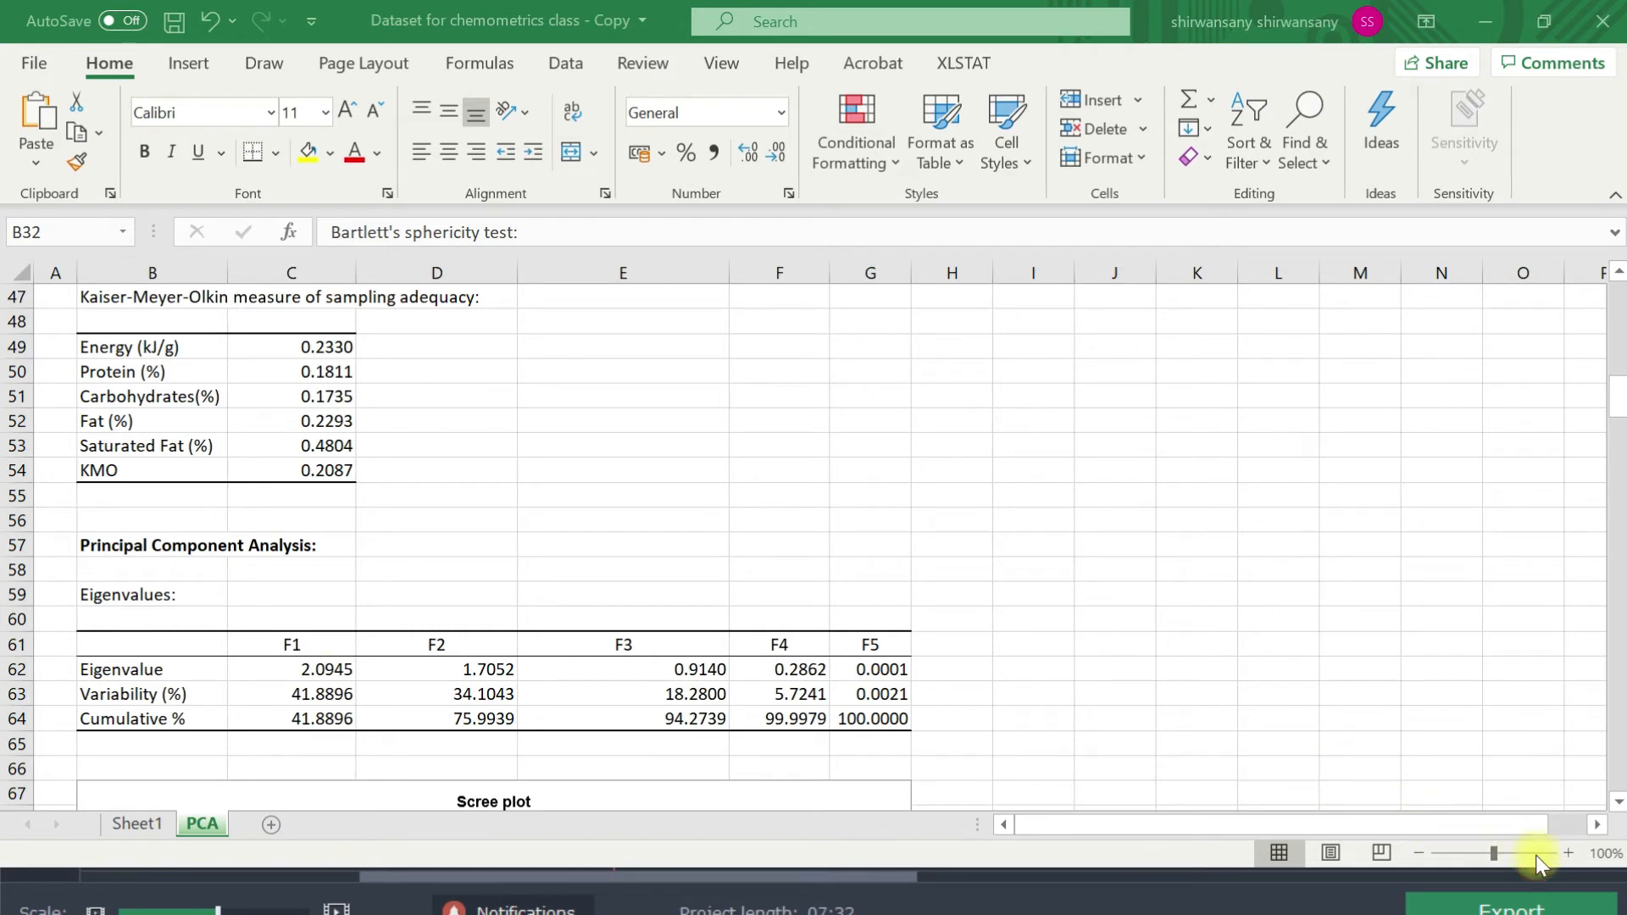
mouse_move(1185, 665)
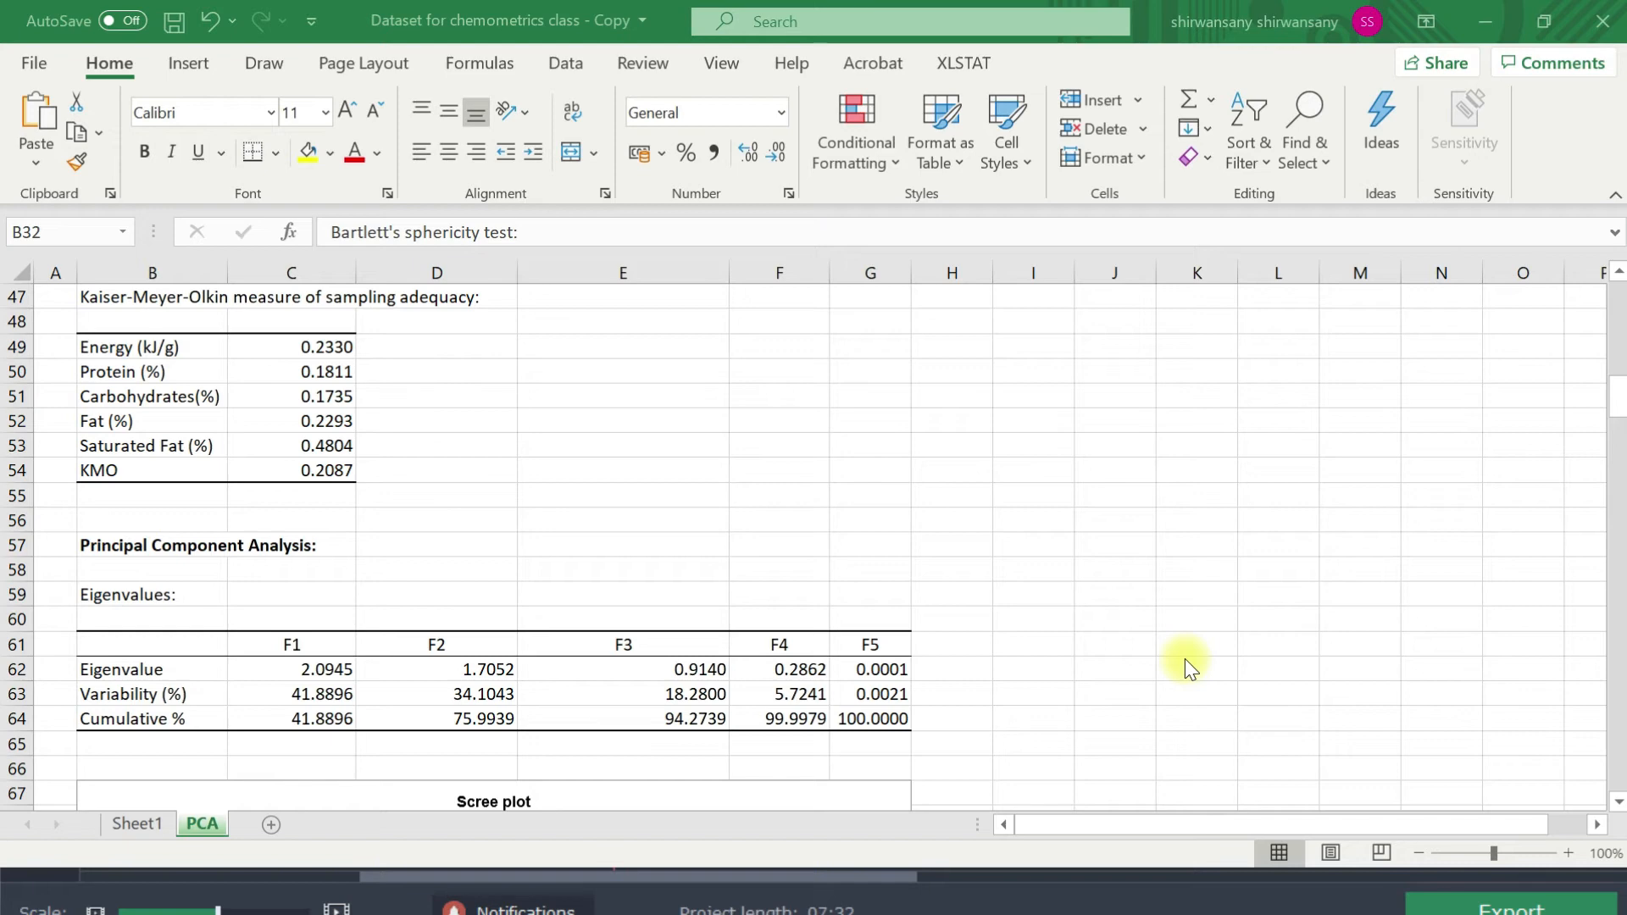
mouse_move(280, 665)
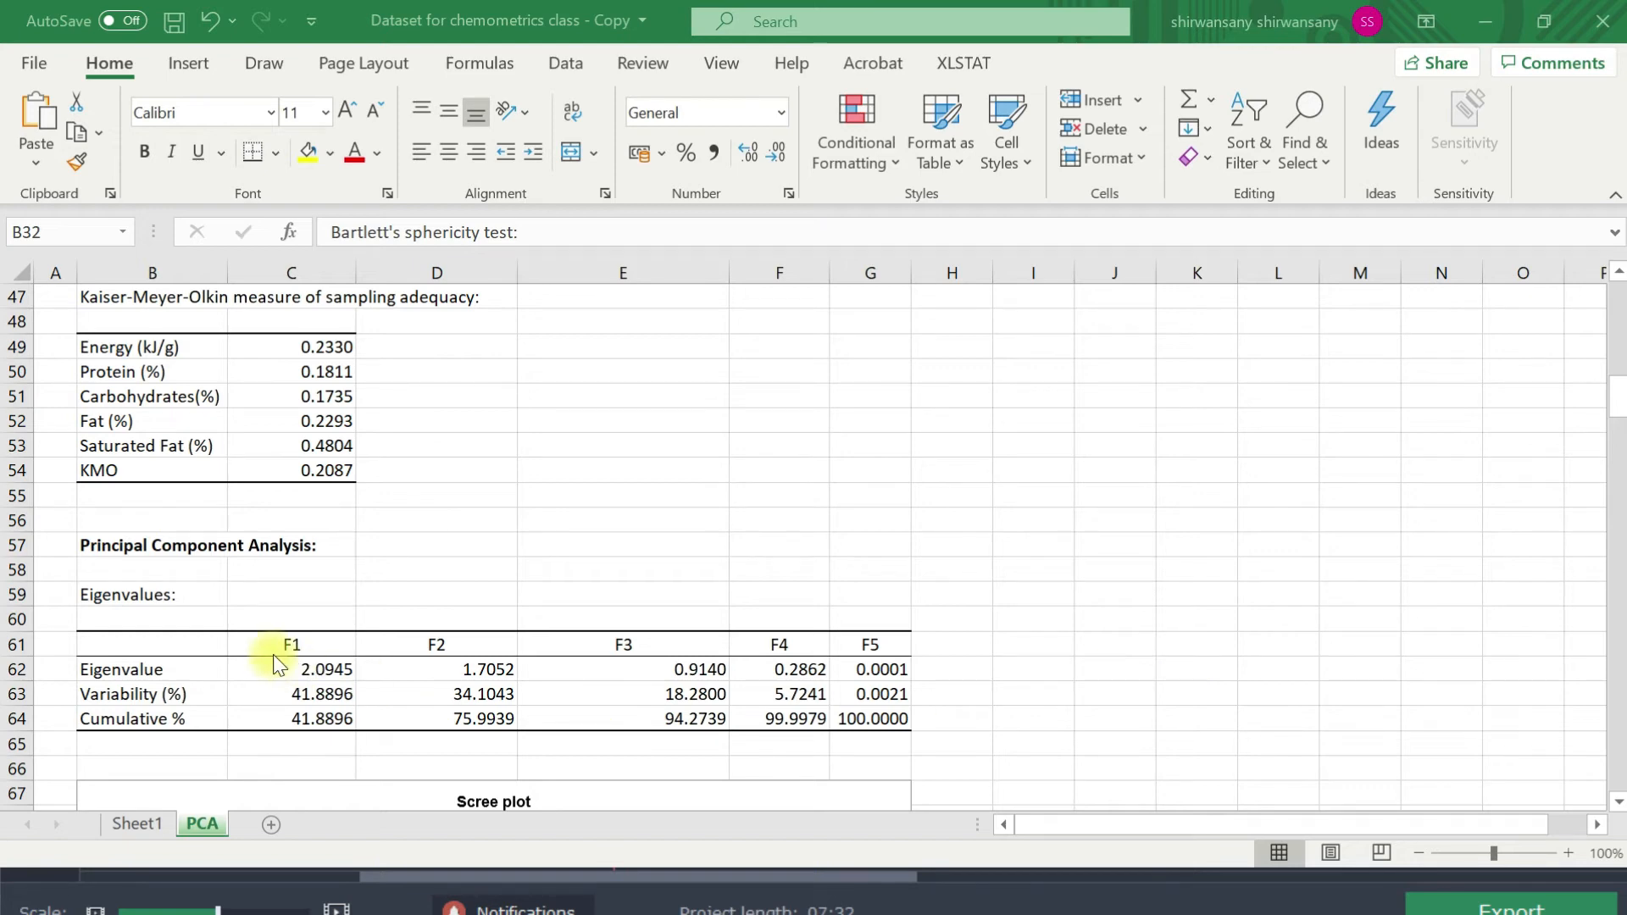
mouse_move(305, 665)
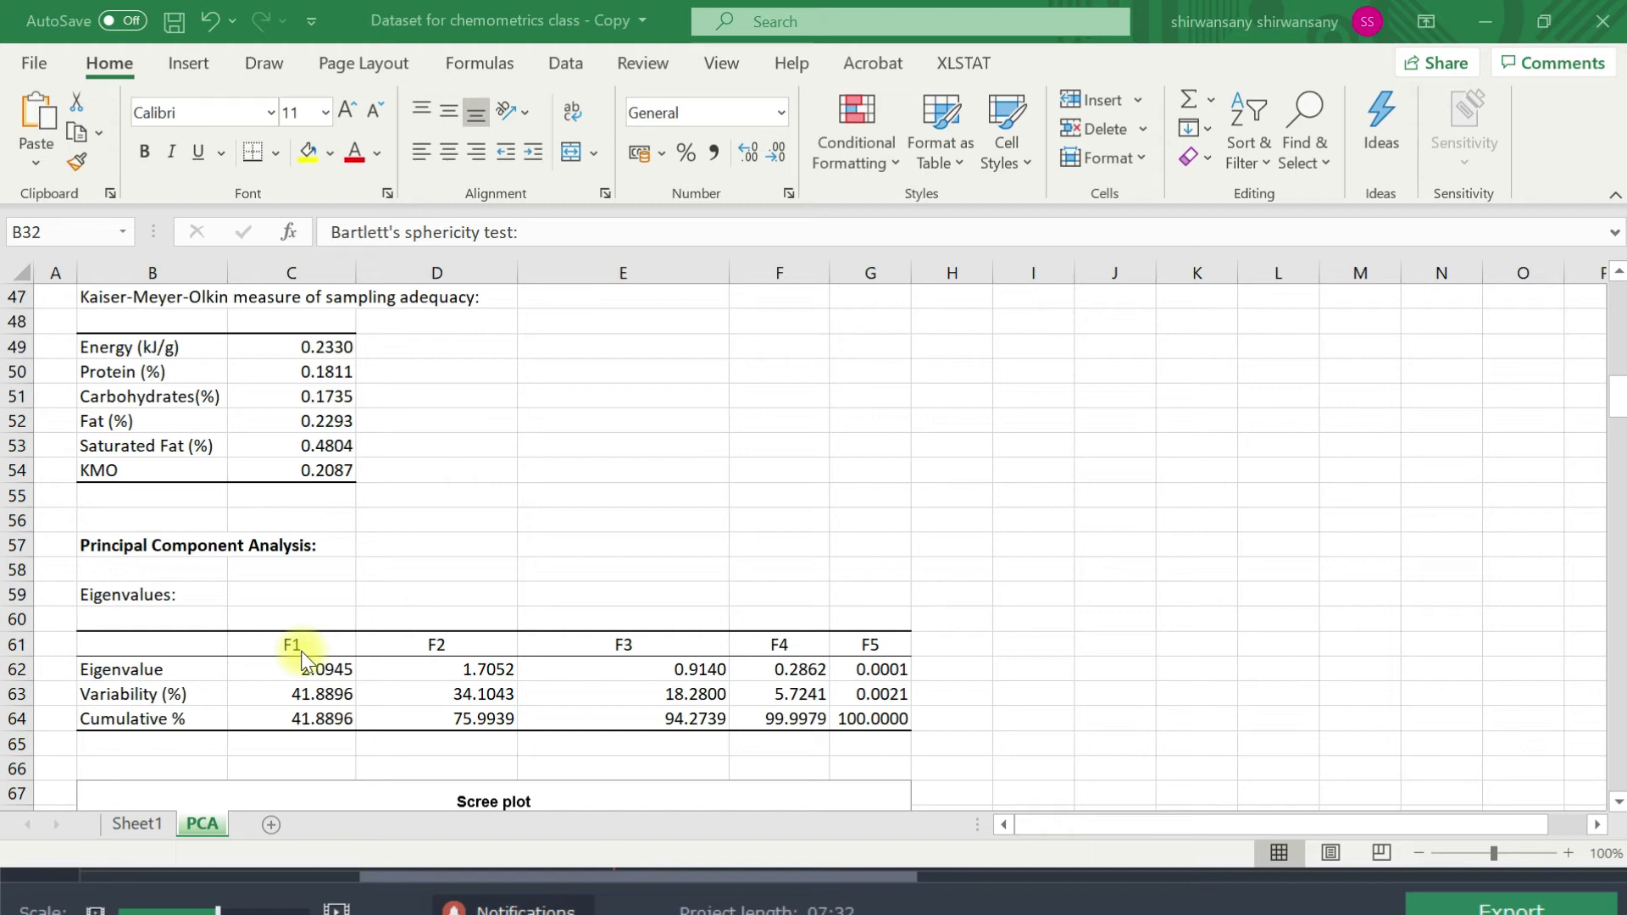
mouse_move(144, 428)
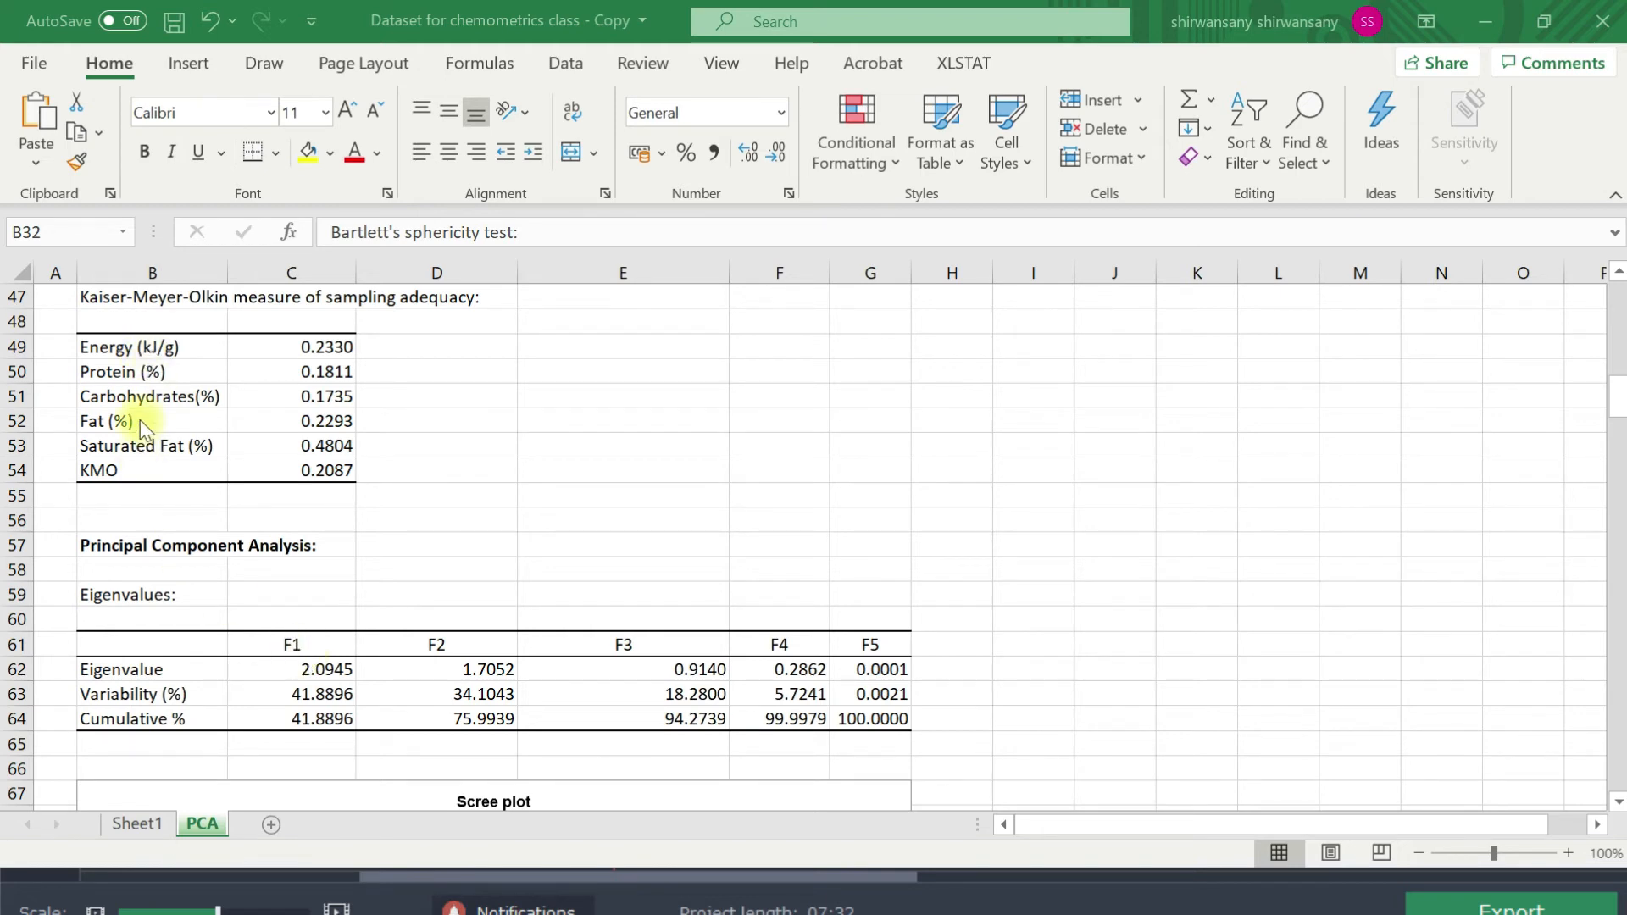
mouse_move(203, 520)
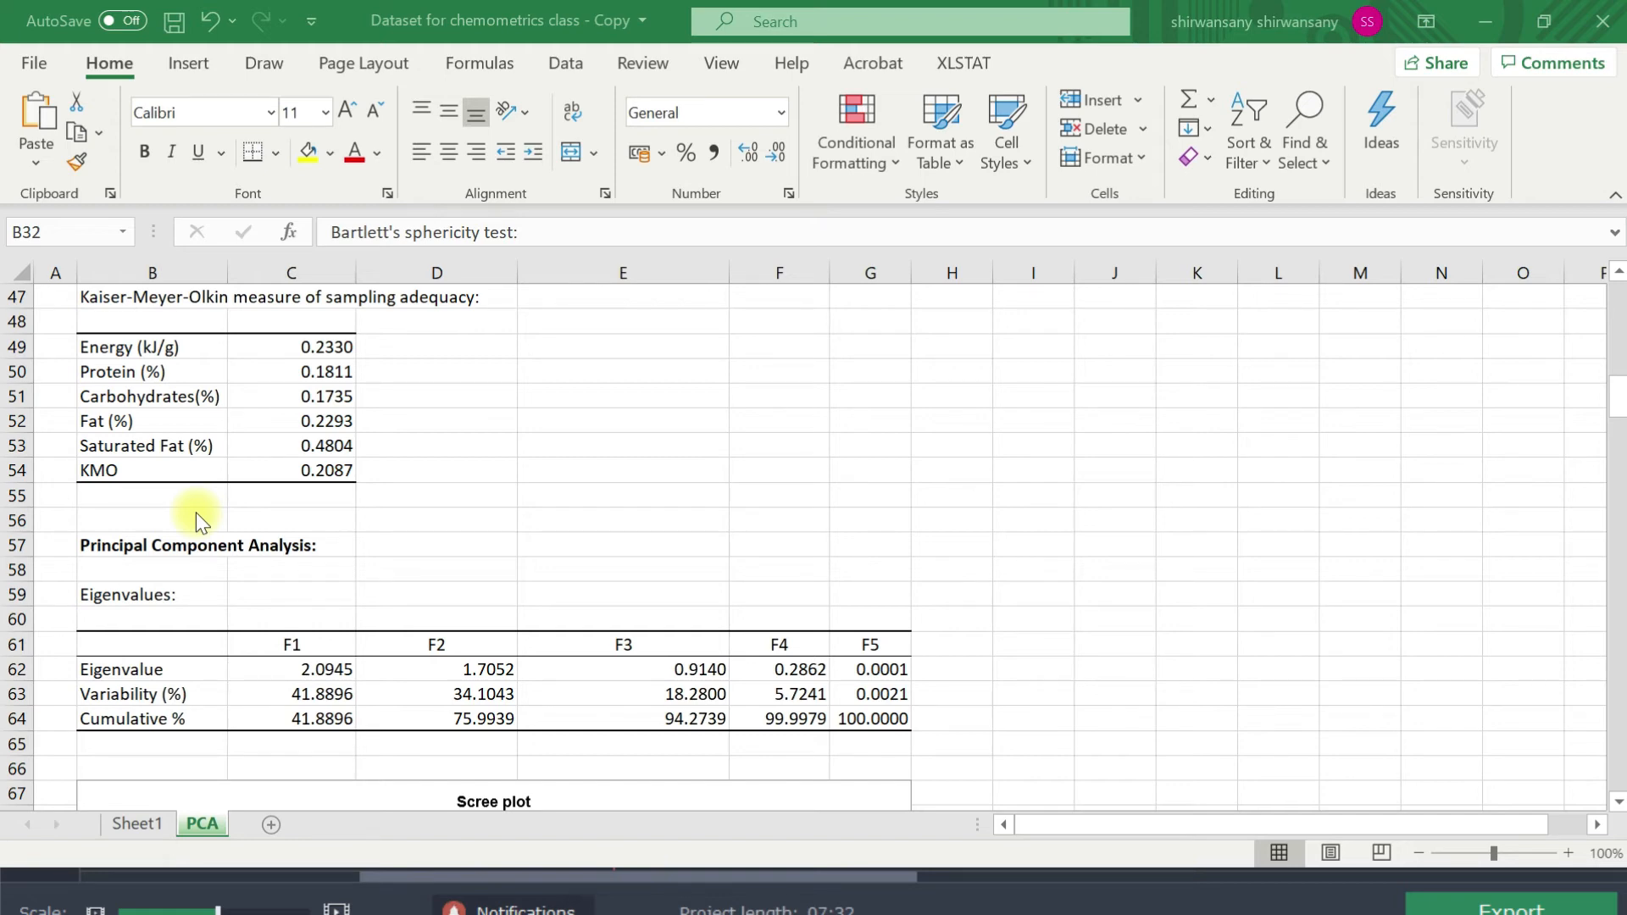
mouse_move(627, 501)
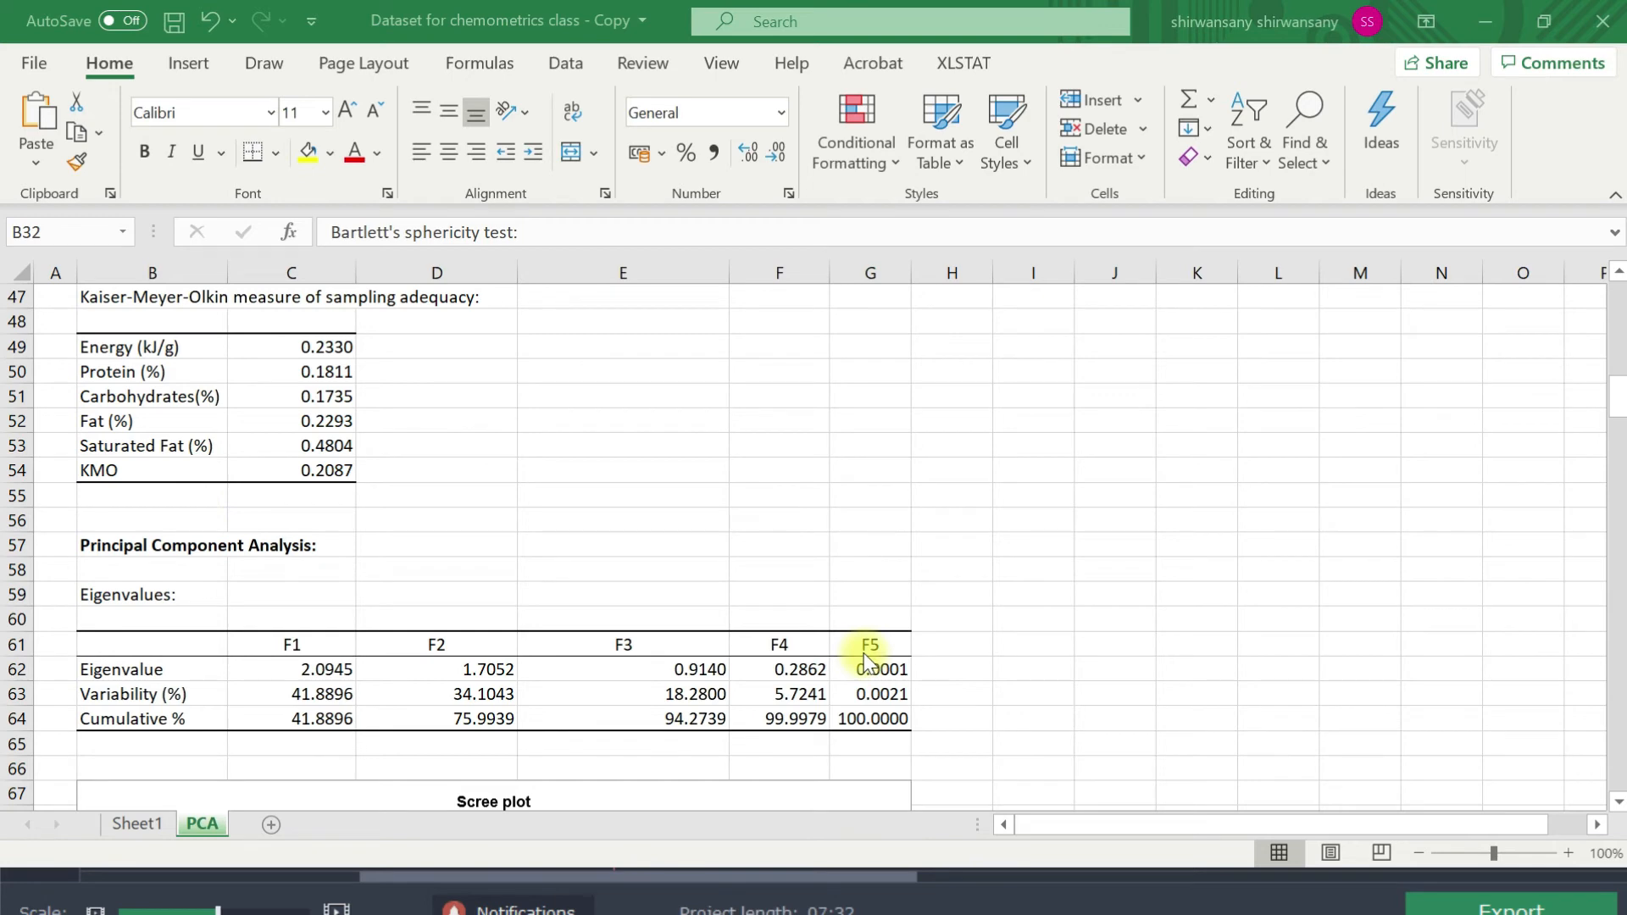
mouse_move(309, 631)
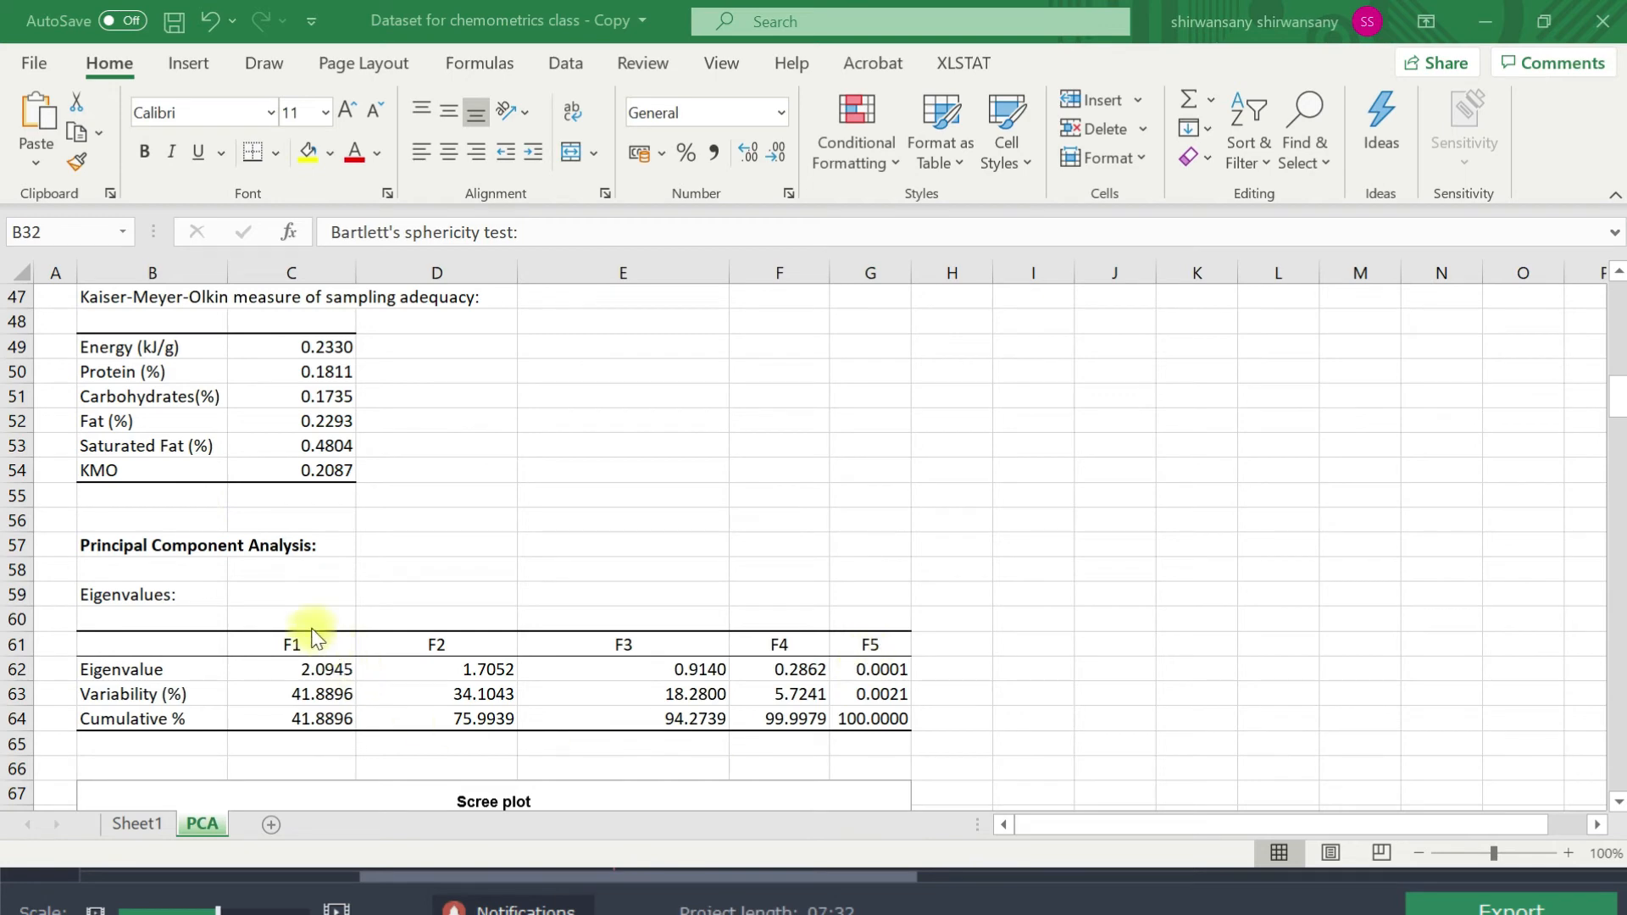
mouse_move(645, 757)
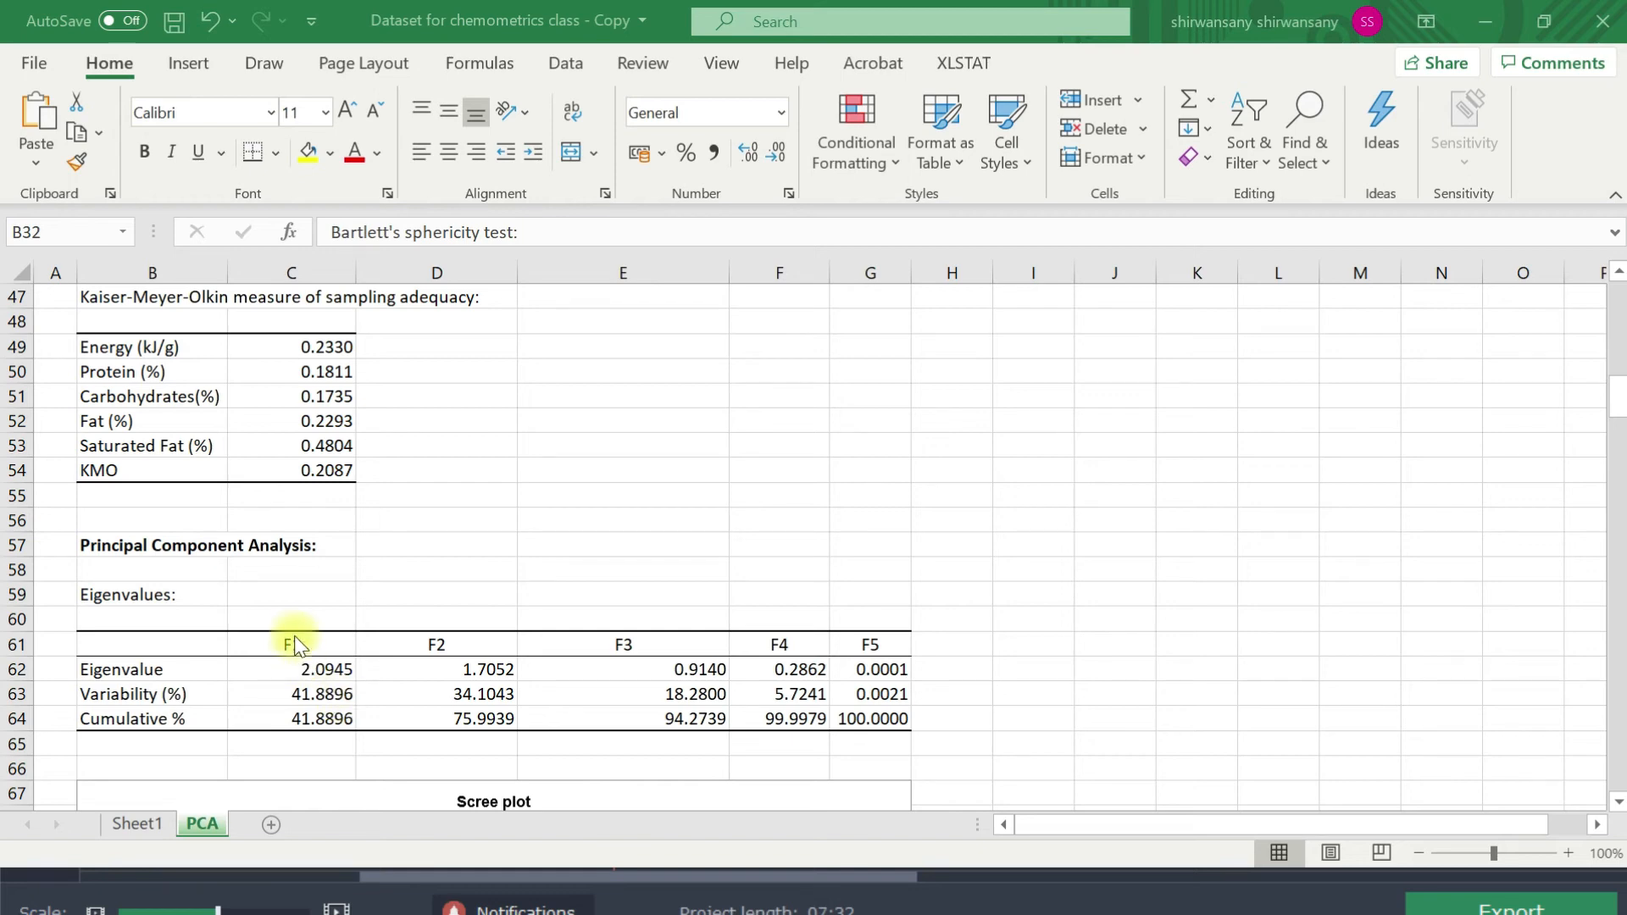
mouse_move(448, 626)
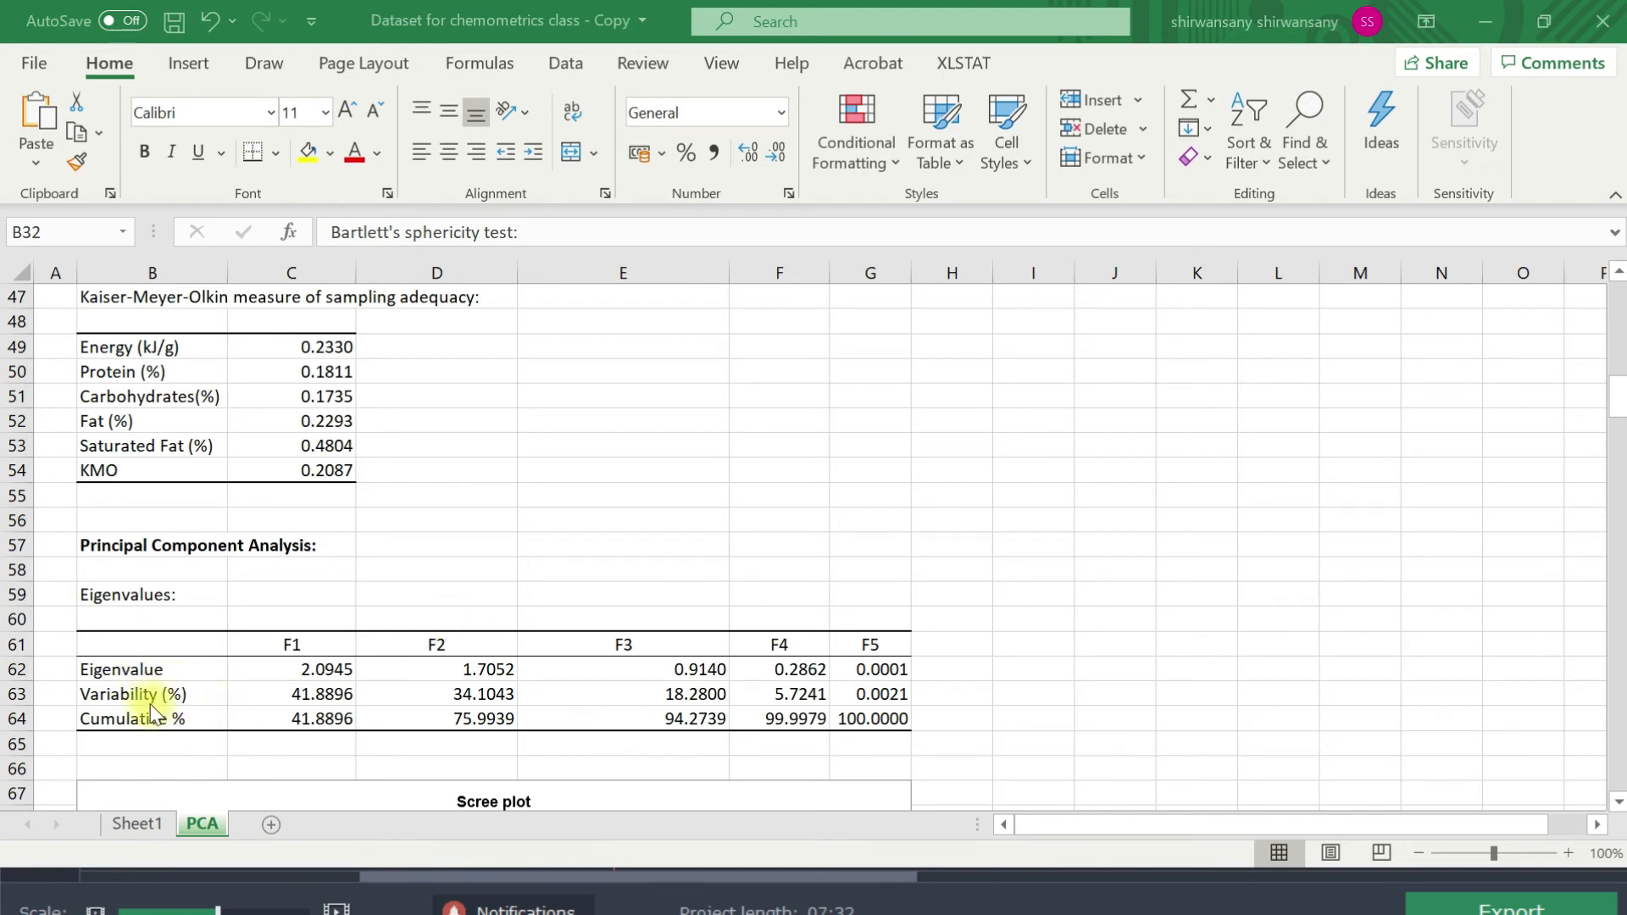
mouse_move(210, 707)
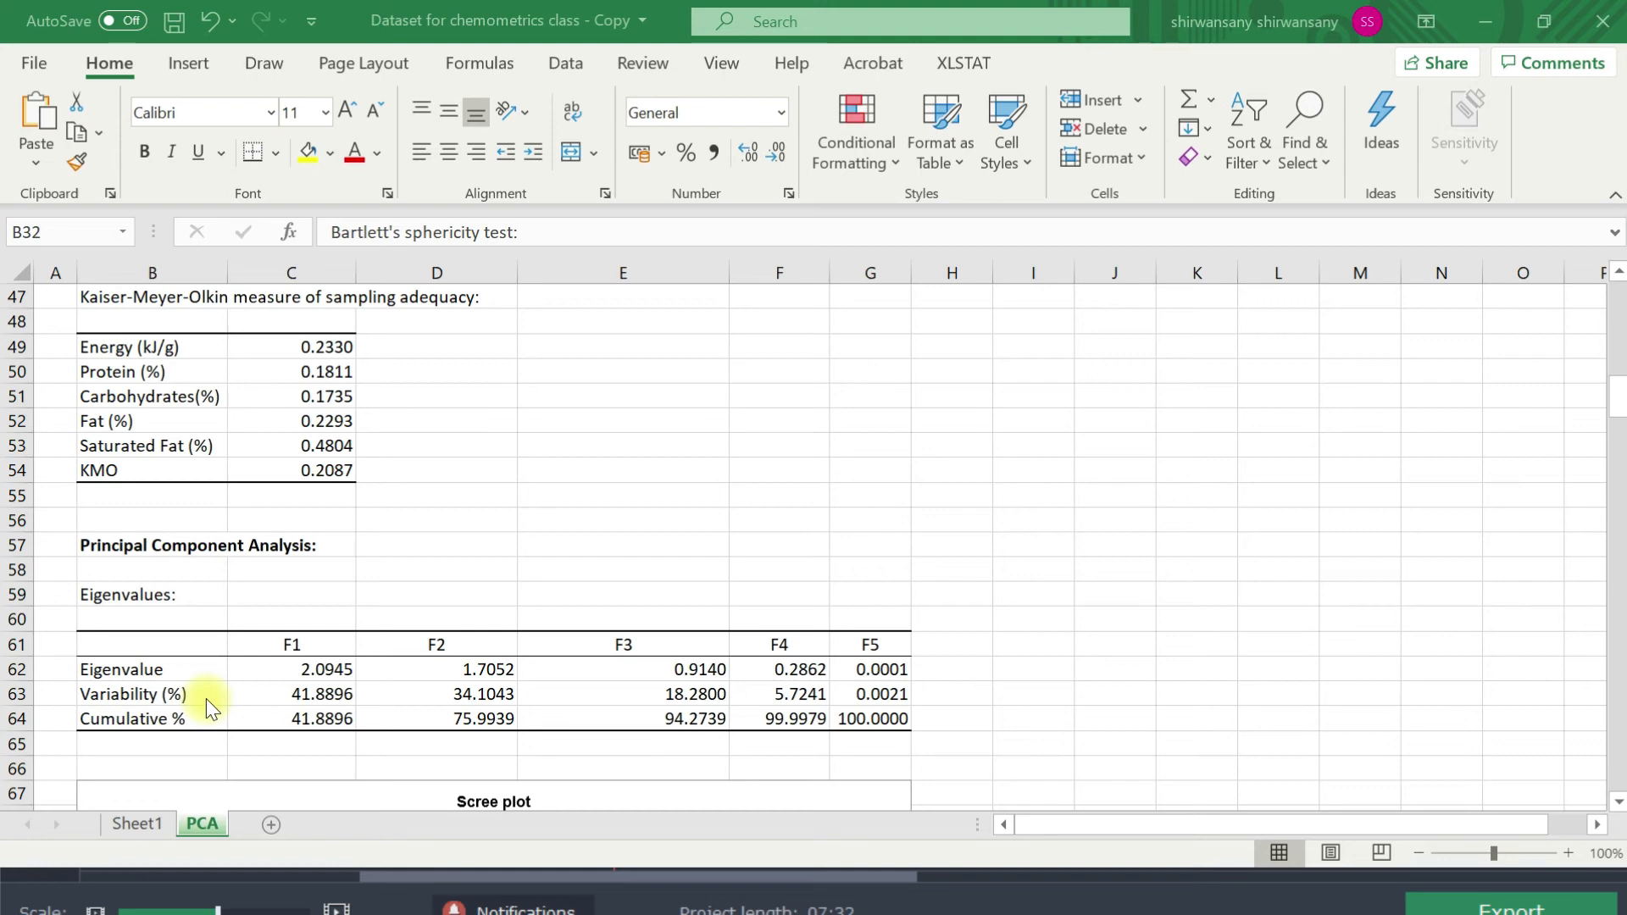
mouse_move(136, 735)
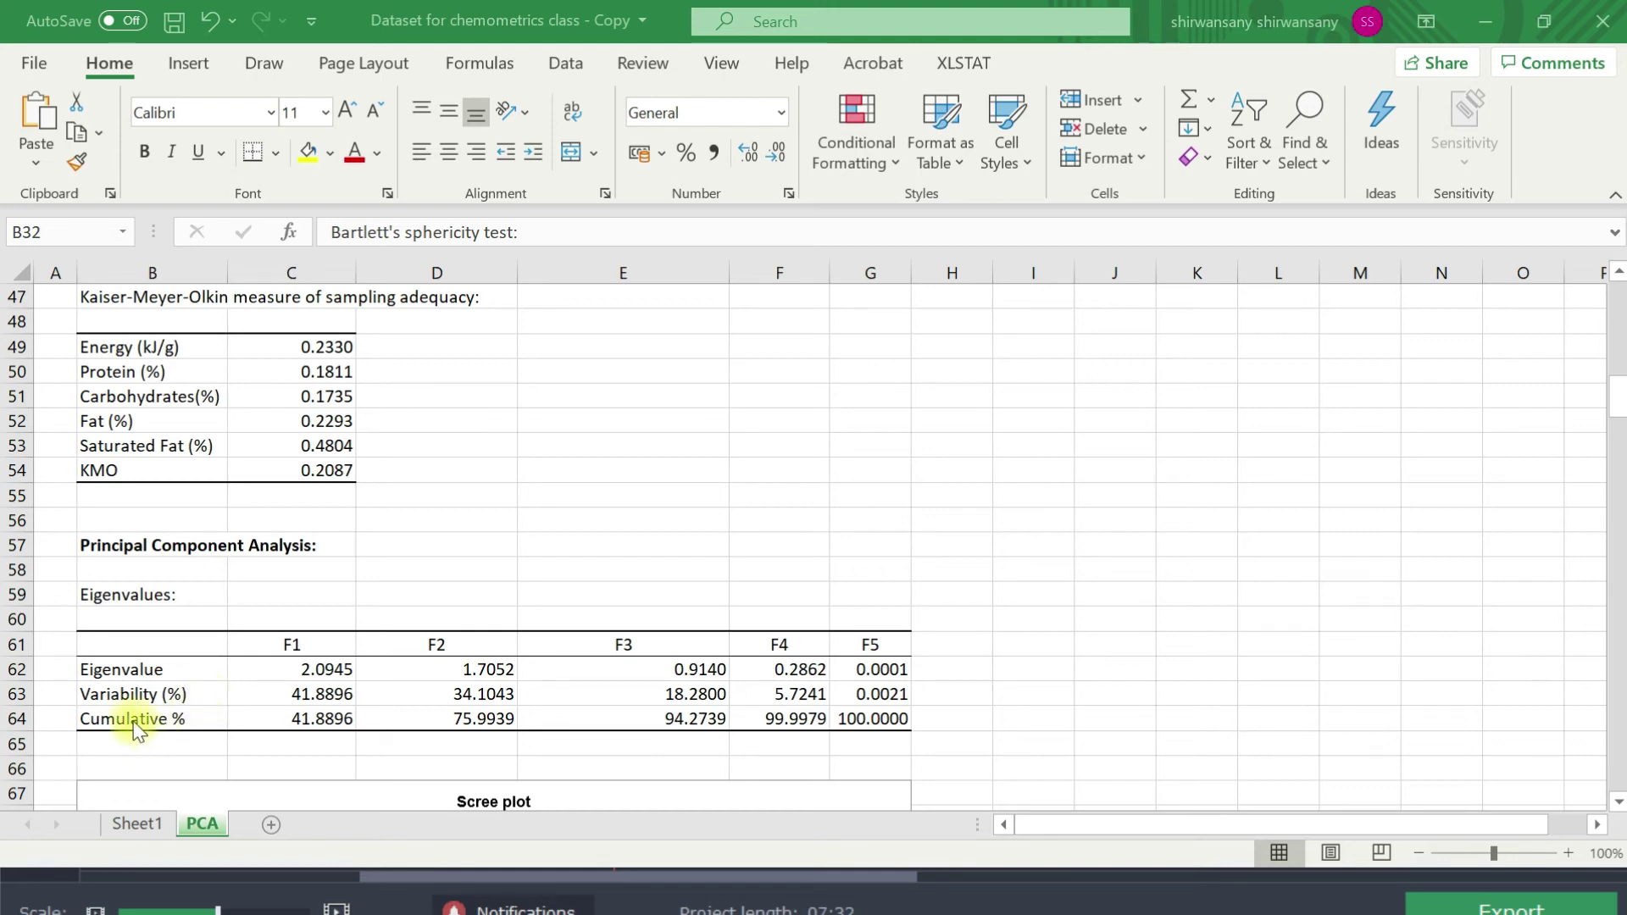
mouse_move(195, 760)
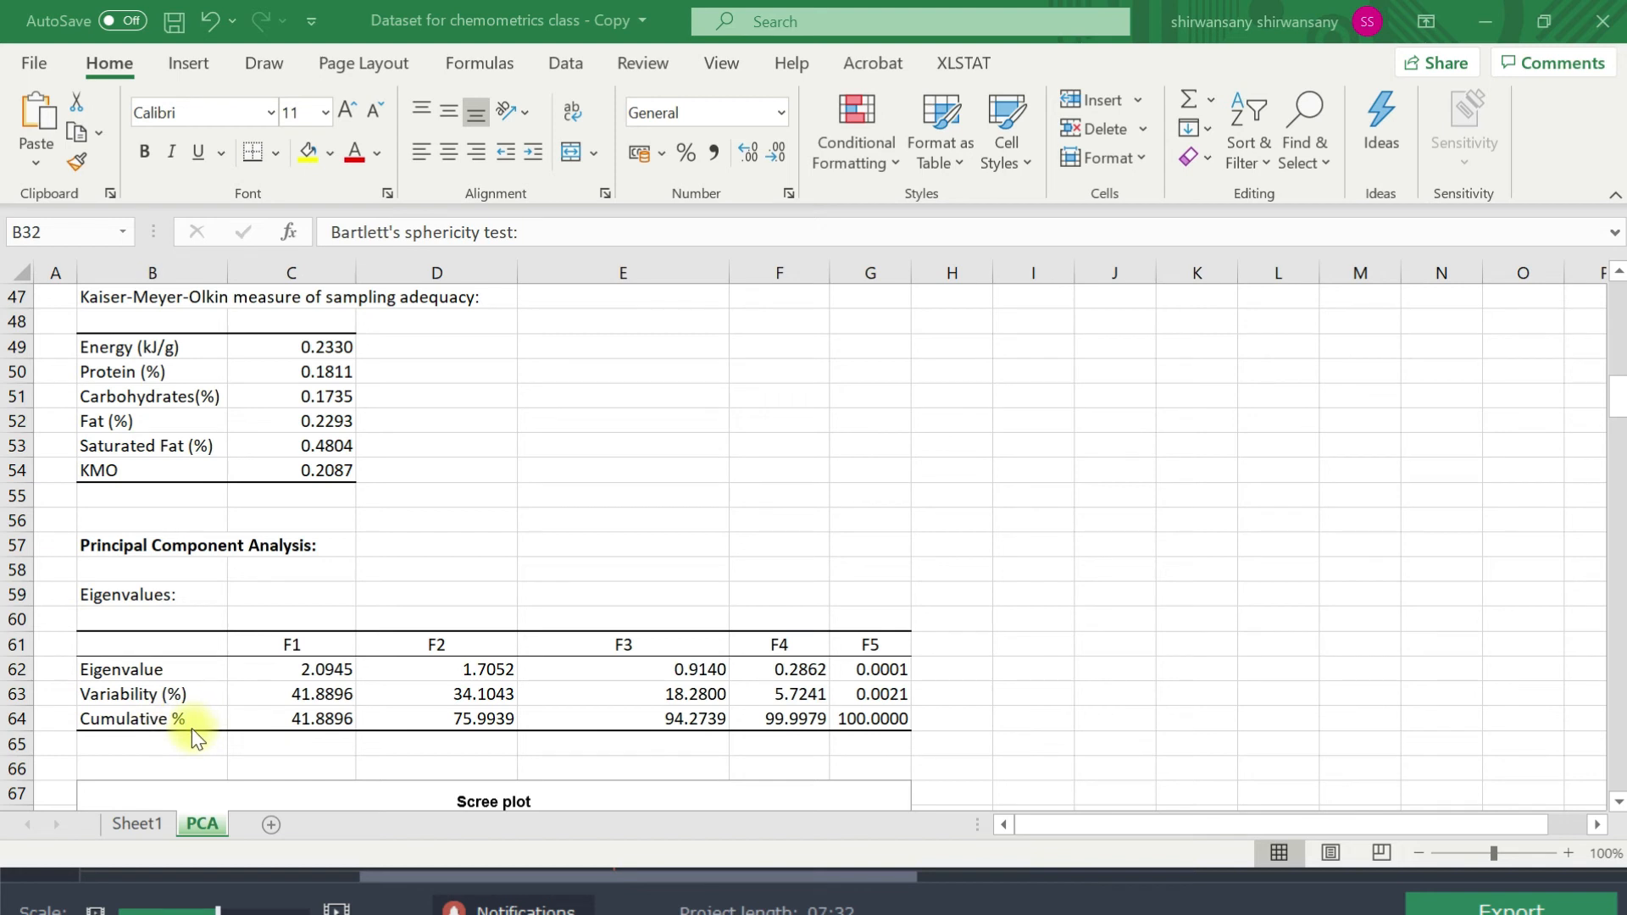
mouse_move(302, 670)
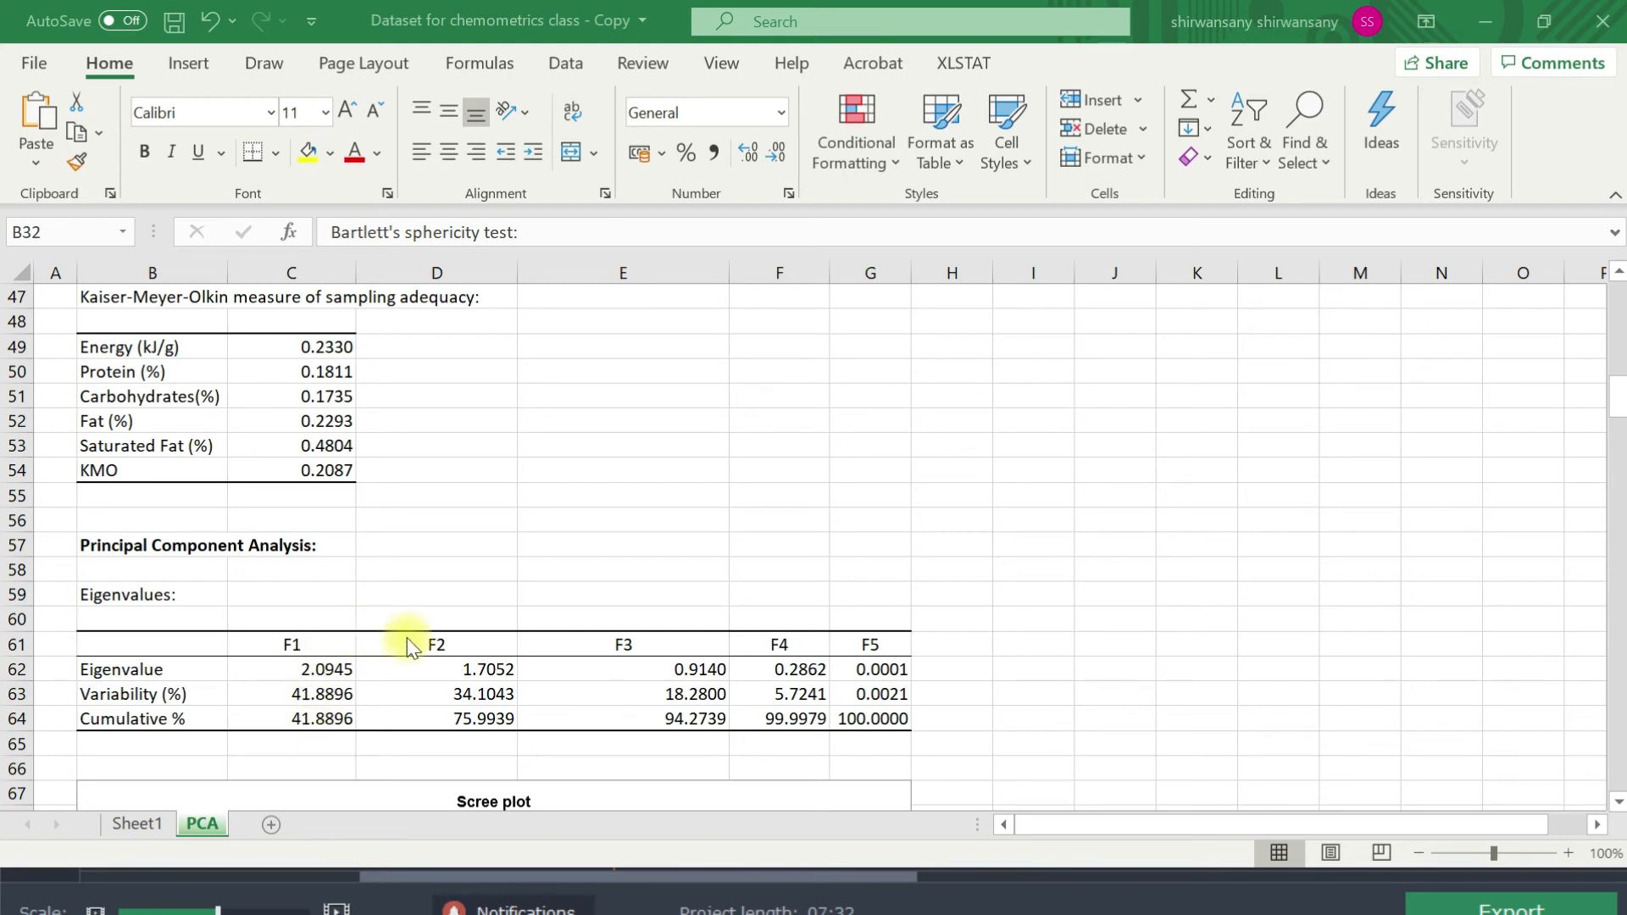
mouse_move(419, 757)
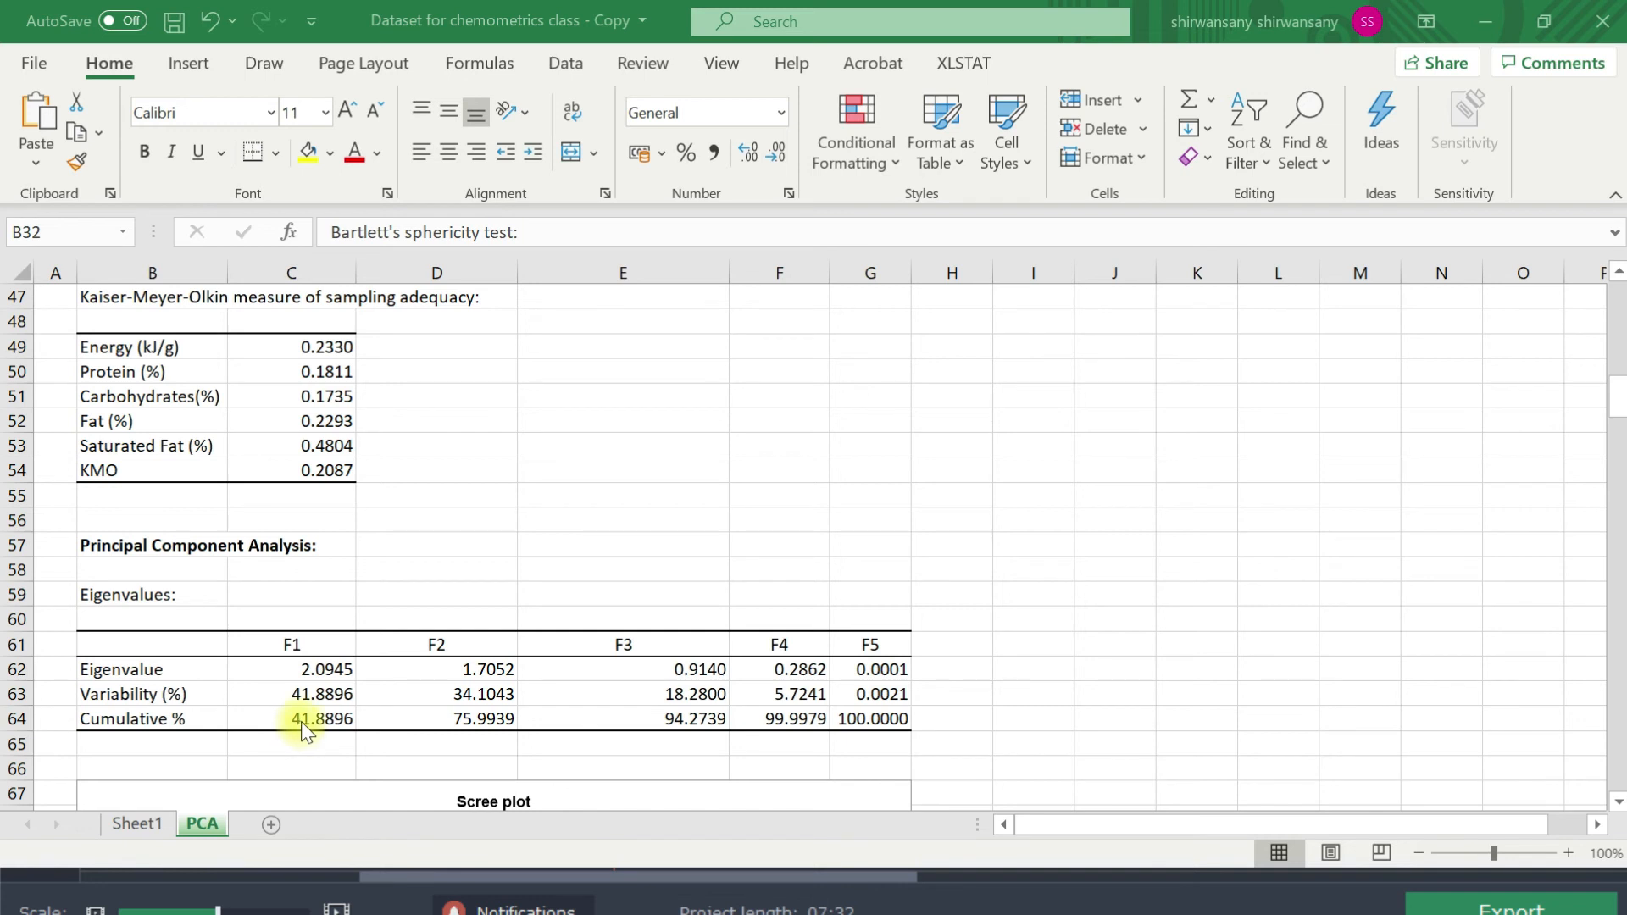
mouse_move(433, 724)
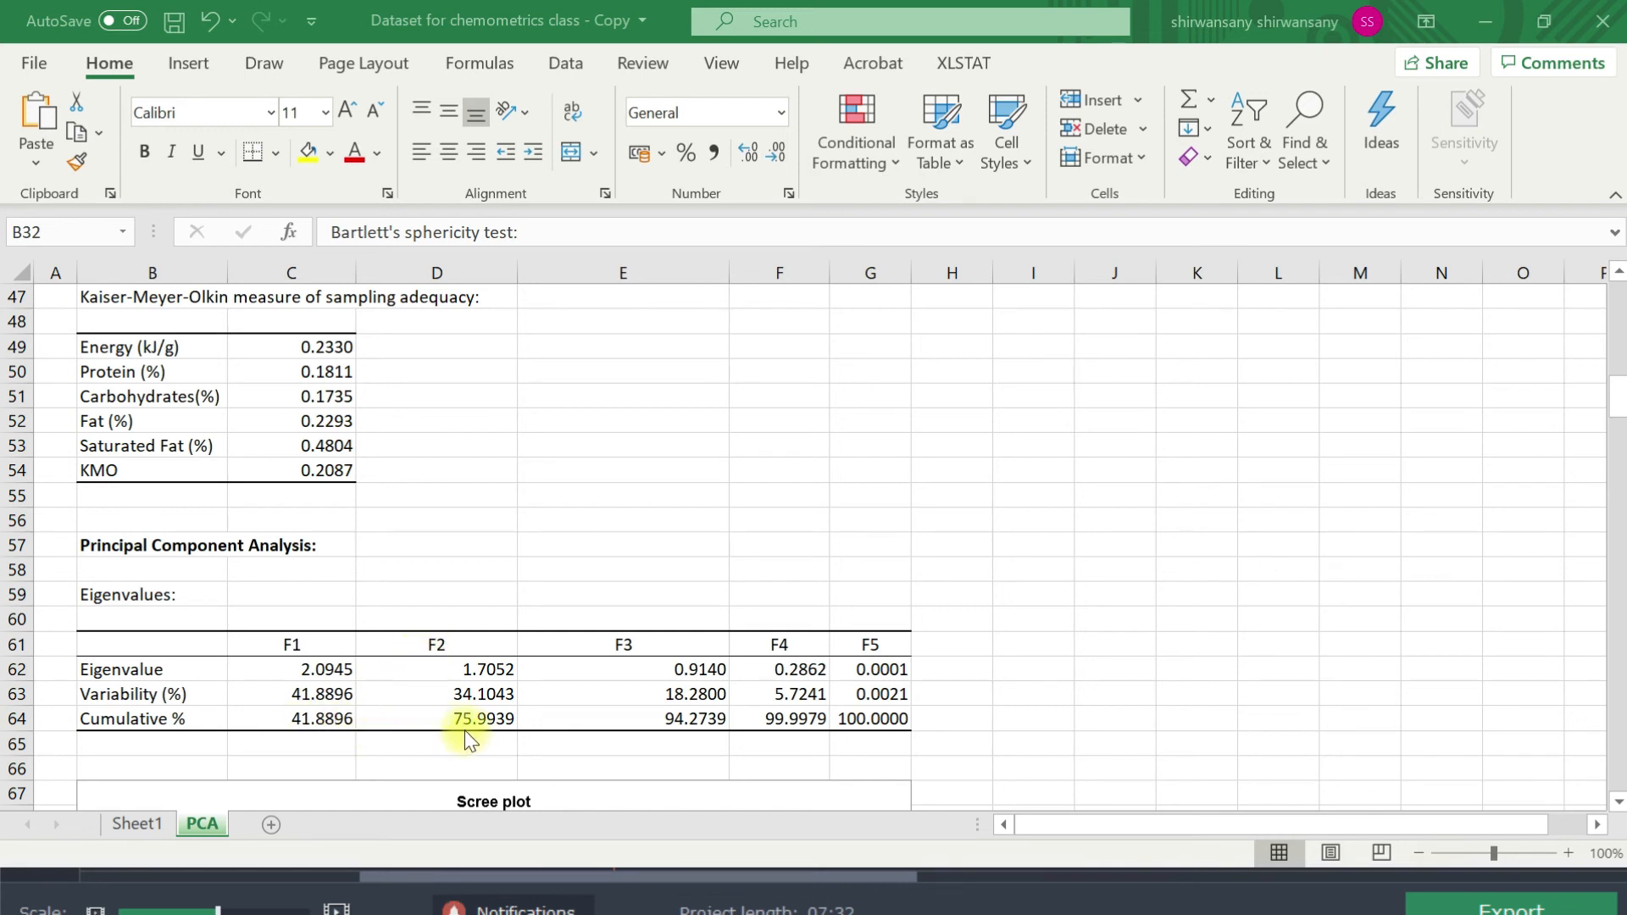
mouse_move(451, 709)
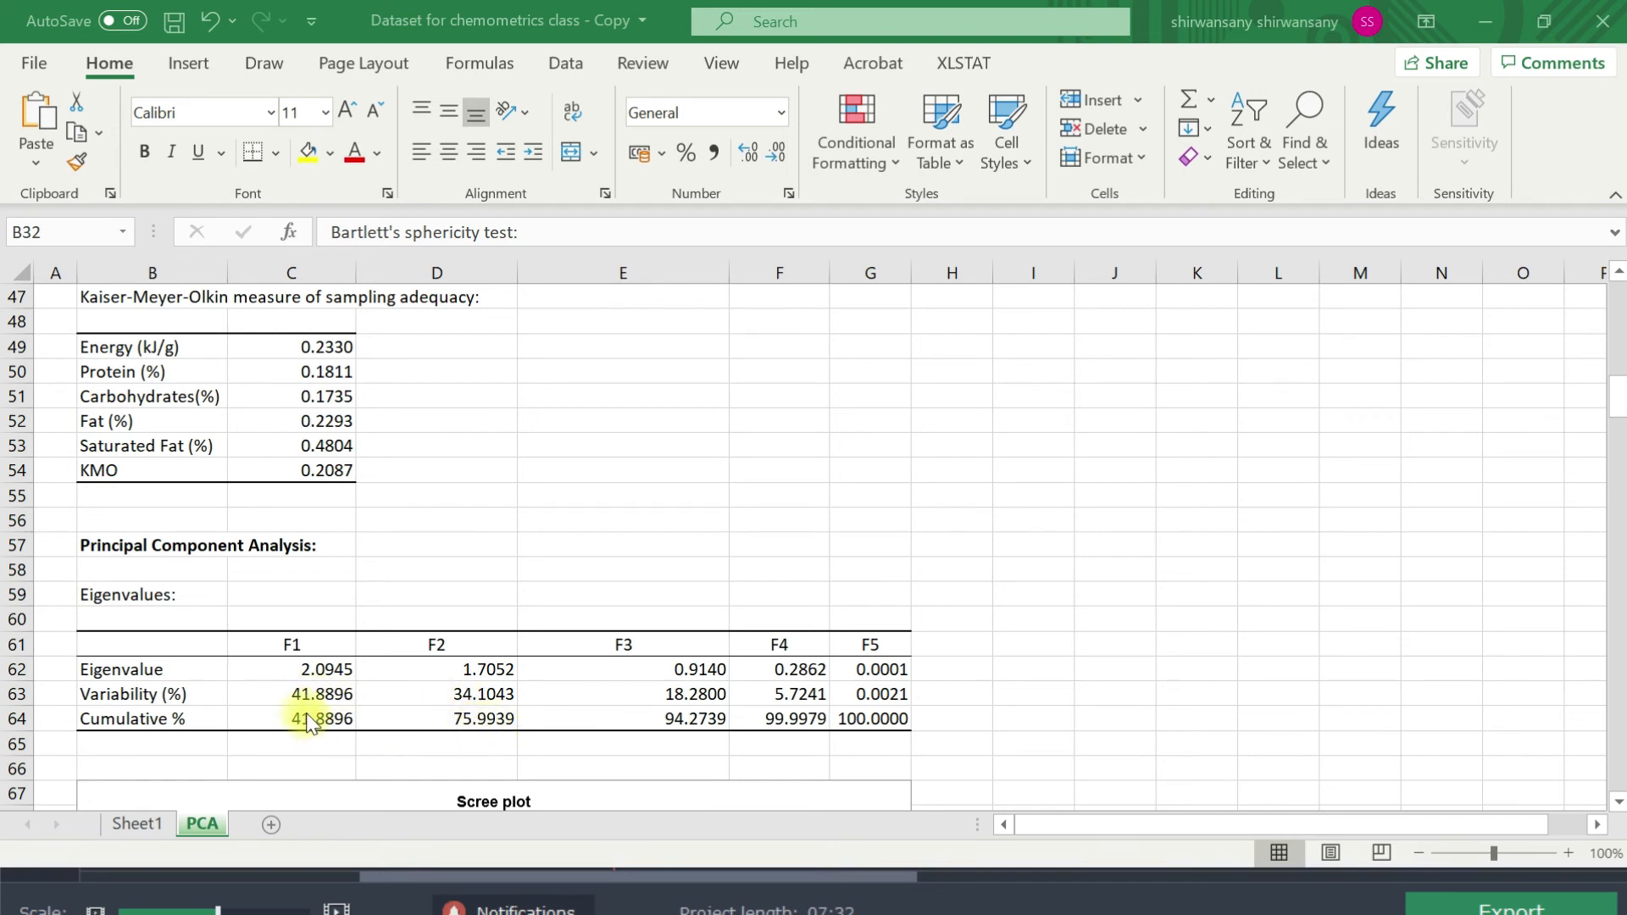
mouse_move(631, 669)
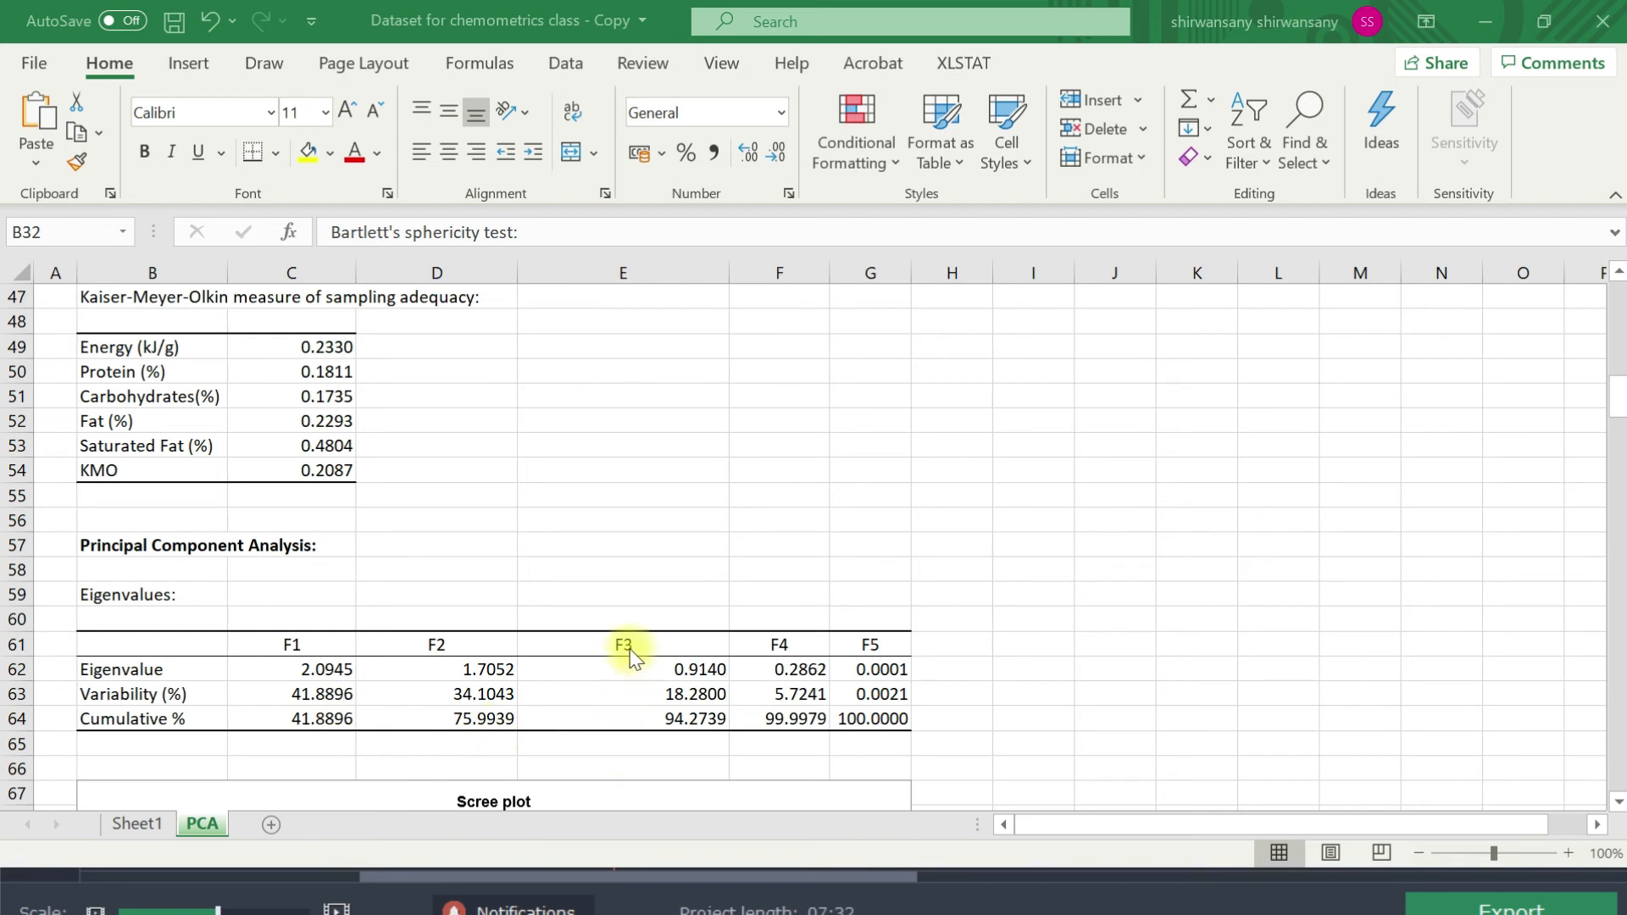
mouse_move(648, 731)
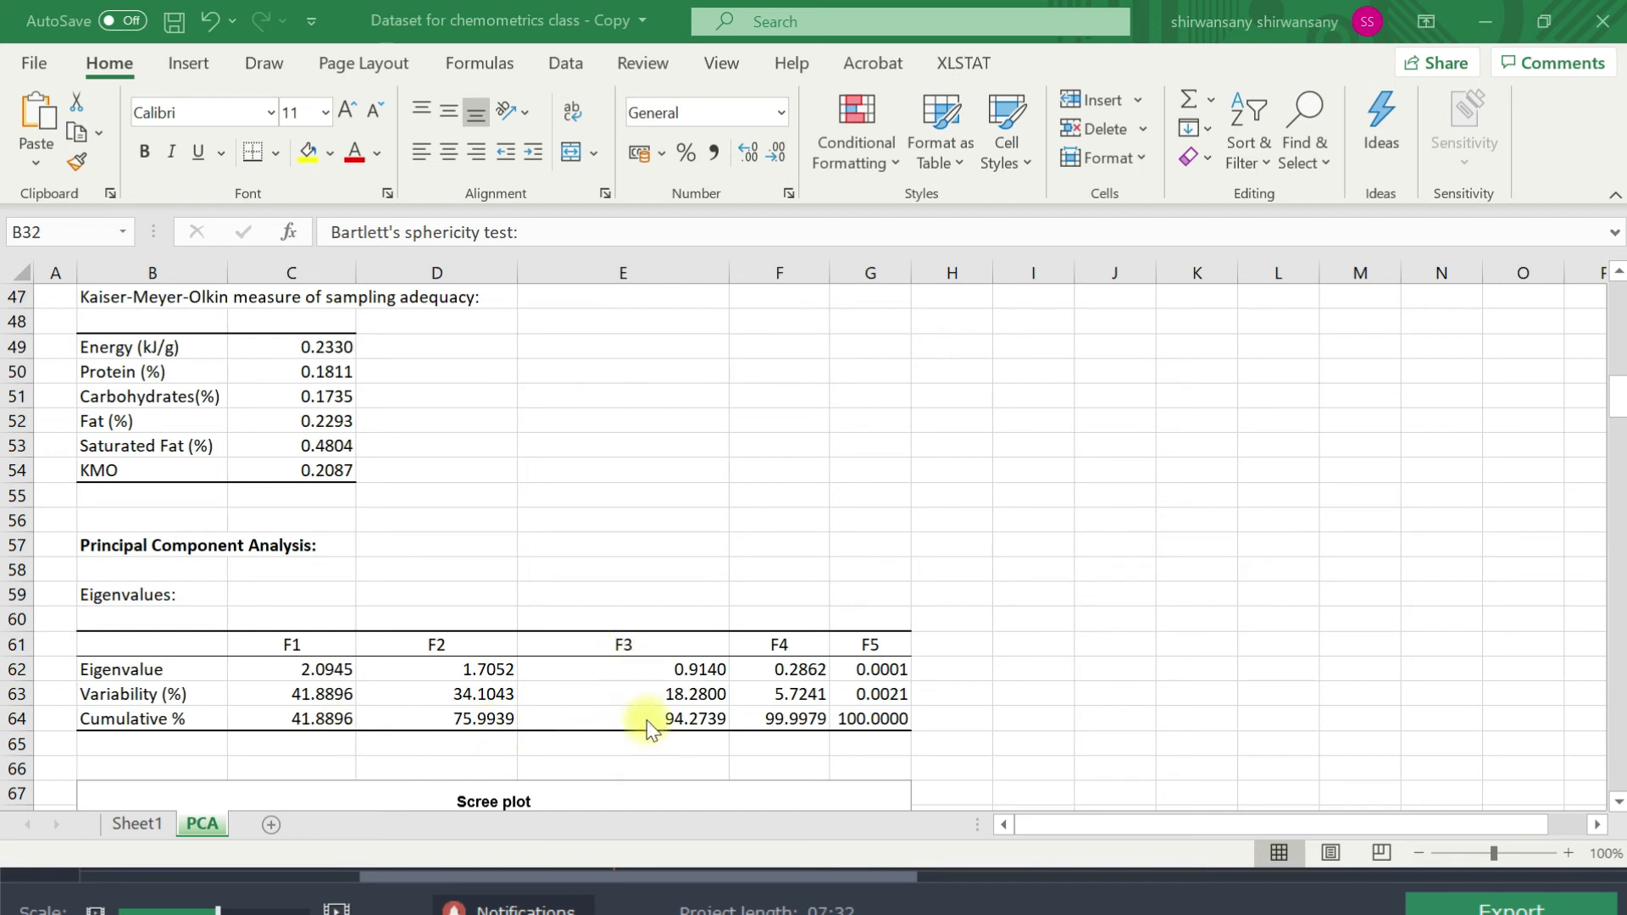
mouse_move(461, 755)
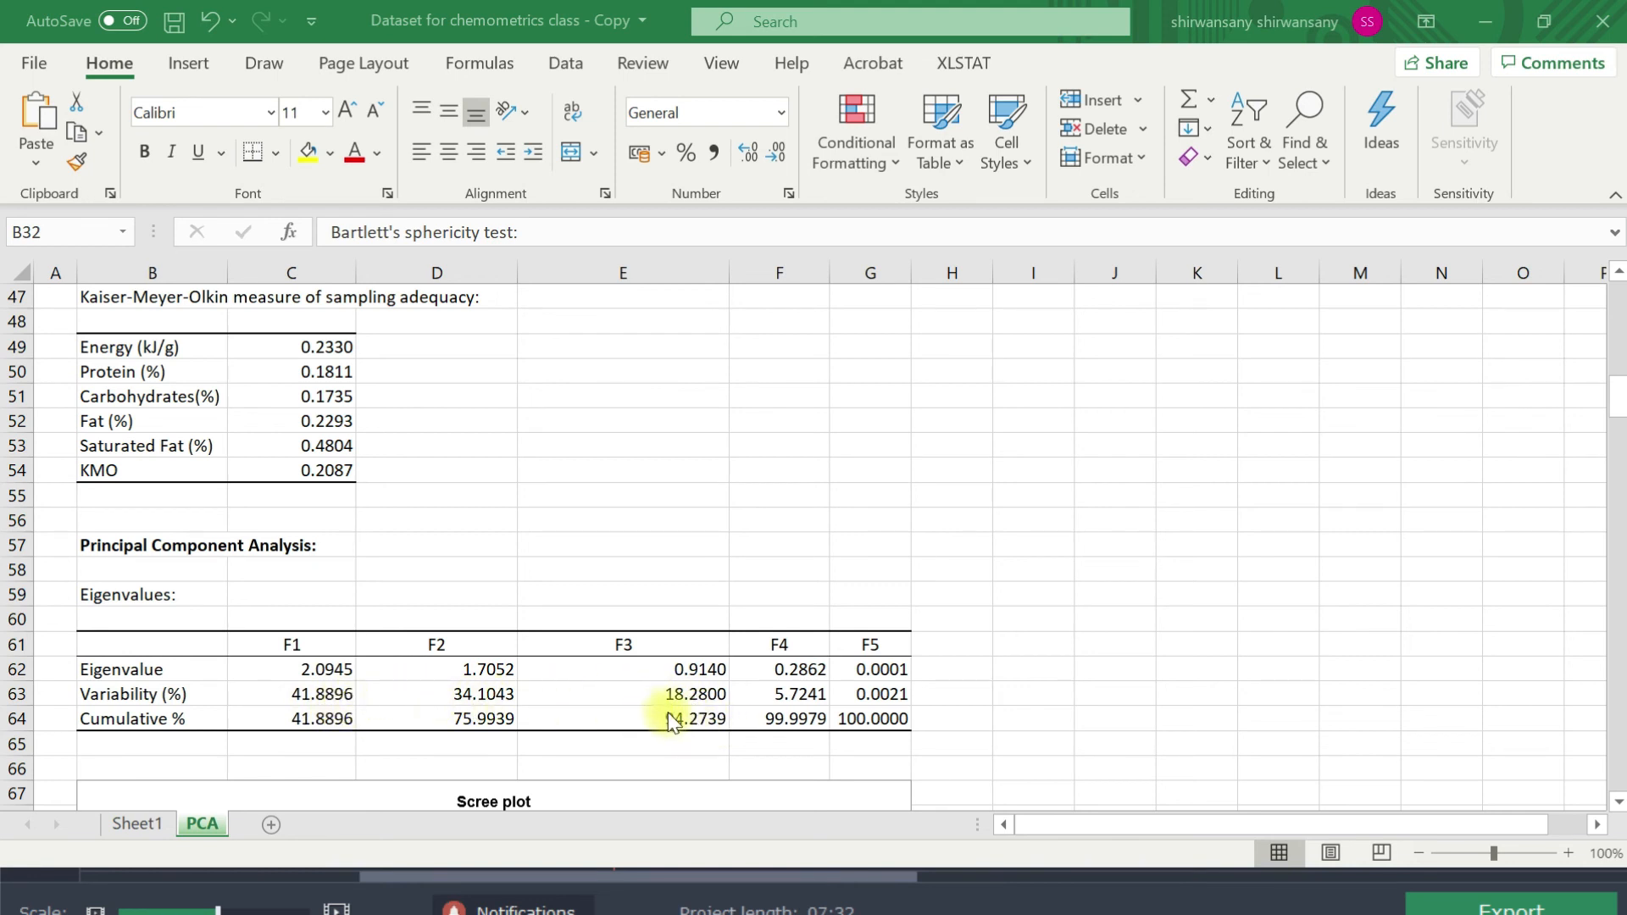
mouse_move(711, 747)
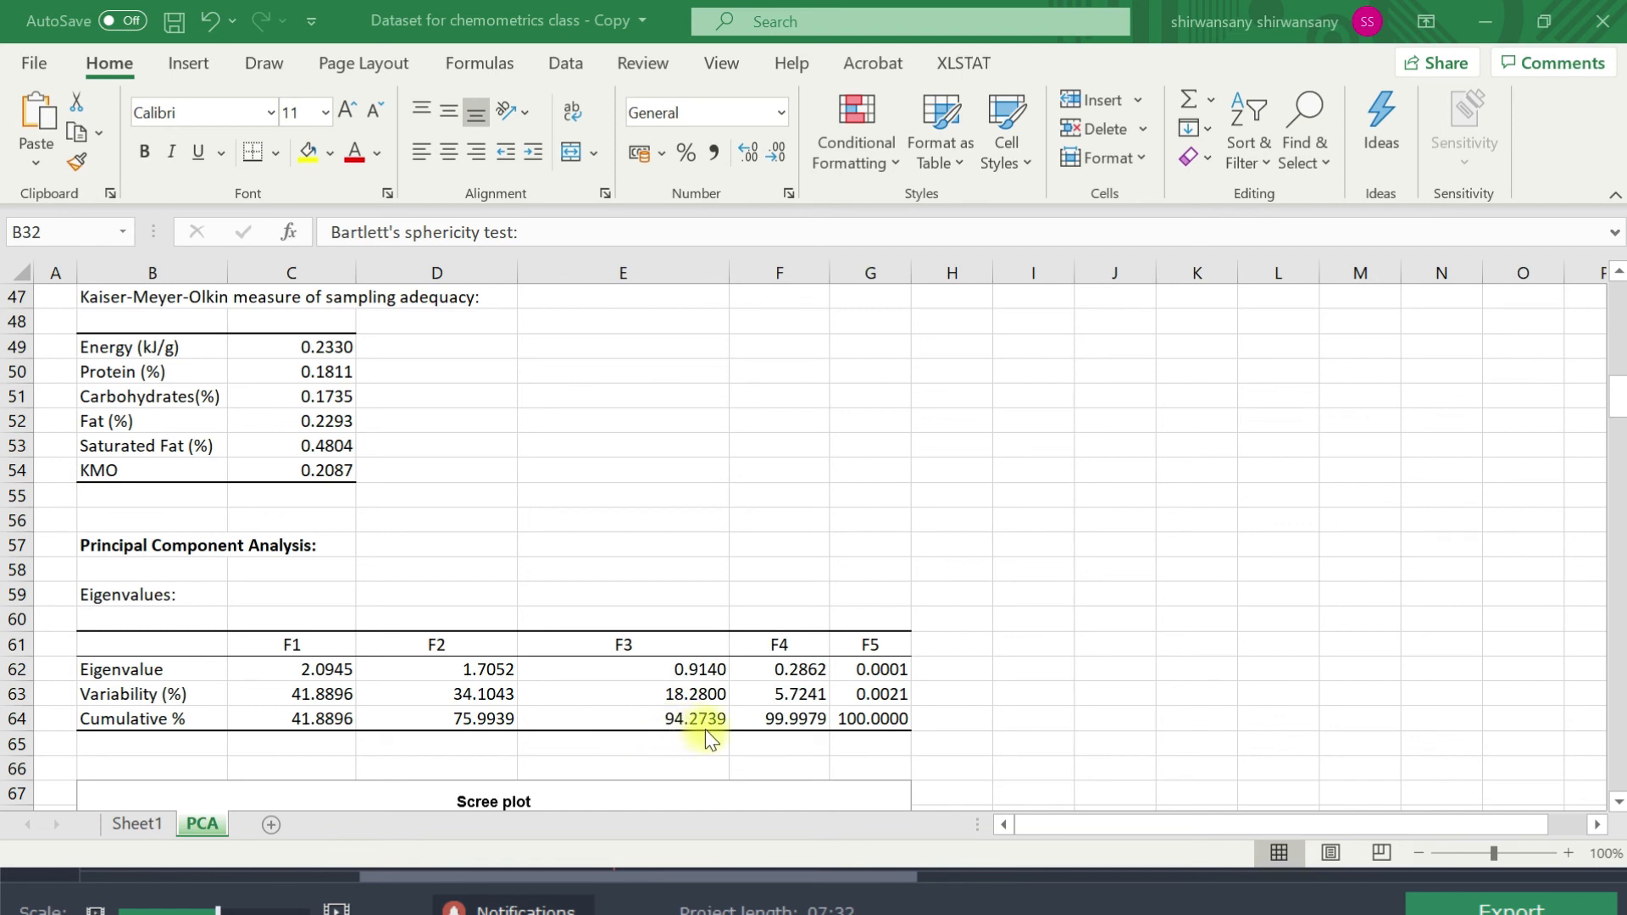
mouse_move(110, 734)
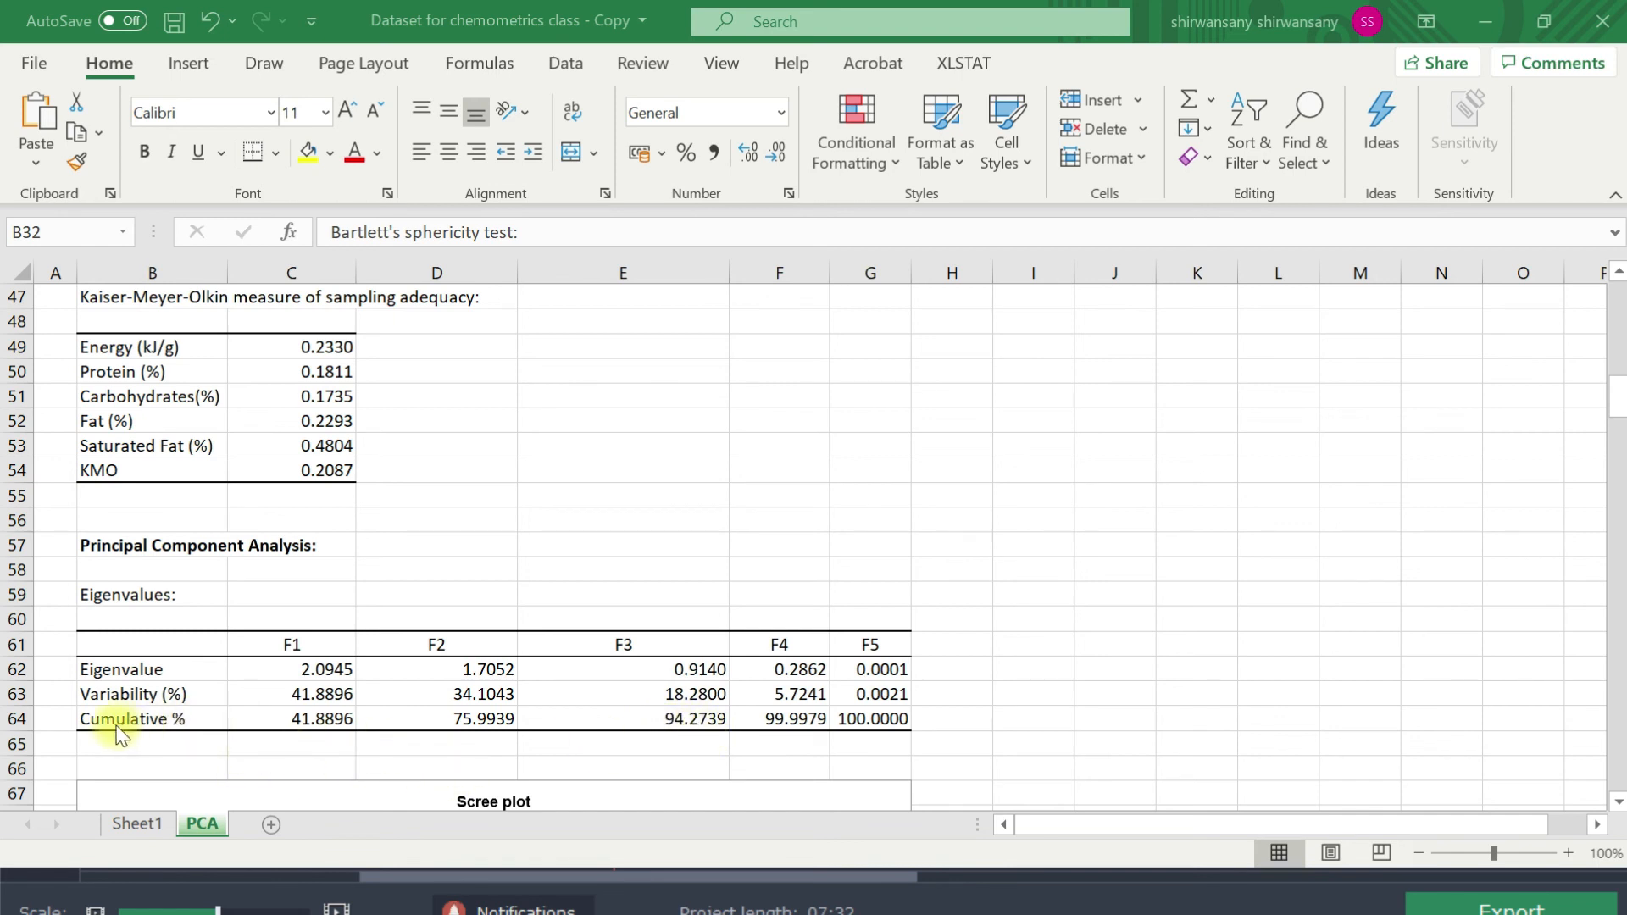
mouse_move(148, 714)
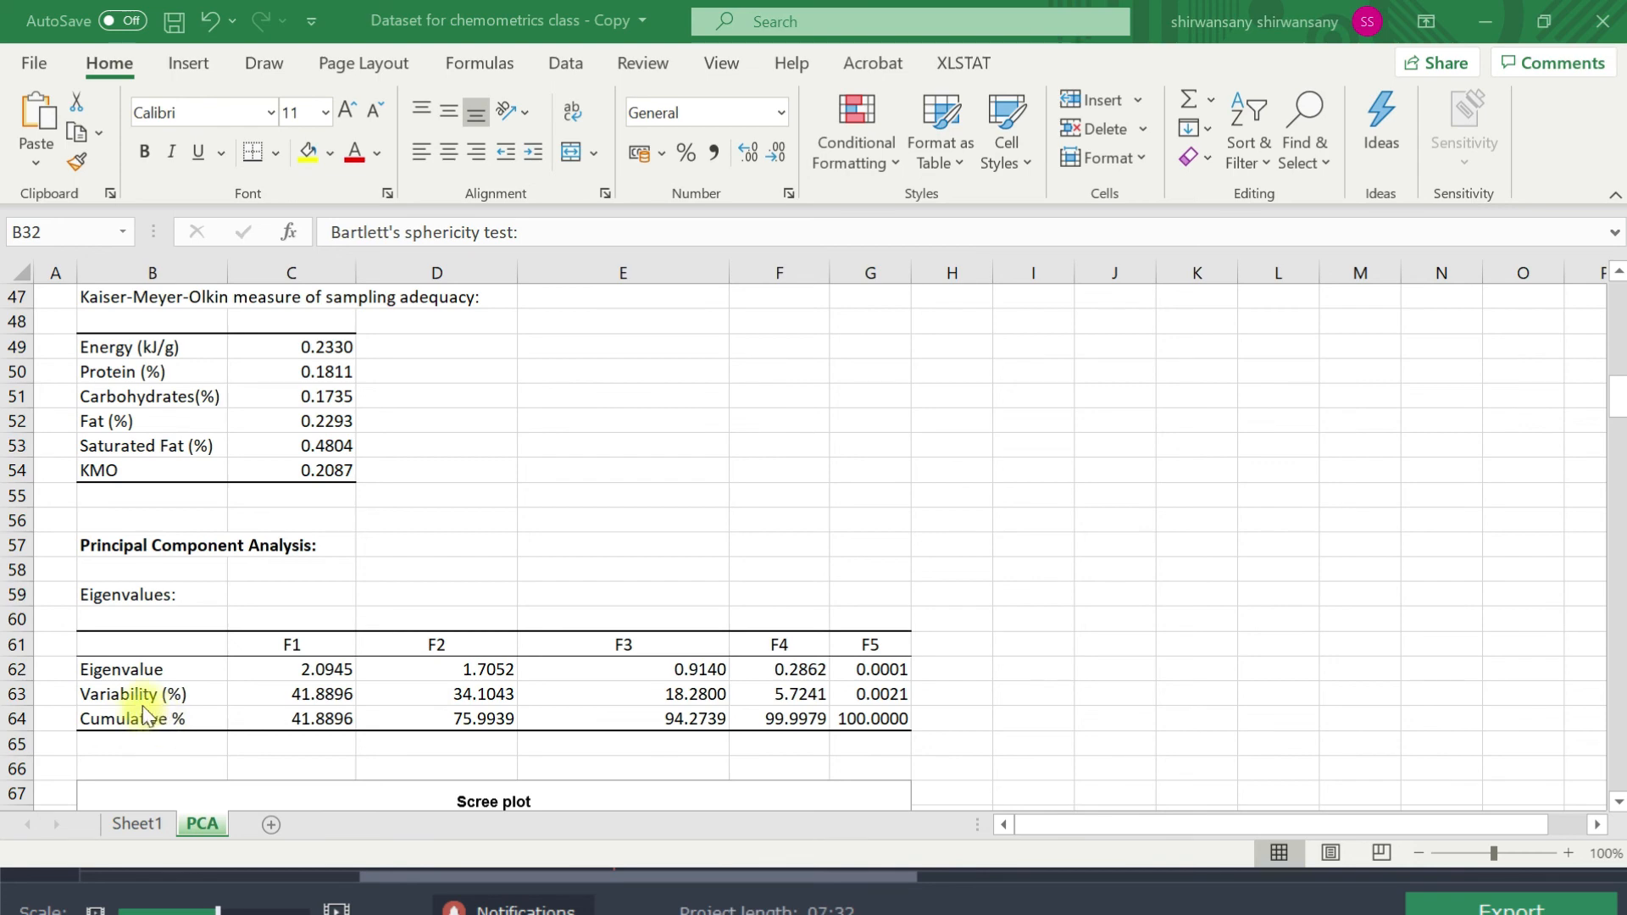
mouse_move(176, 715)
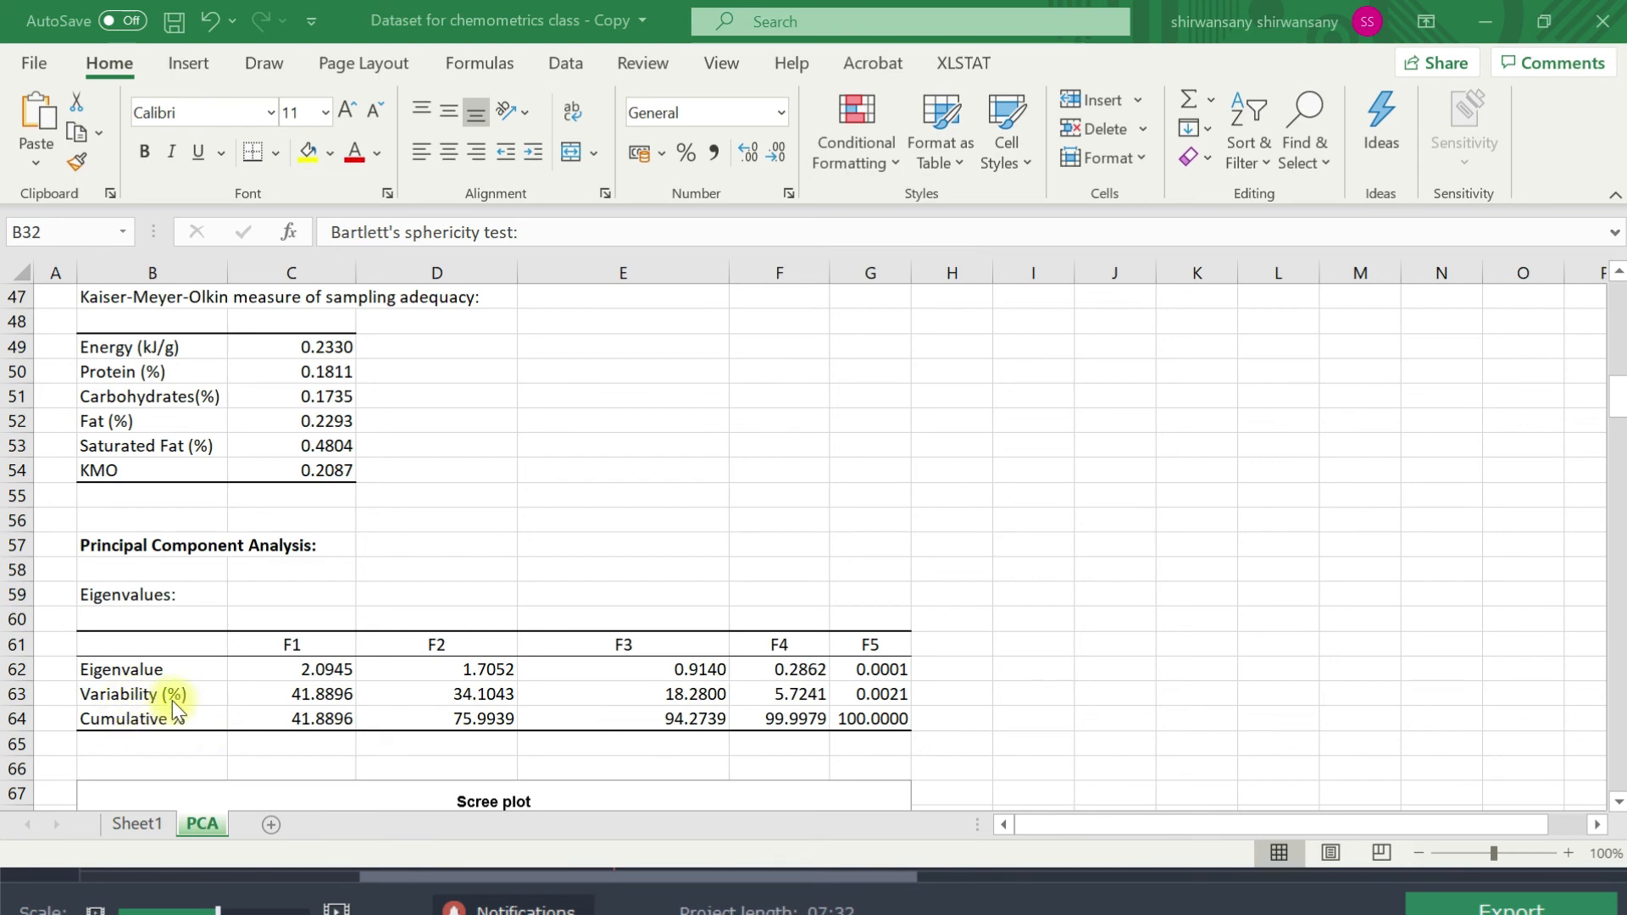
mouse_move(353, 737)
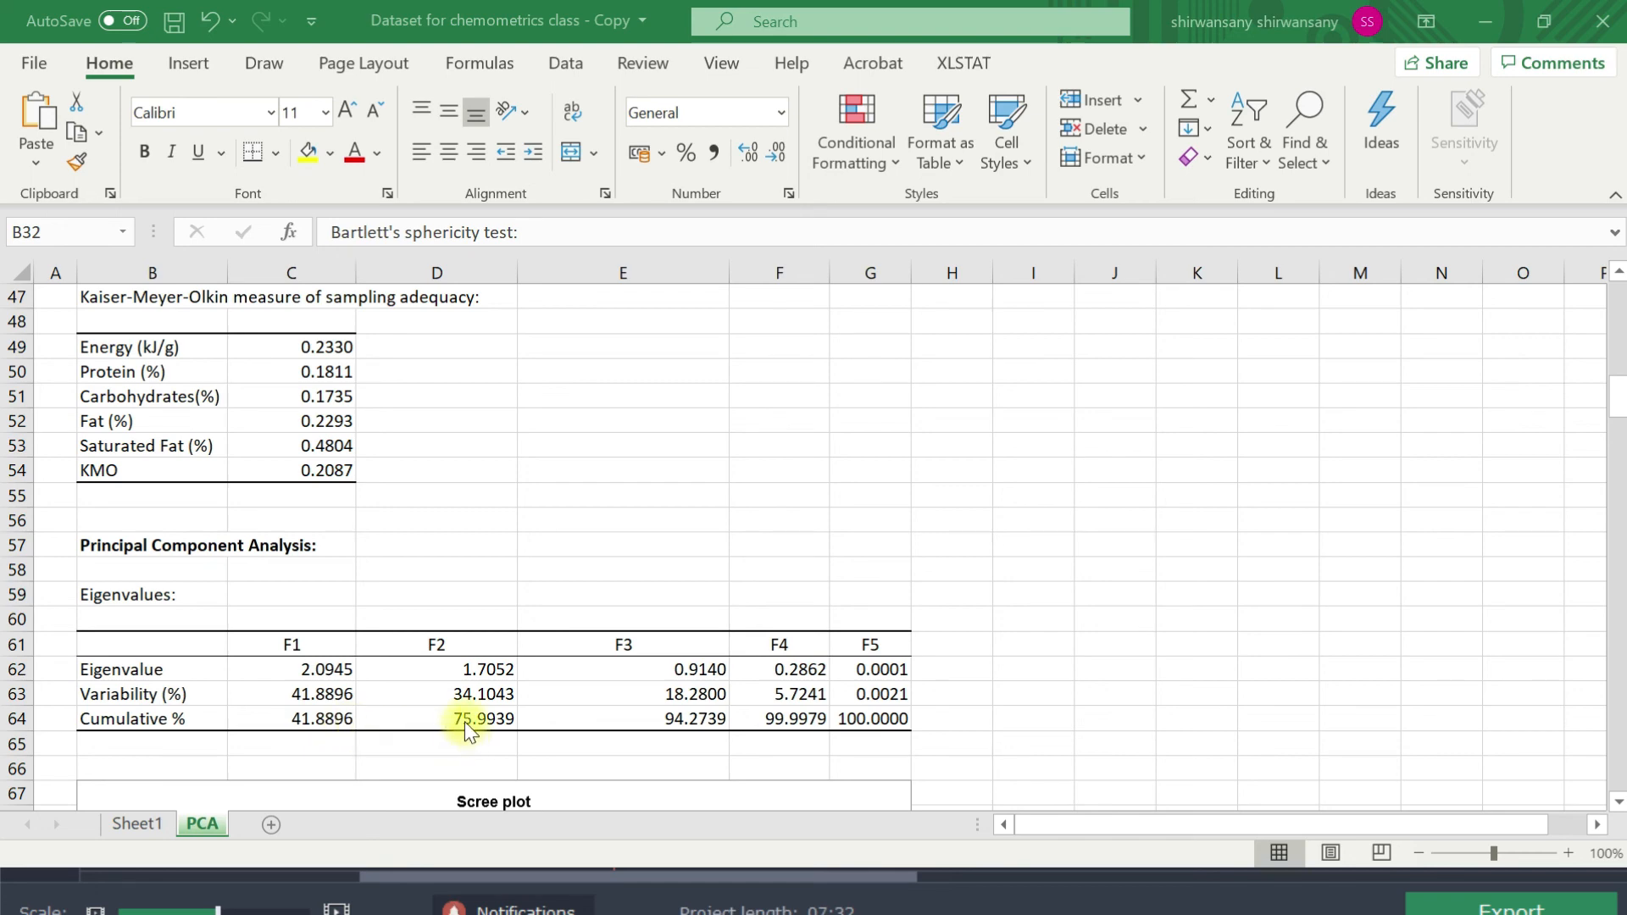
mouse_move(318, 635)
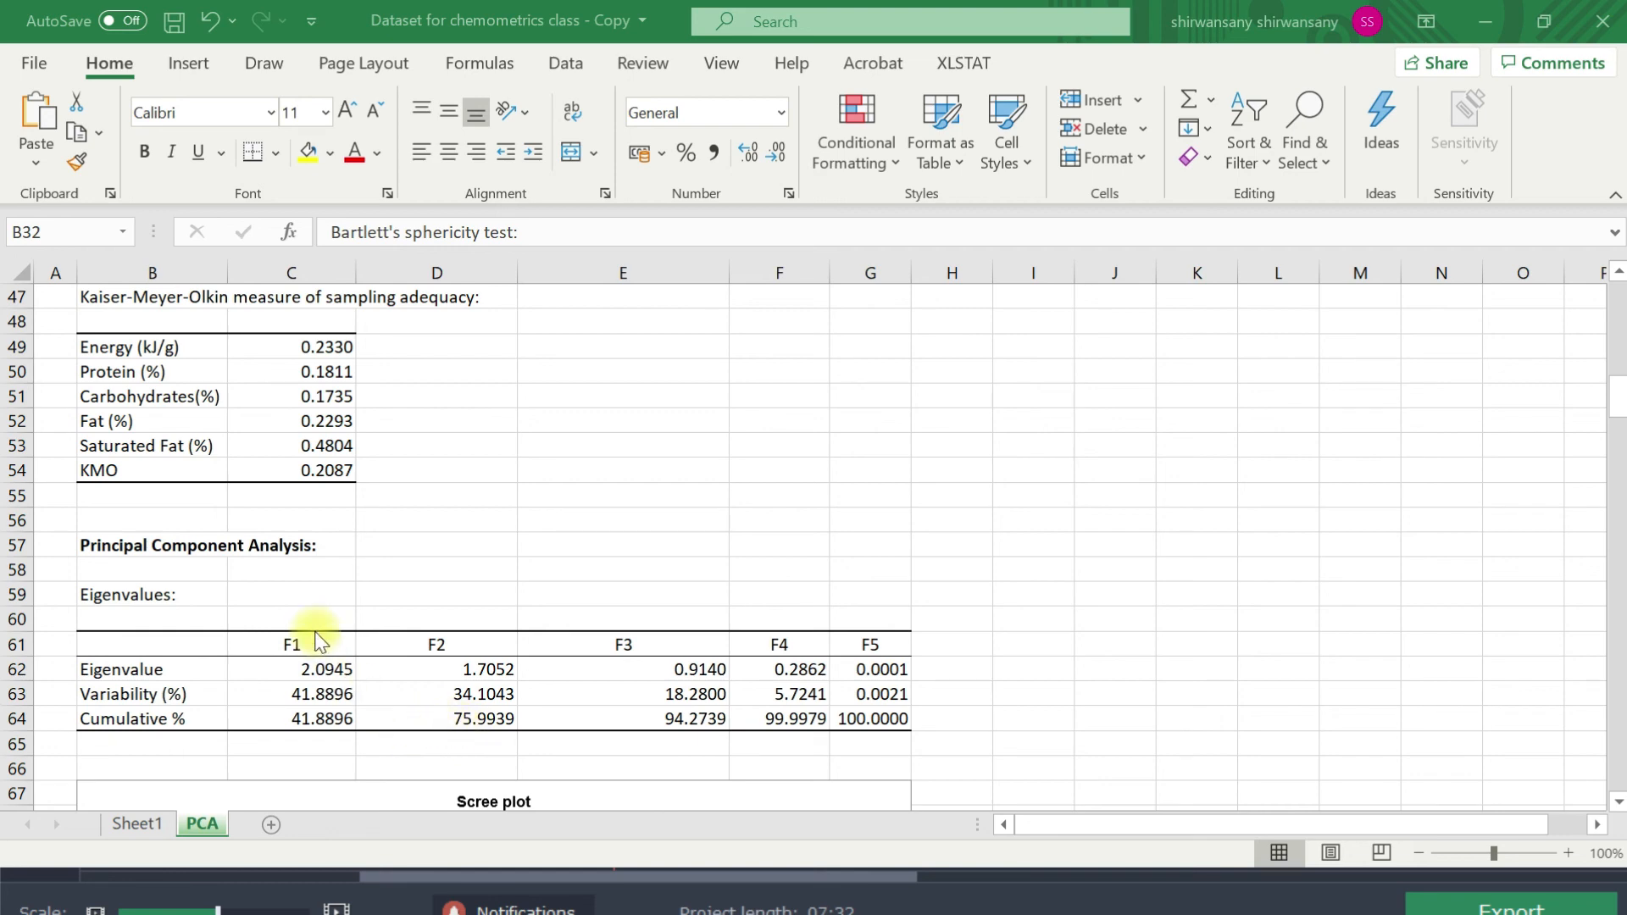
mouse_move(444, 674)
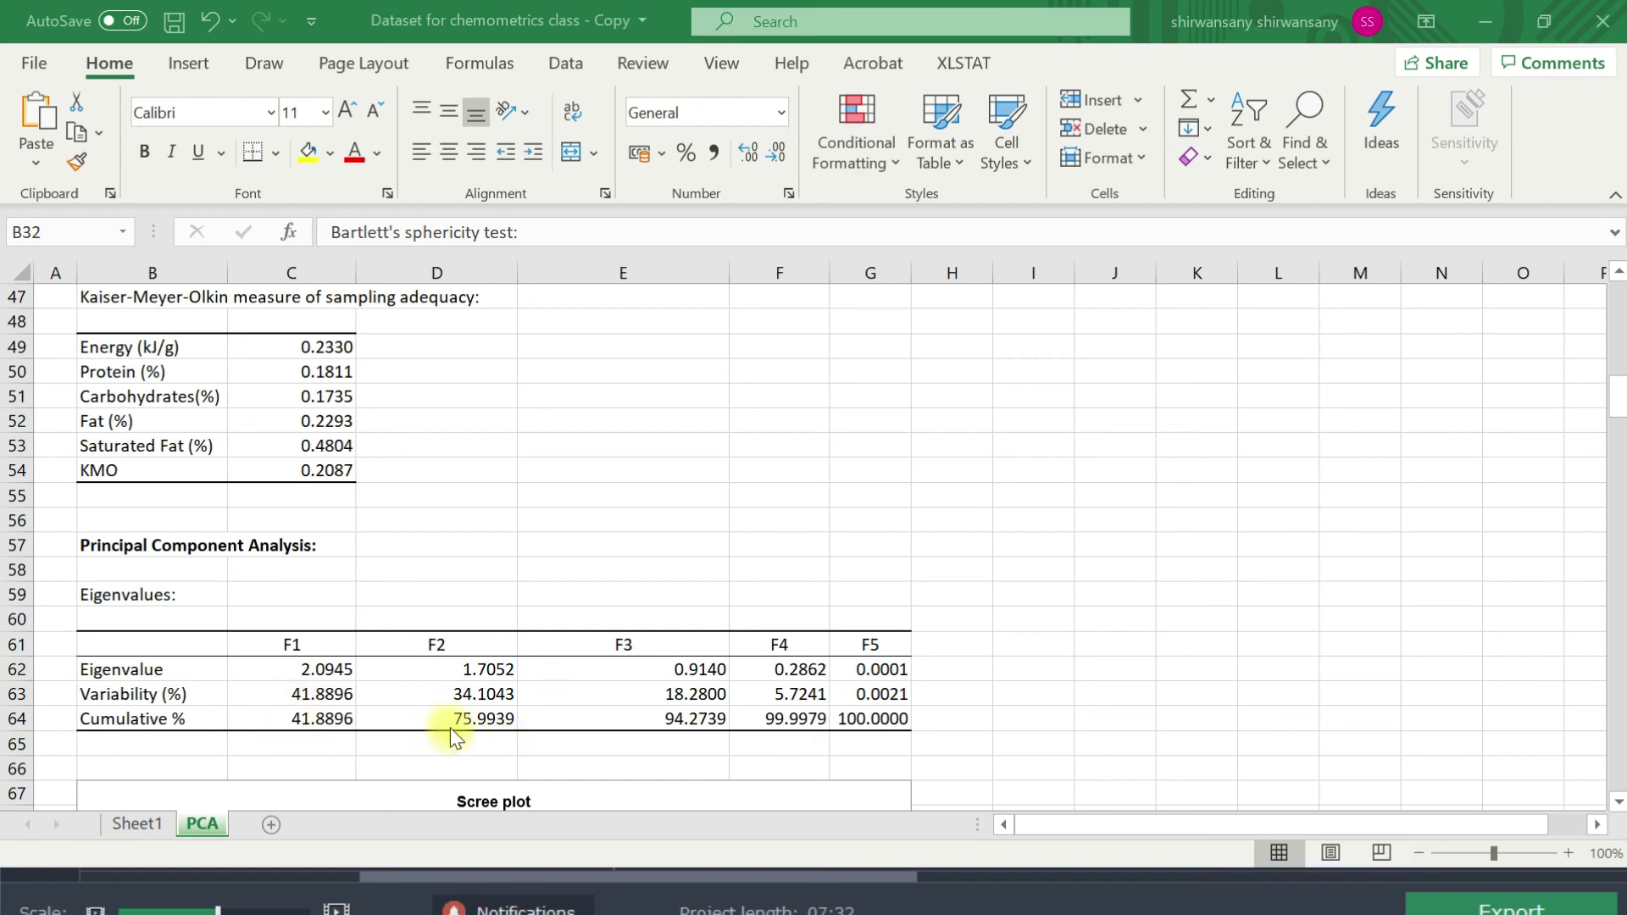
mouse_move(504, 759)
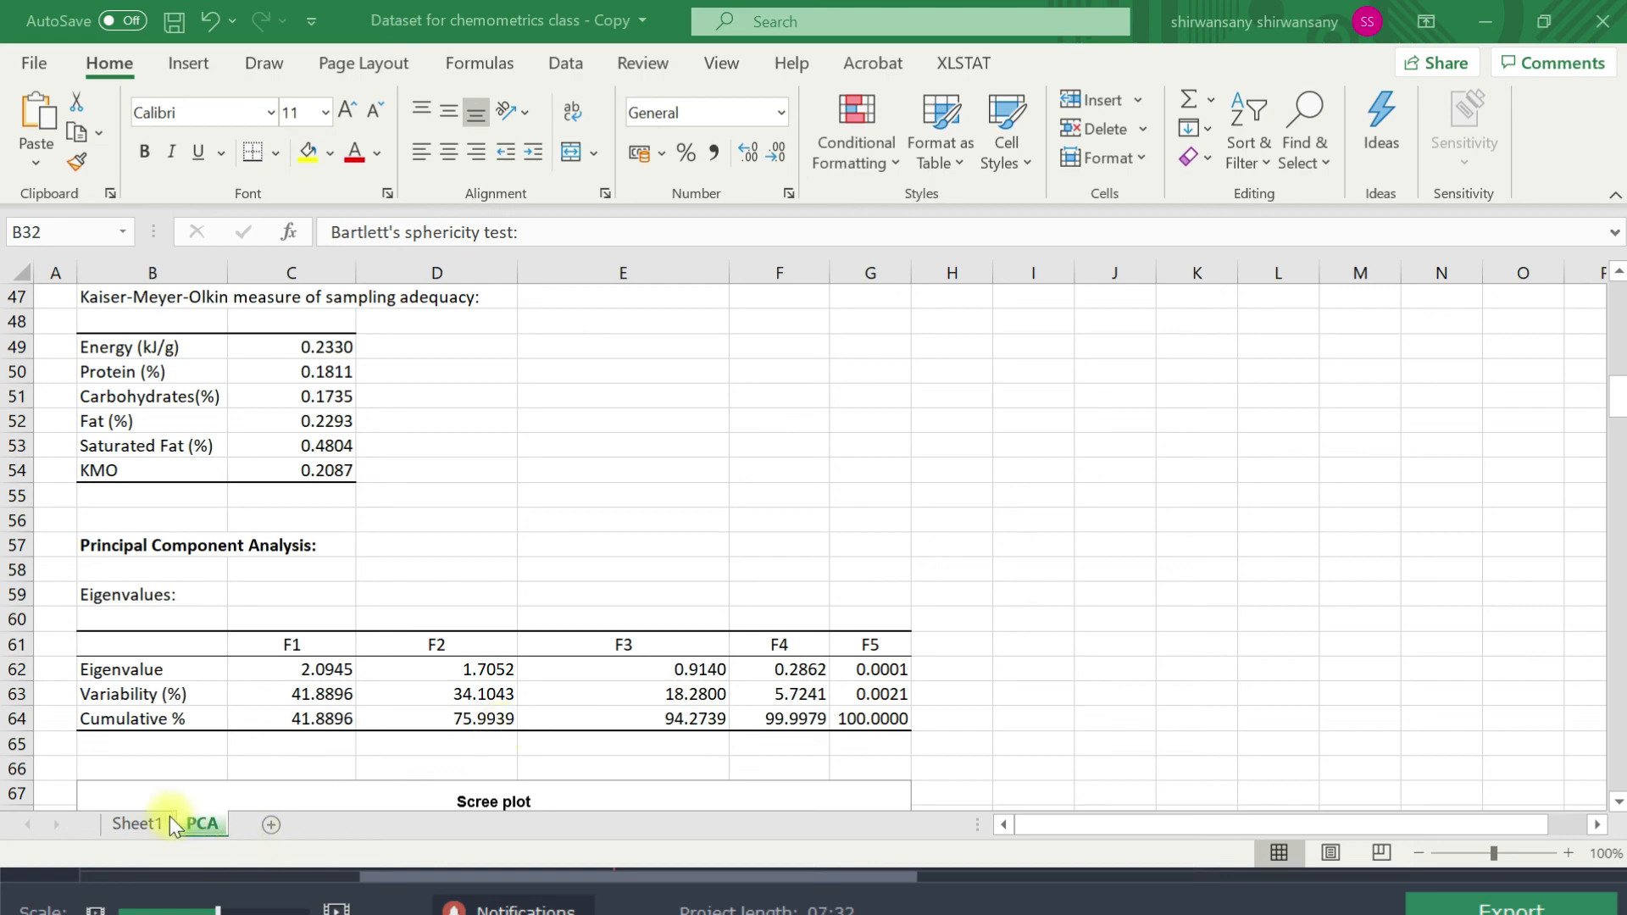
click(141, 824)
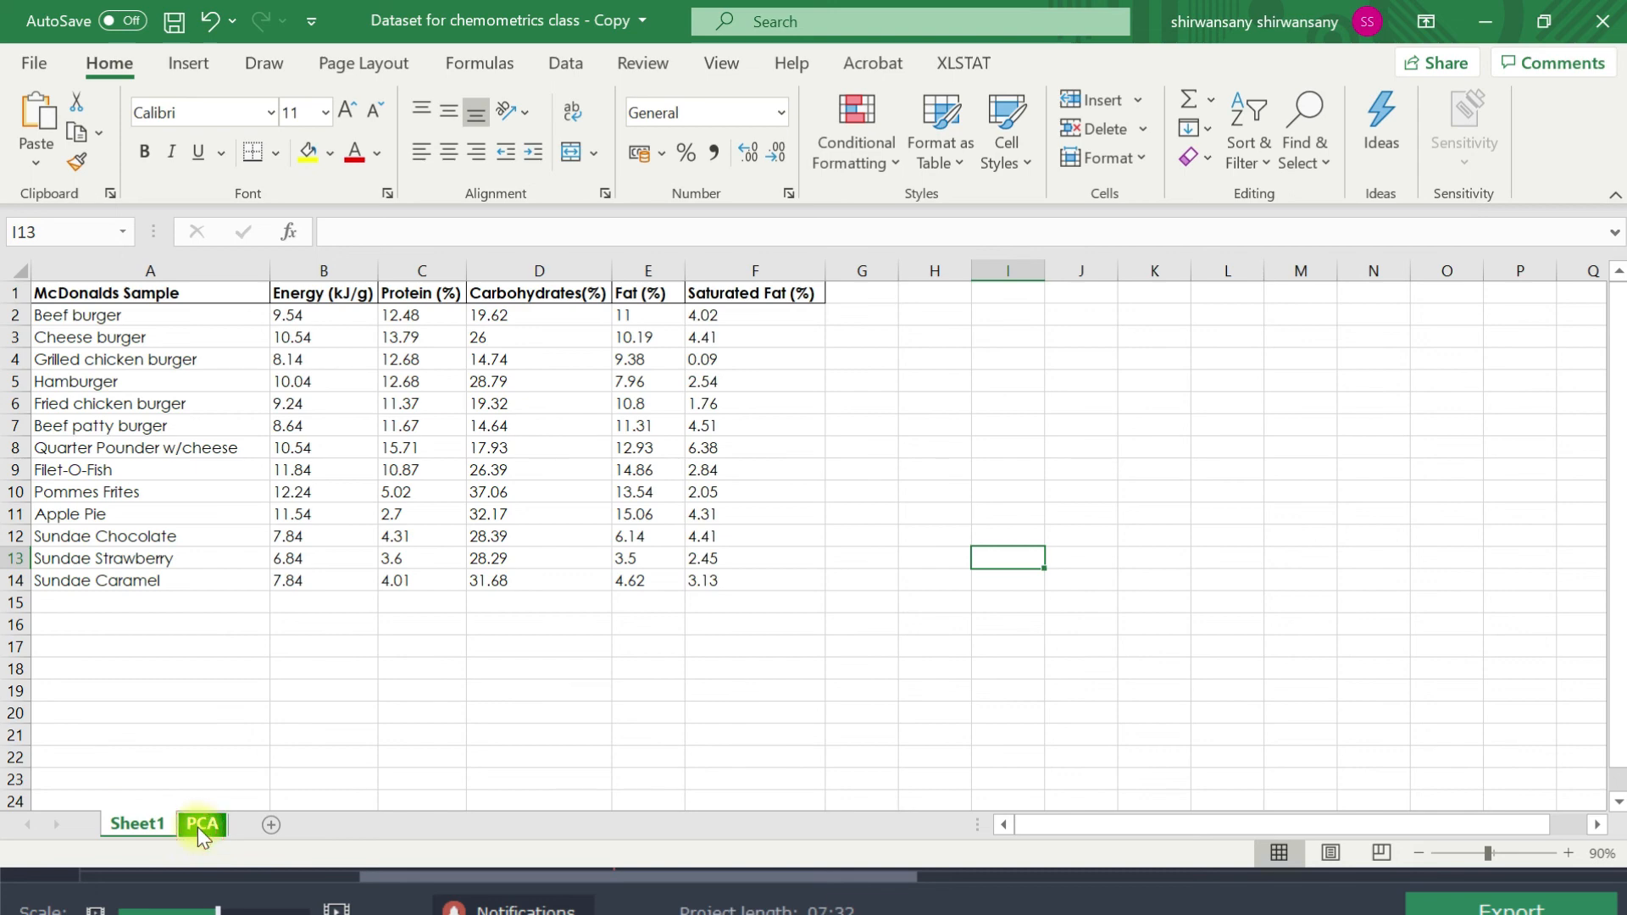
click(202, 824)
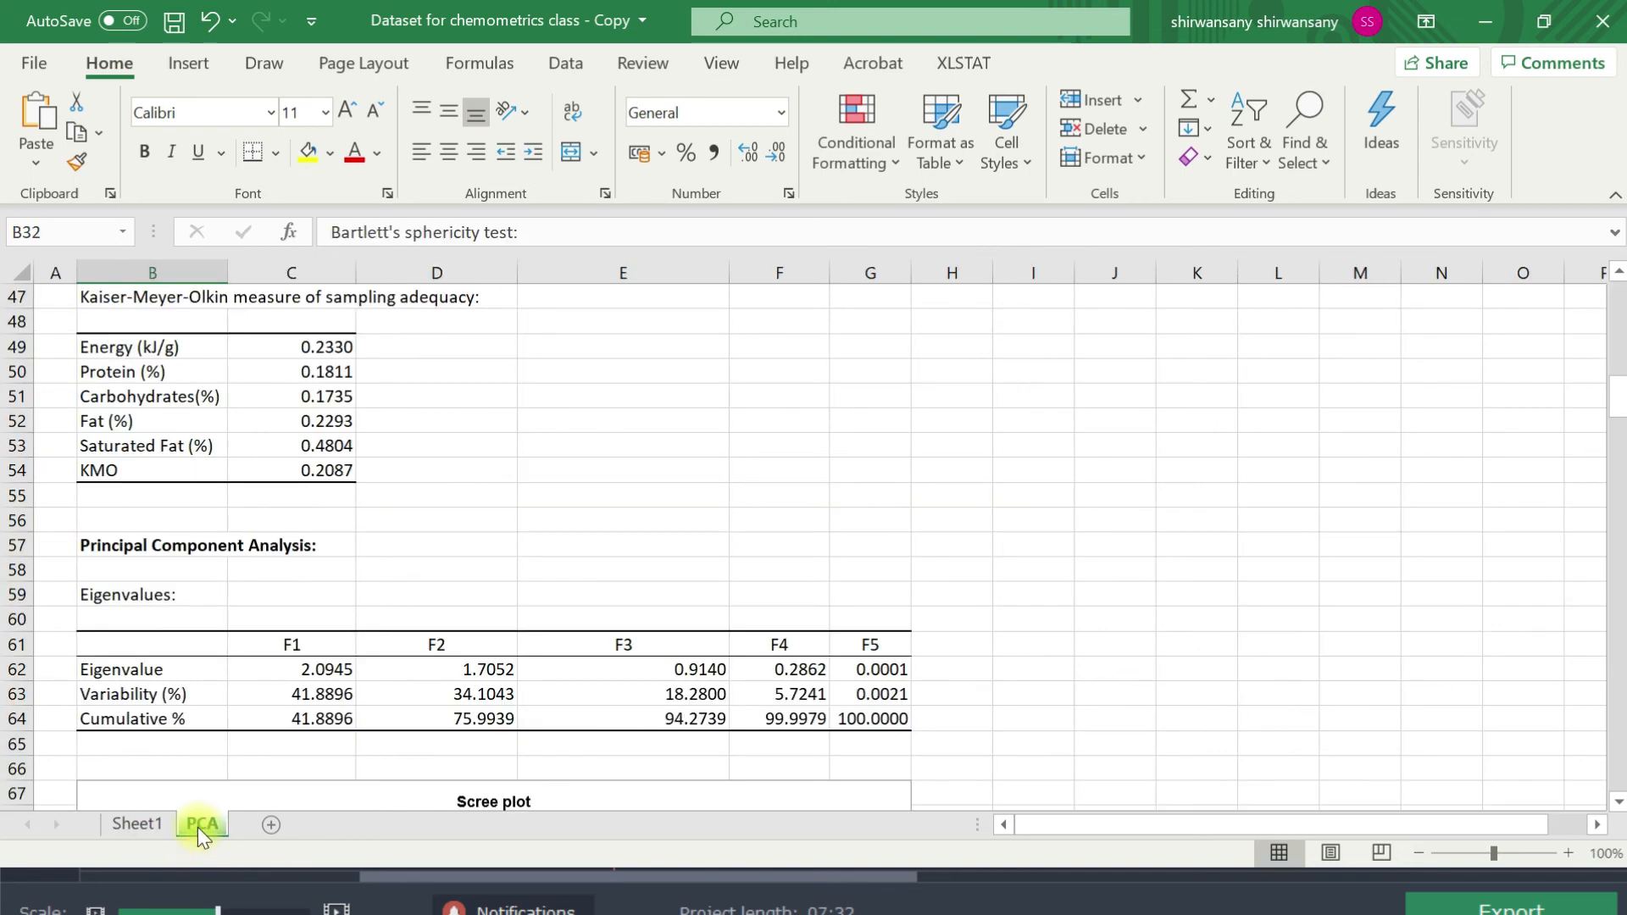